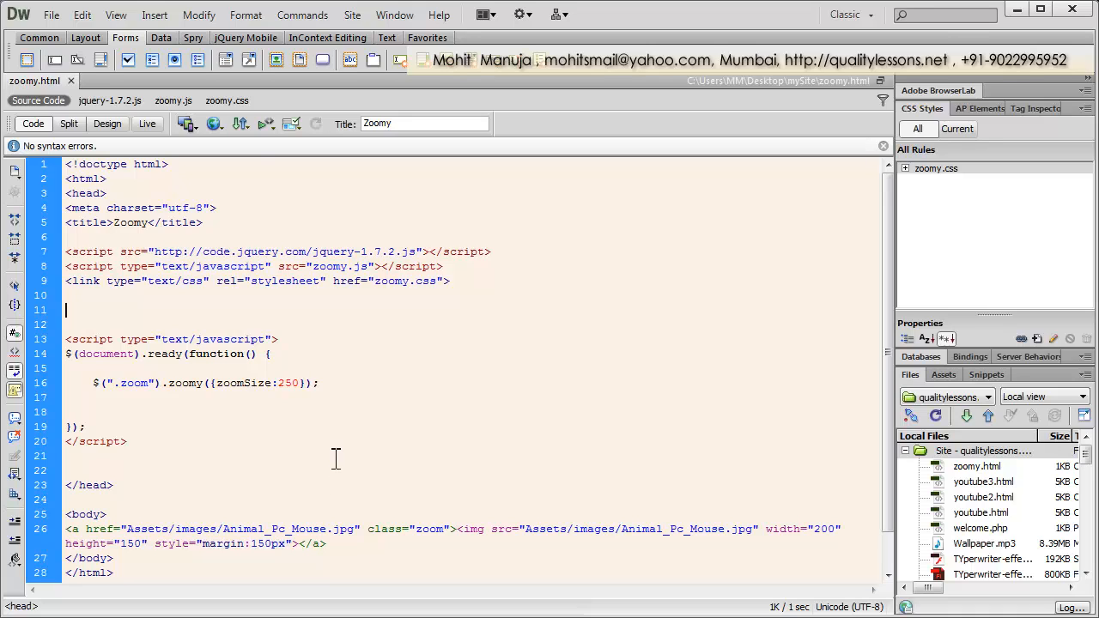
- Preview zoomy.html in Chrome and hover the mouse picture to see the round magnifier
left_click(214, 123)
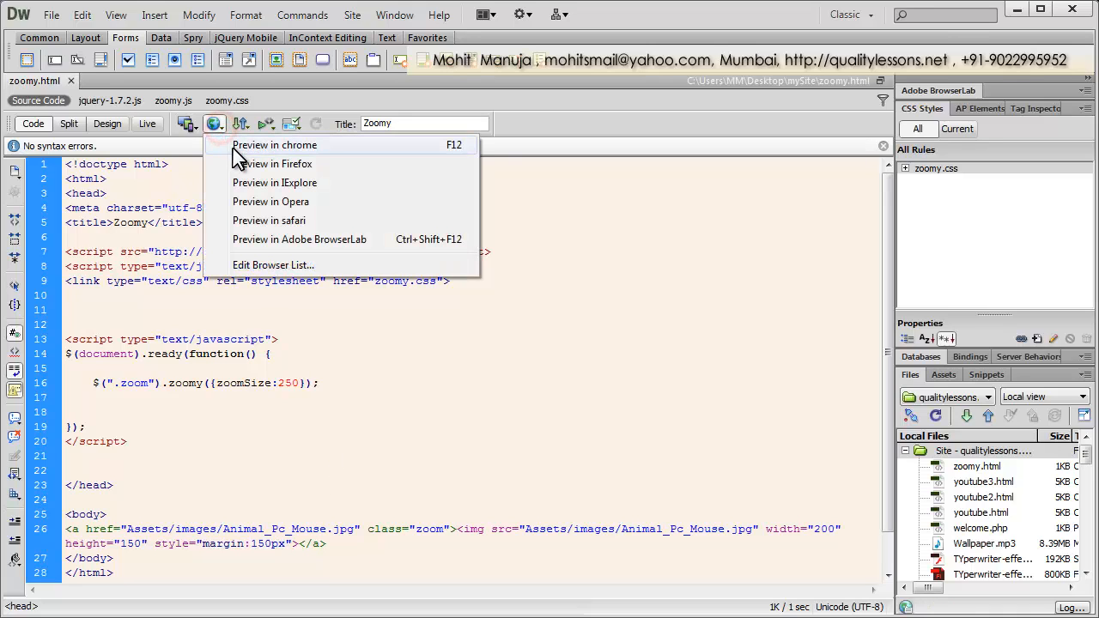
left_click(275, 145)
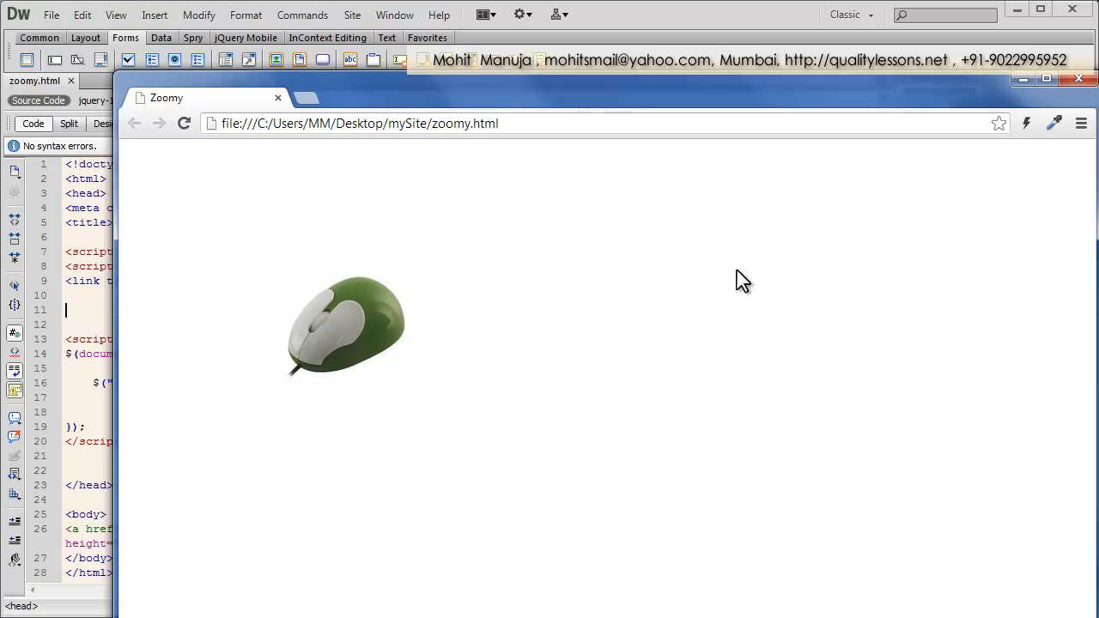
mouse_move(633, 292)
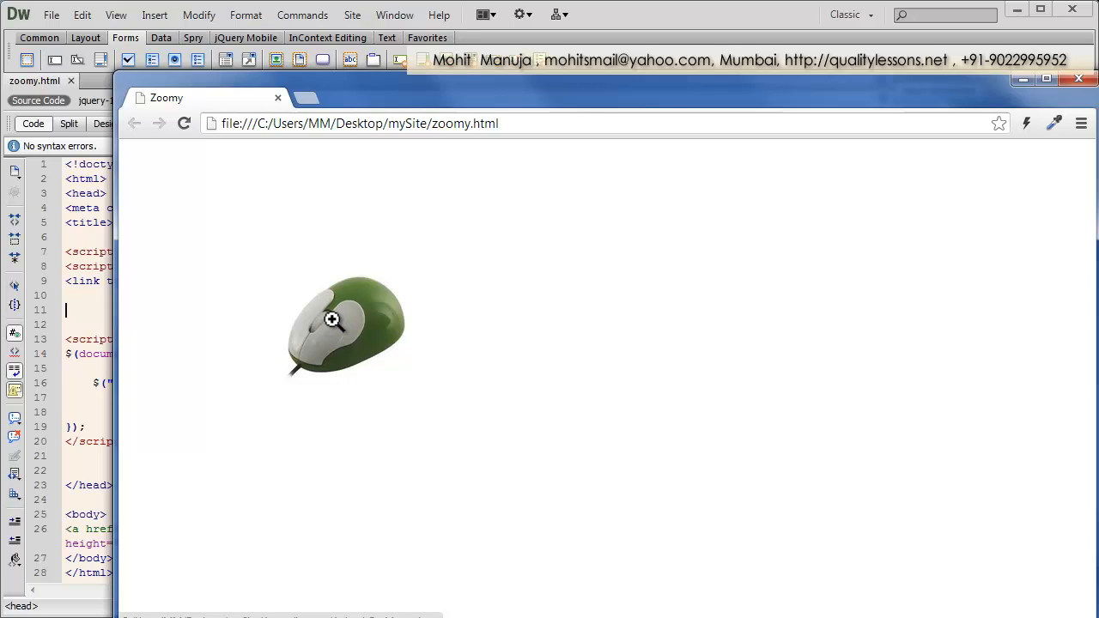
mouse_move(333, 321)
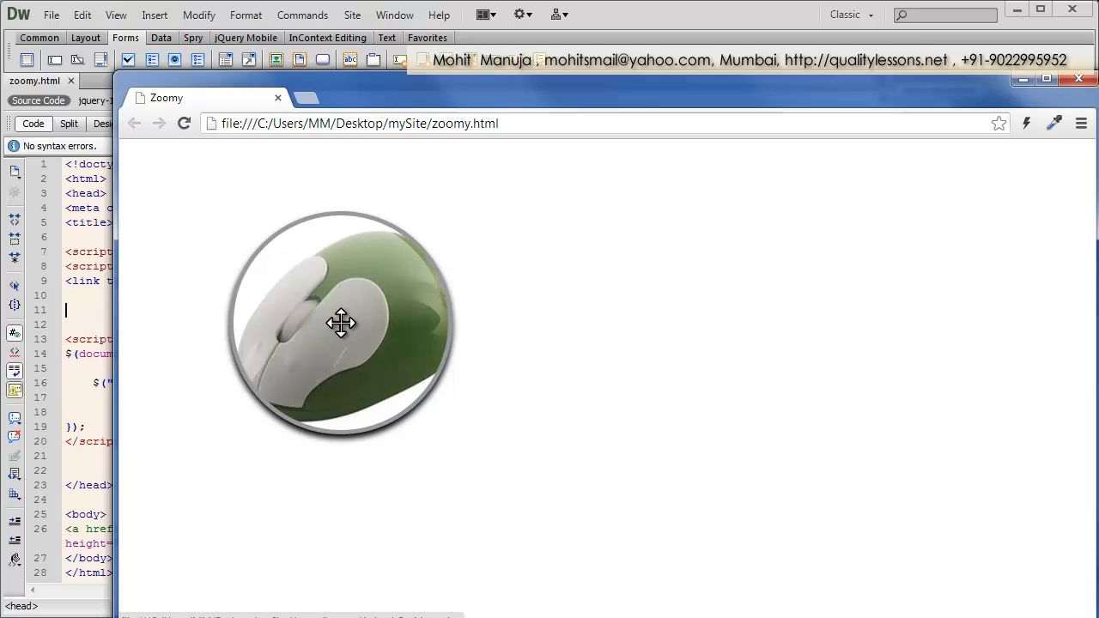
left_click_drag(342, 323, 312, 285)
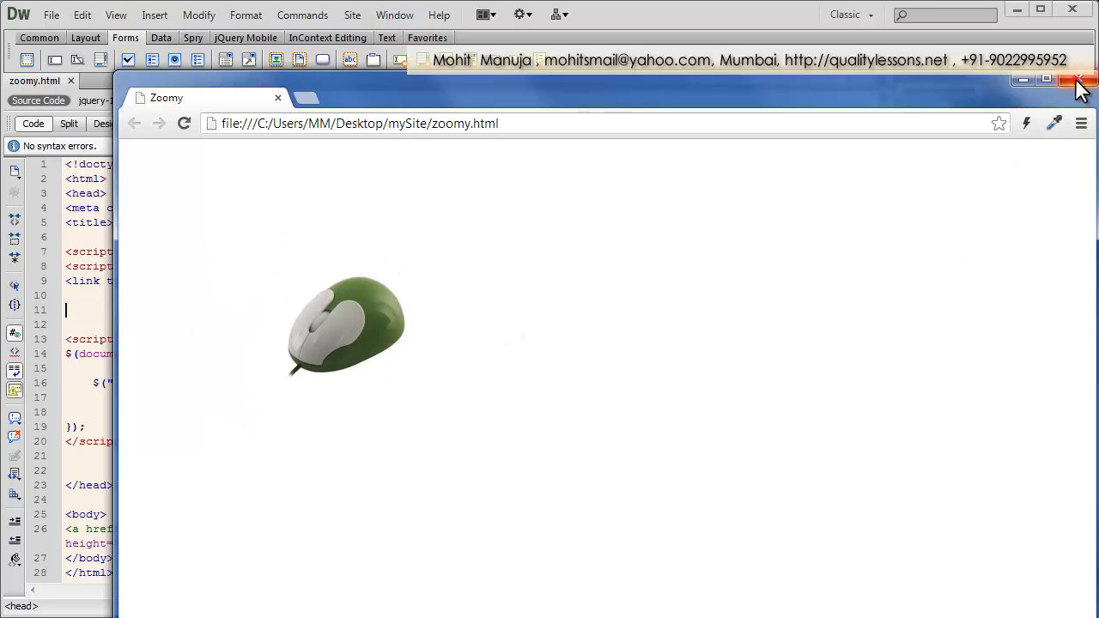
- Close Chrome and place the cursor back in zoomy.html's Code view
left_click(1078, 81)
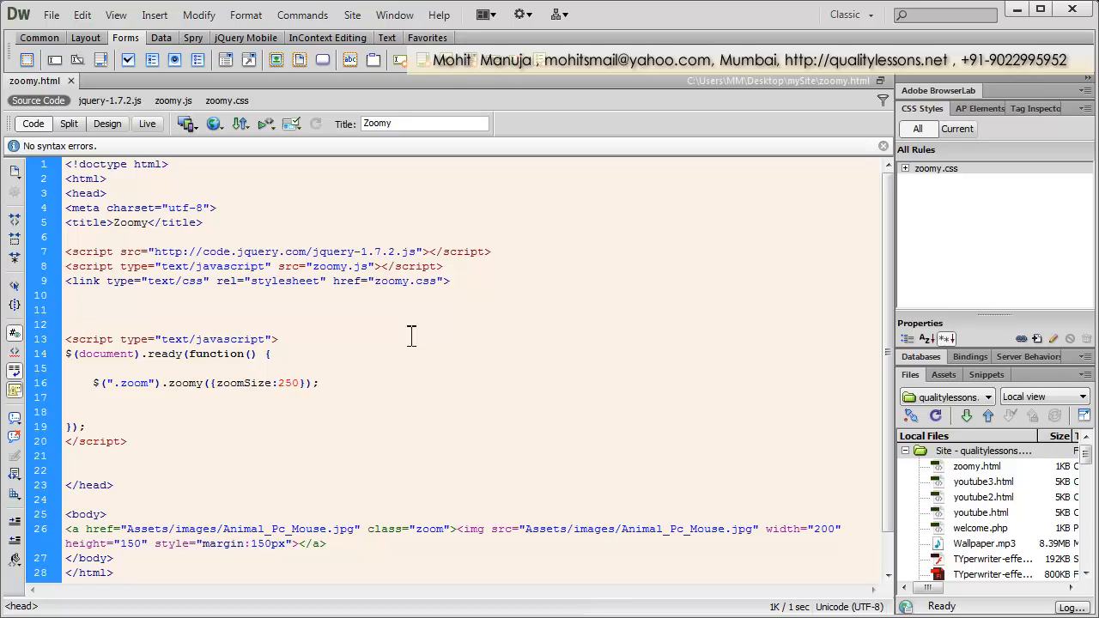
left_click(67, 309)
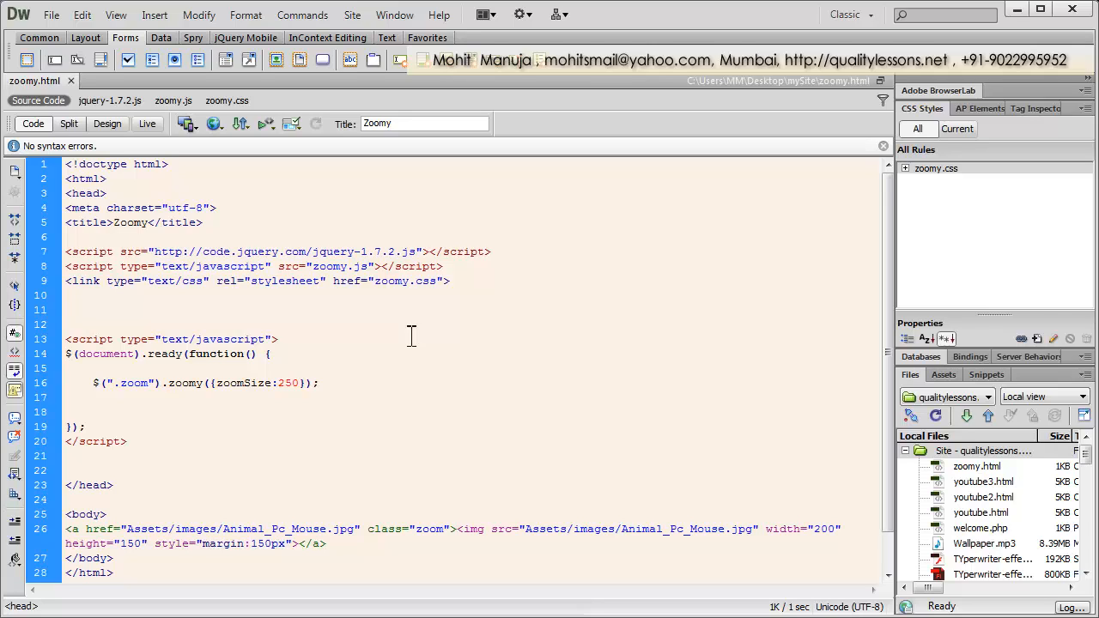
left_click(65, 309)
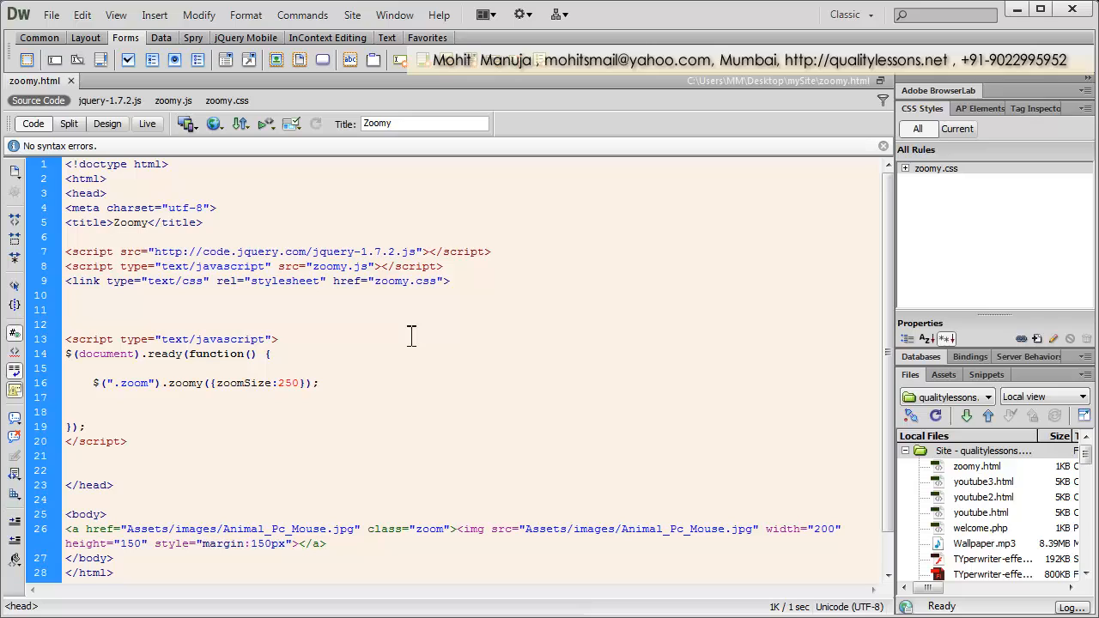
left_click(65, 309)
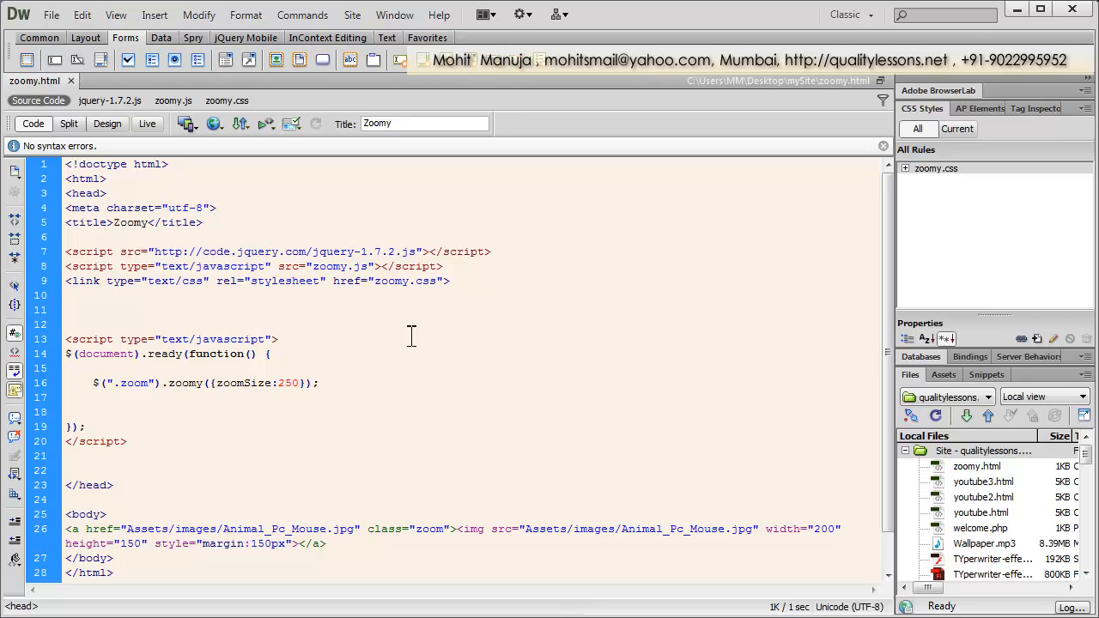
left_click(66, 309)
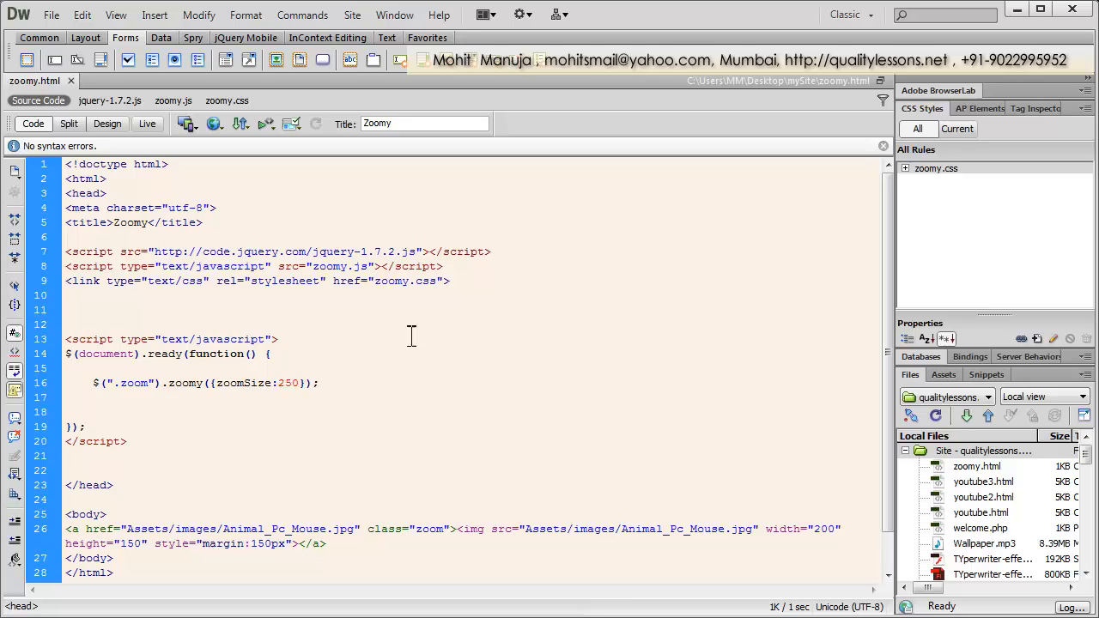
left_click(67, 309)
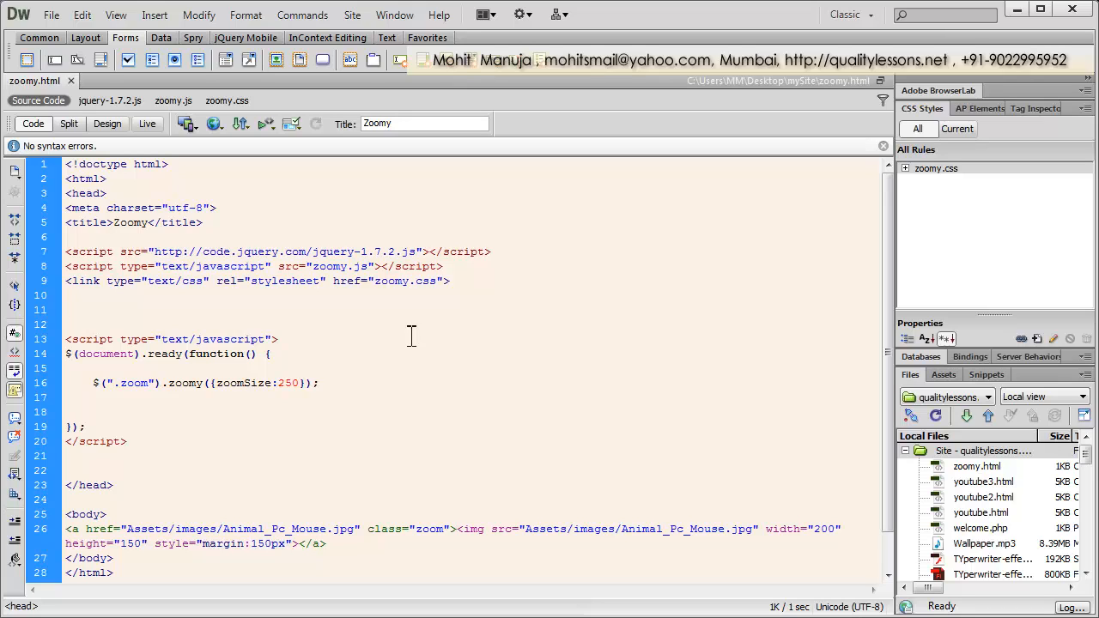
- Delete the ready-handler script, zoomy.js and zoomy.css lines, the image link and stray closing tag
left_click(93, 426)
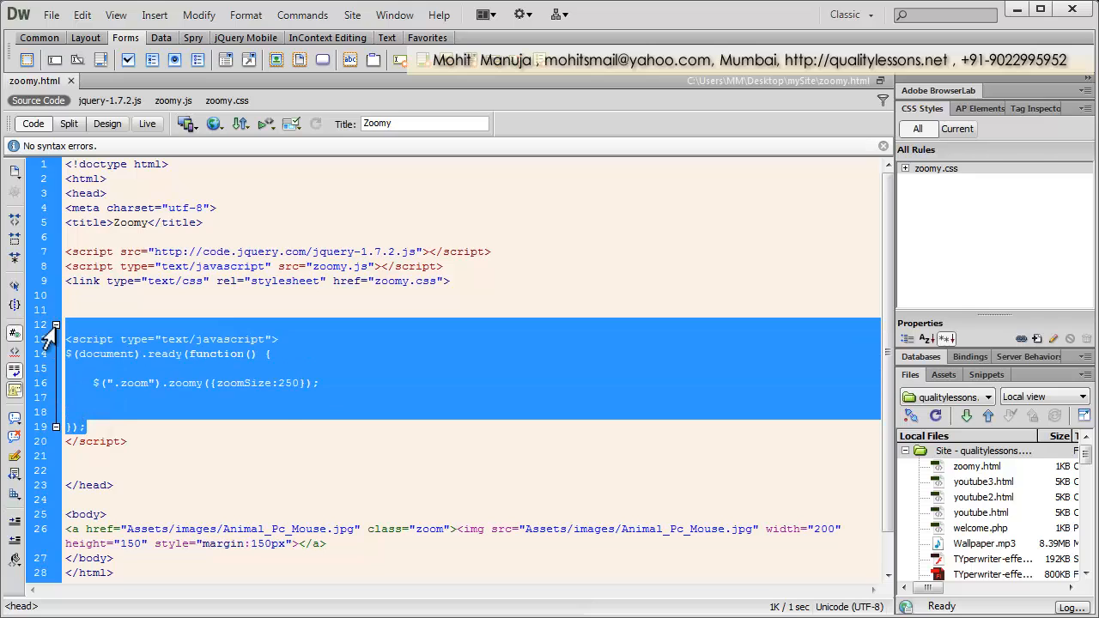
key("Delete")
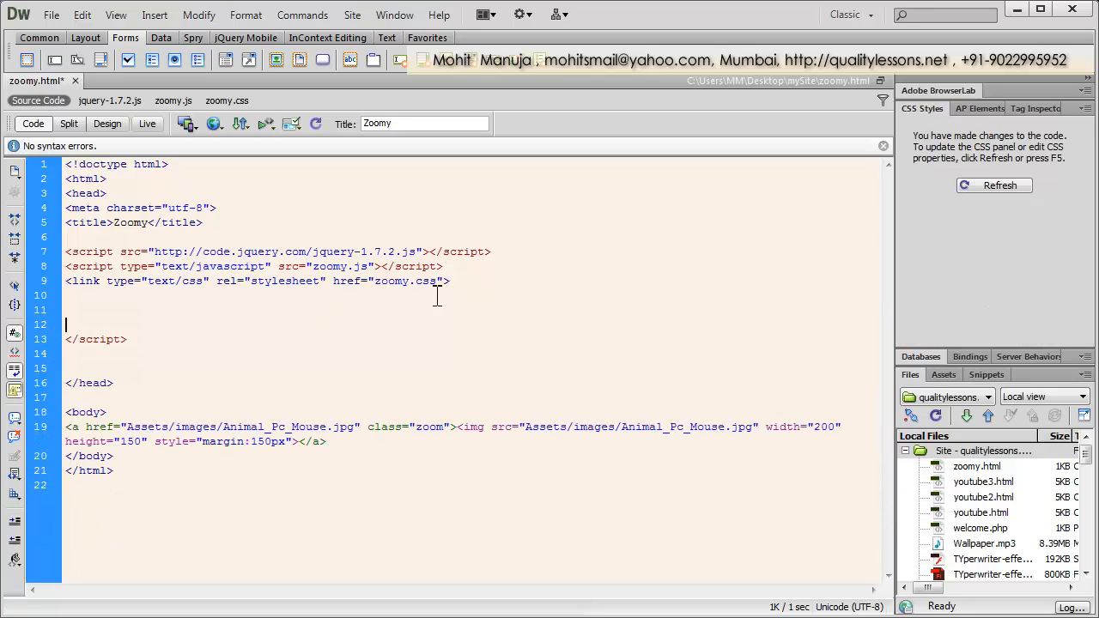
left_click_drag(65, 266, 449, 282)
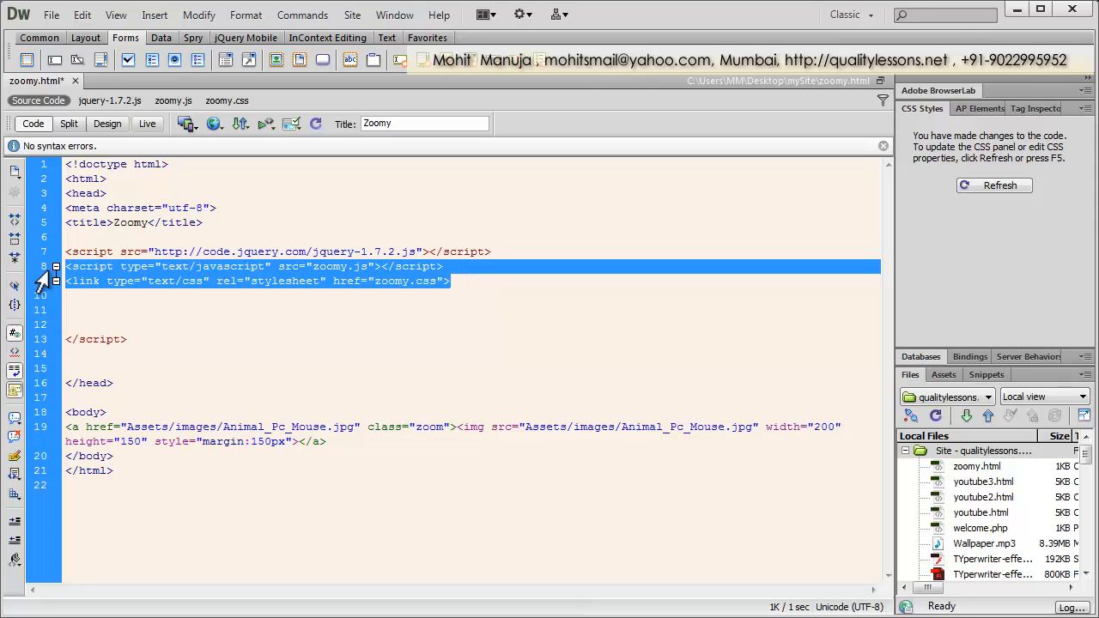
key("Delete")
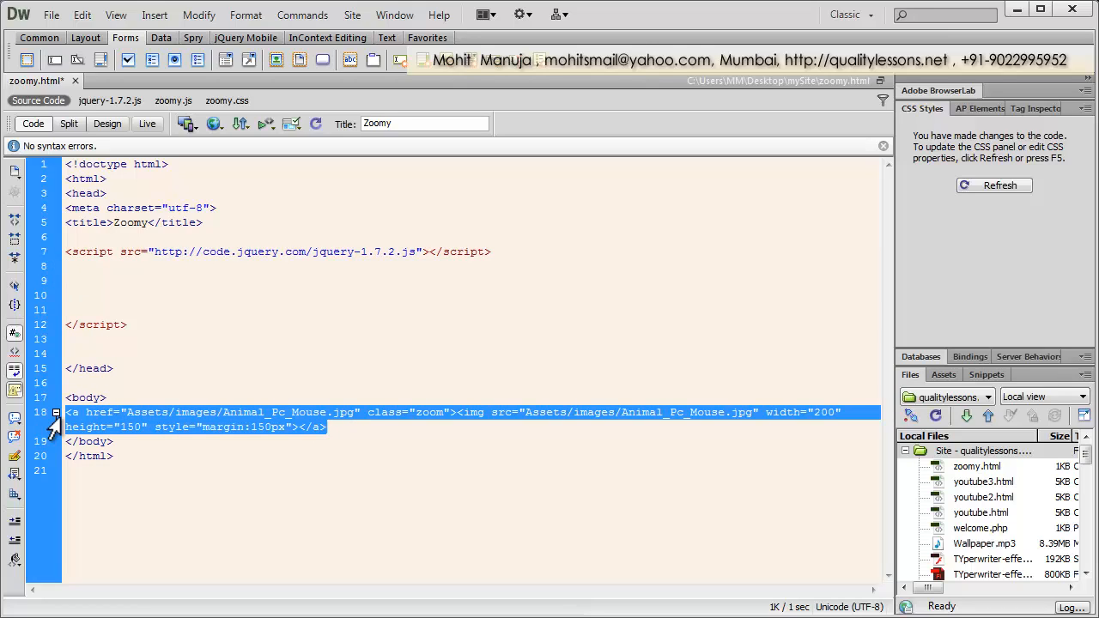
key("Delete")
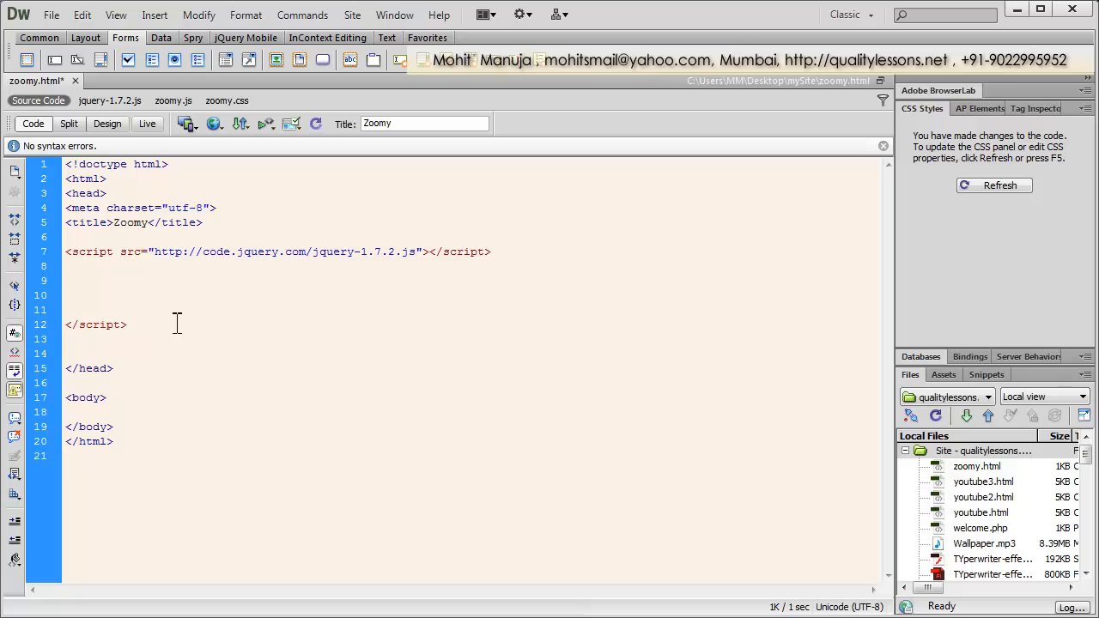
left_click(69, 412)
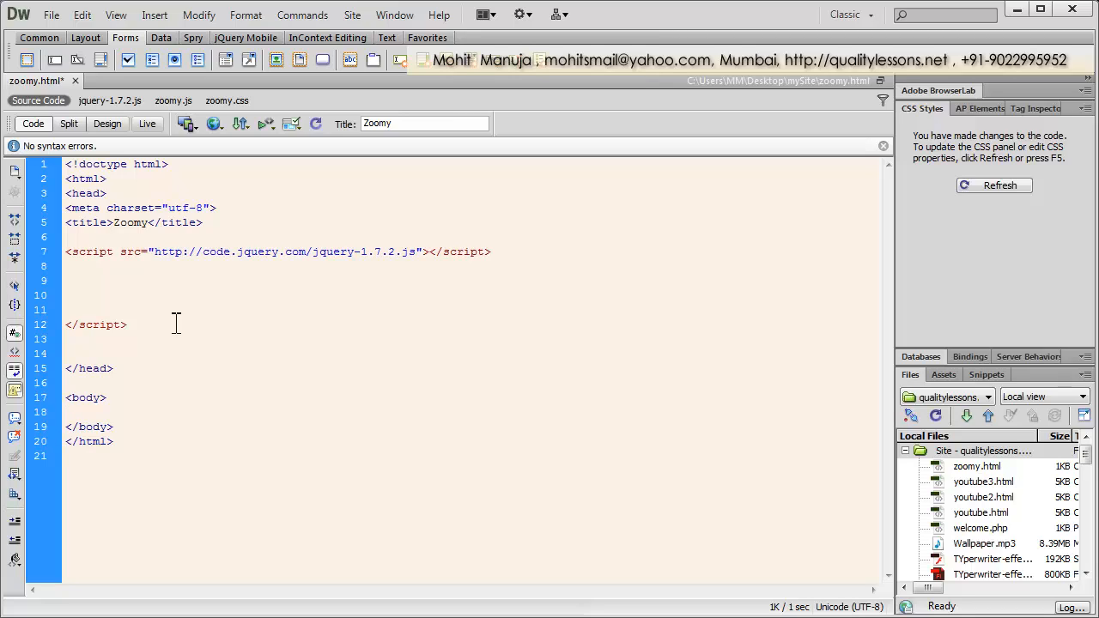
left_click(65, 412)
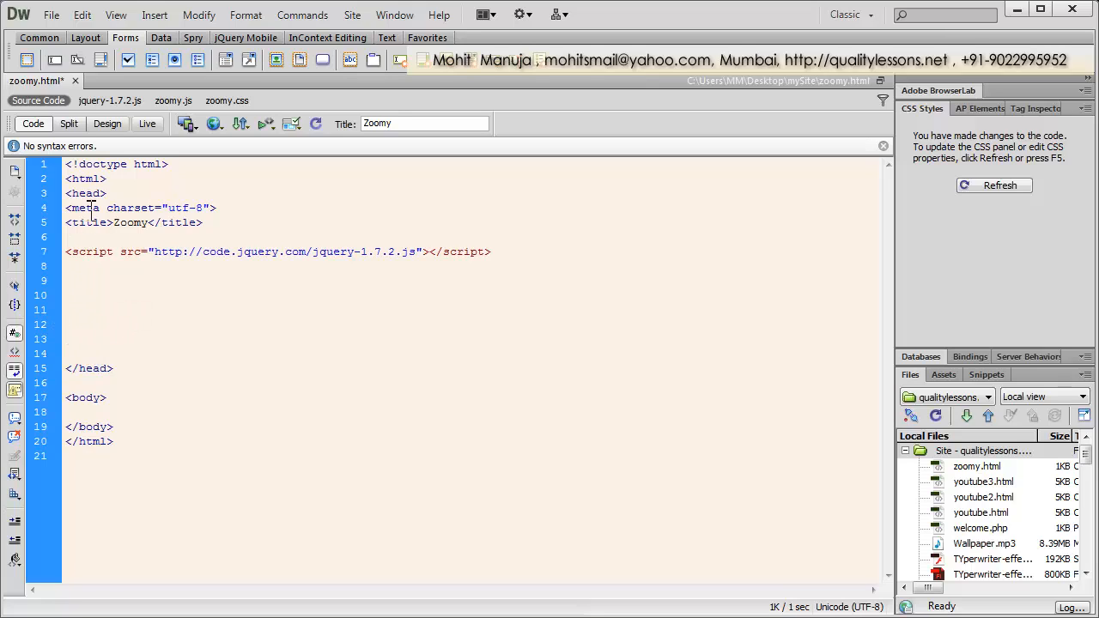
double_click(129, 208)
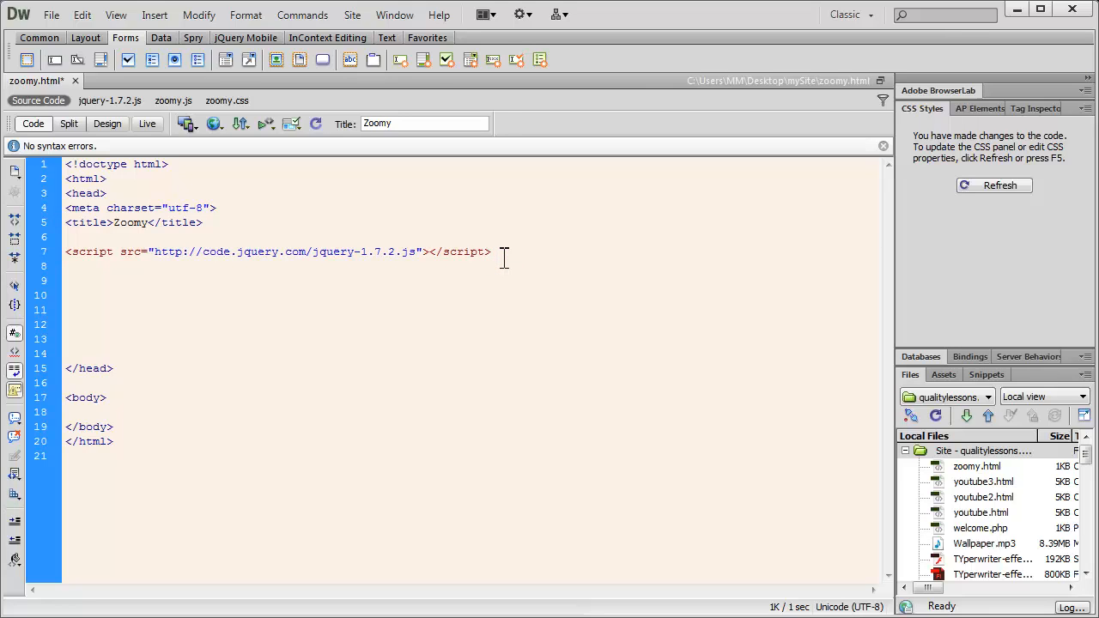
type("//")
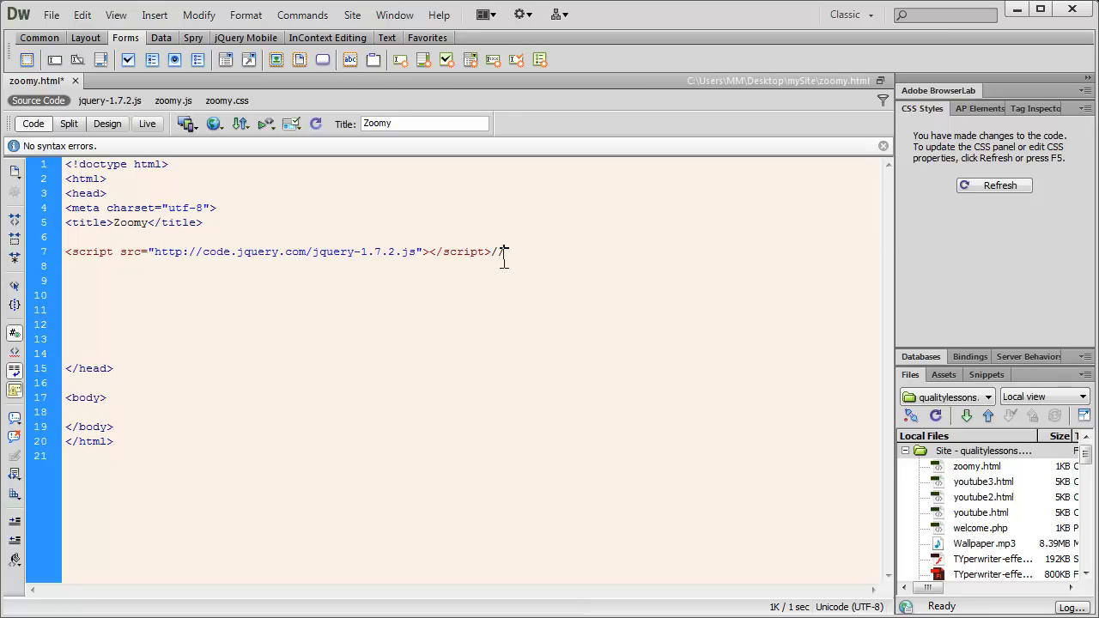
type("cdr")
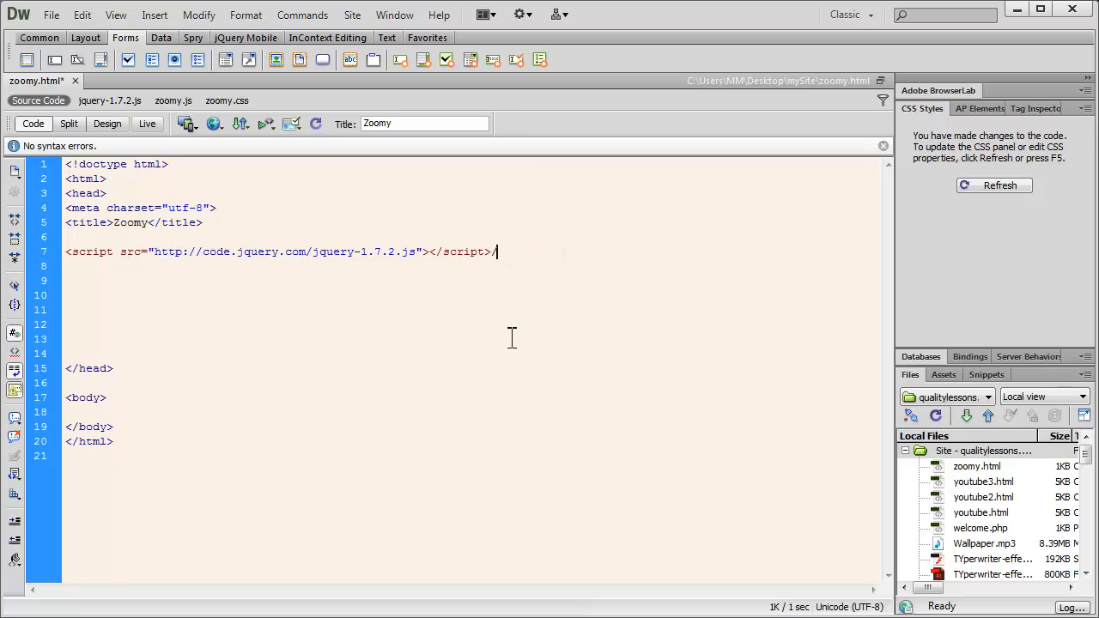
key("Backspace")
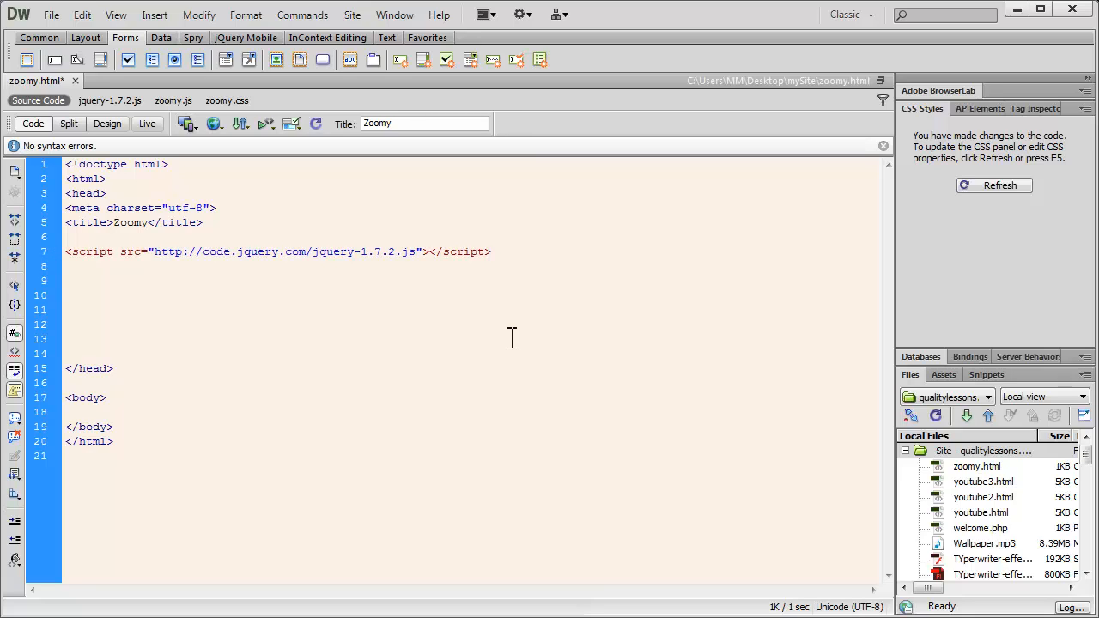
left_click(491, 250)
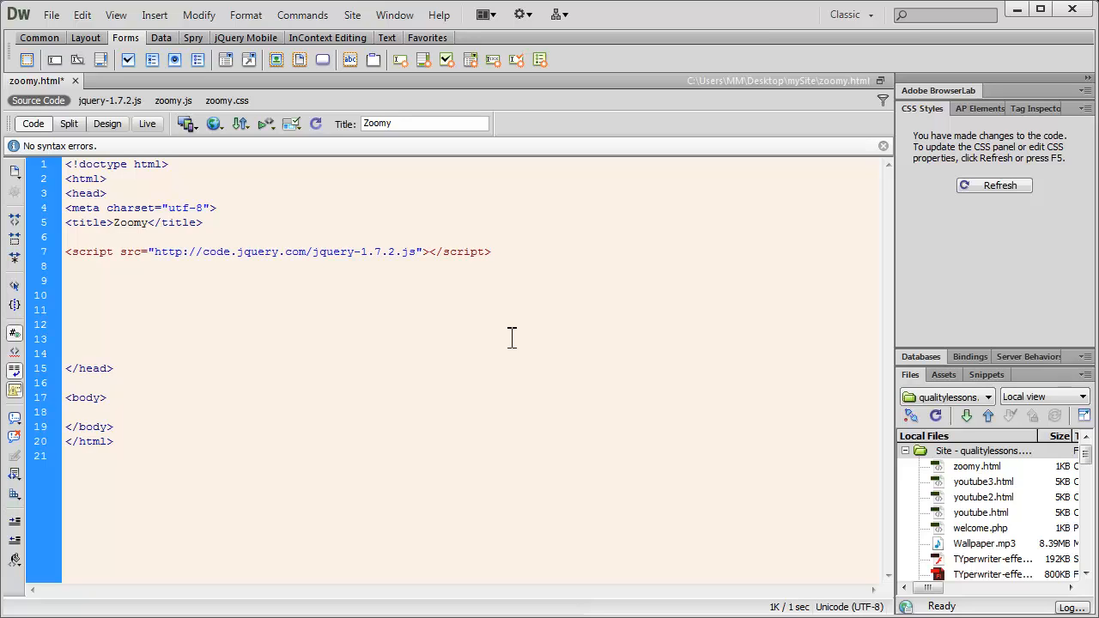
left_click(491, 250)
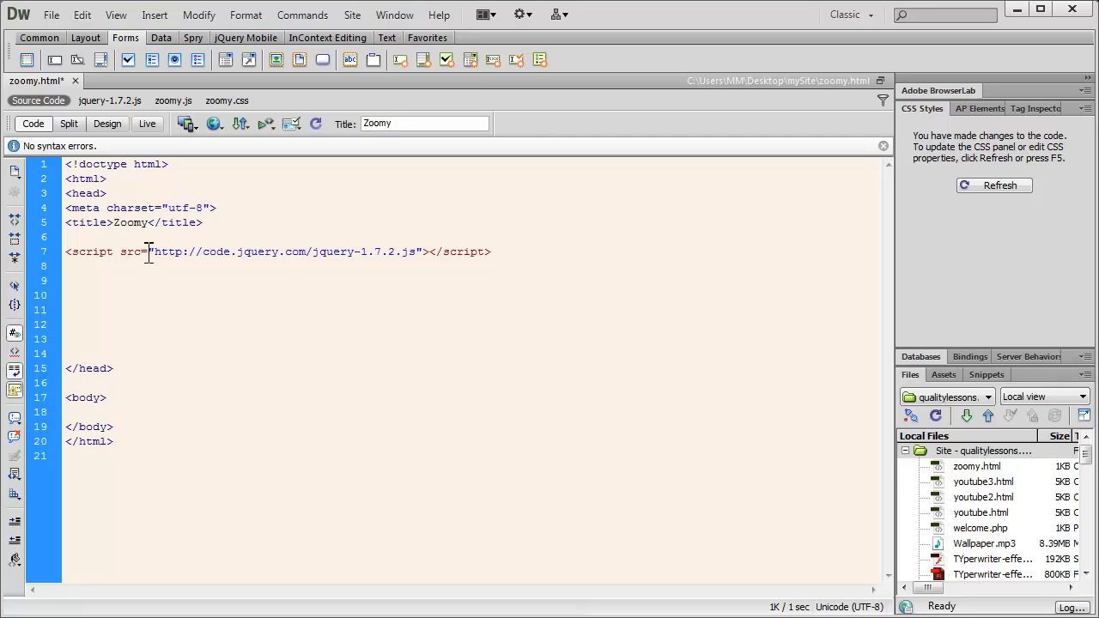
left_click_drag(148, 251, 391, 251)
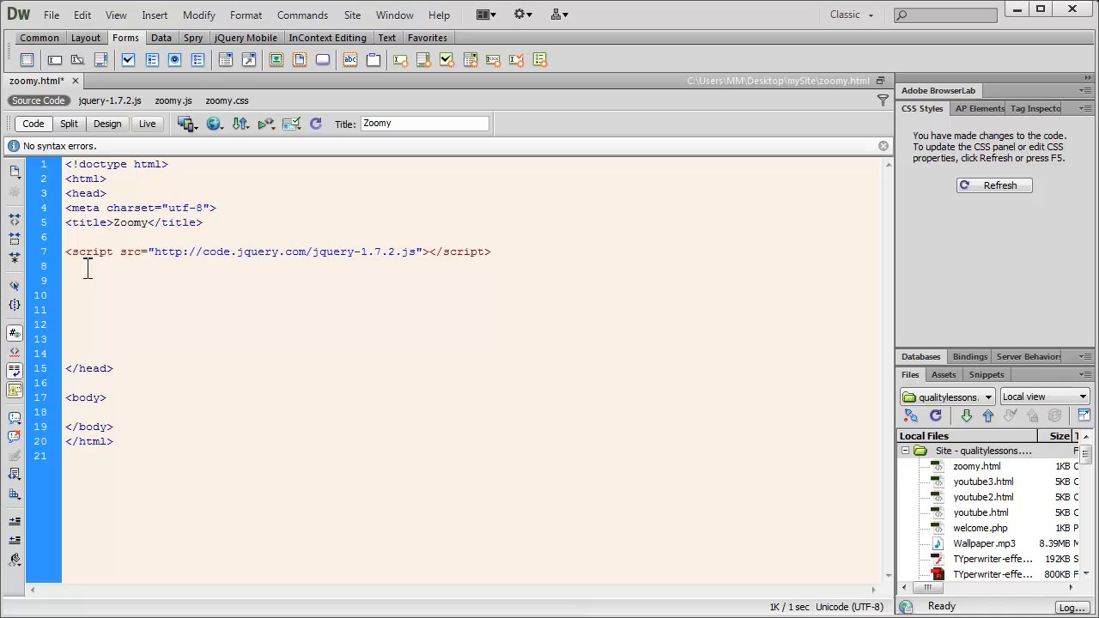
- Write a text/javascript script tag with src zoomy.js below the jQuery include
type("<")
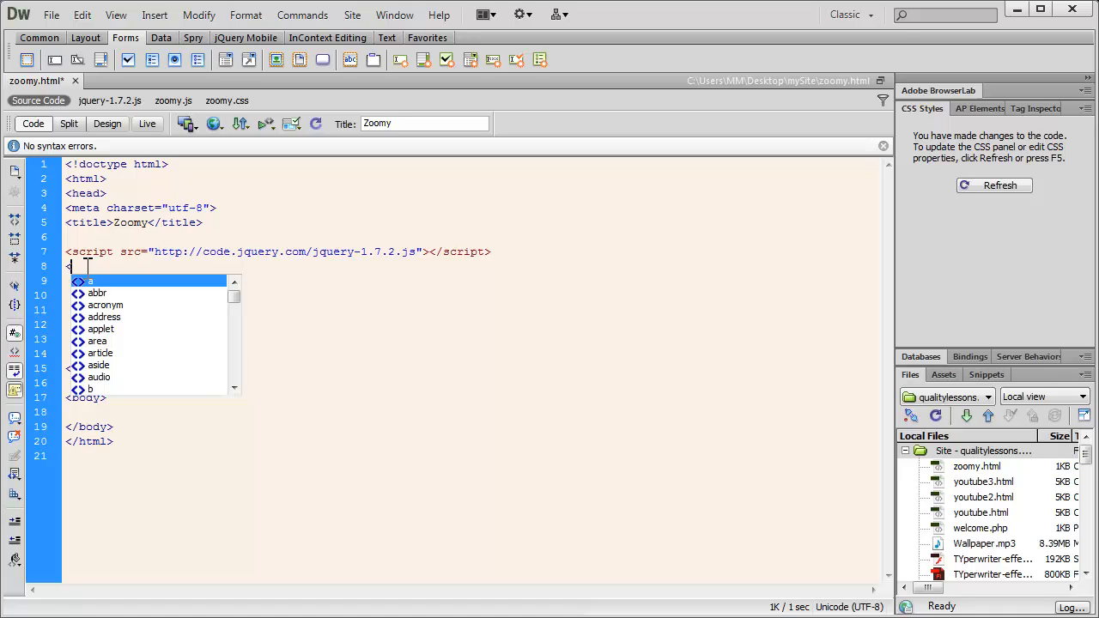
type("scrip")
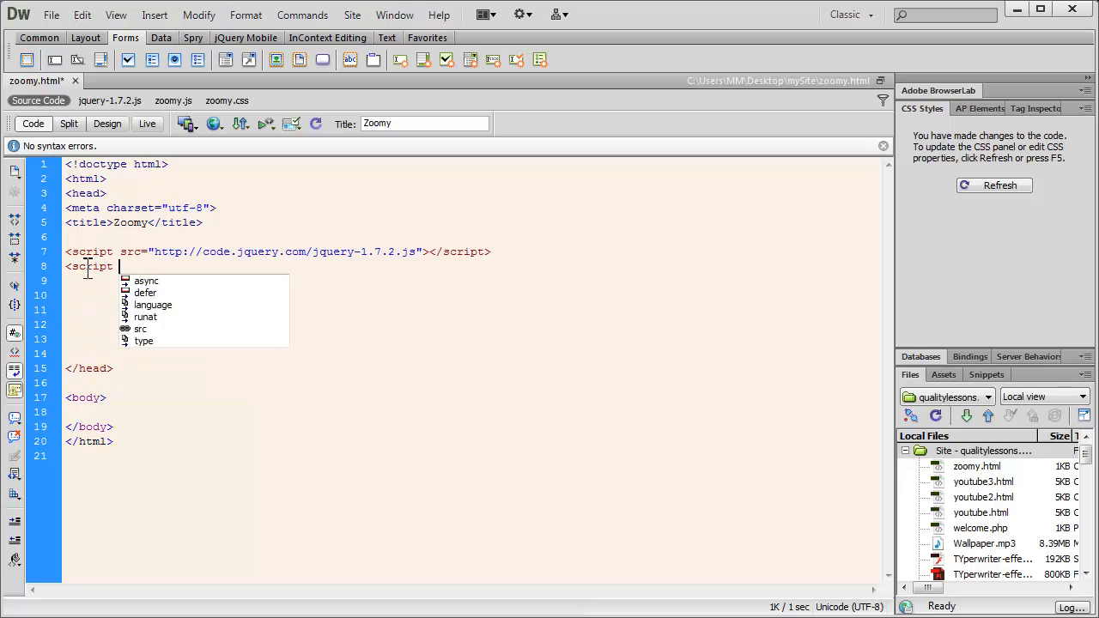
type("ty")
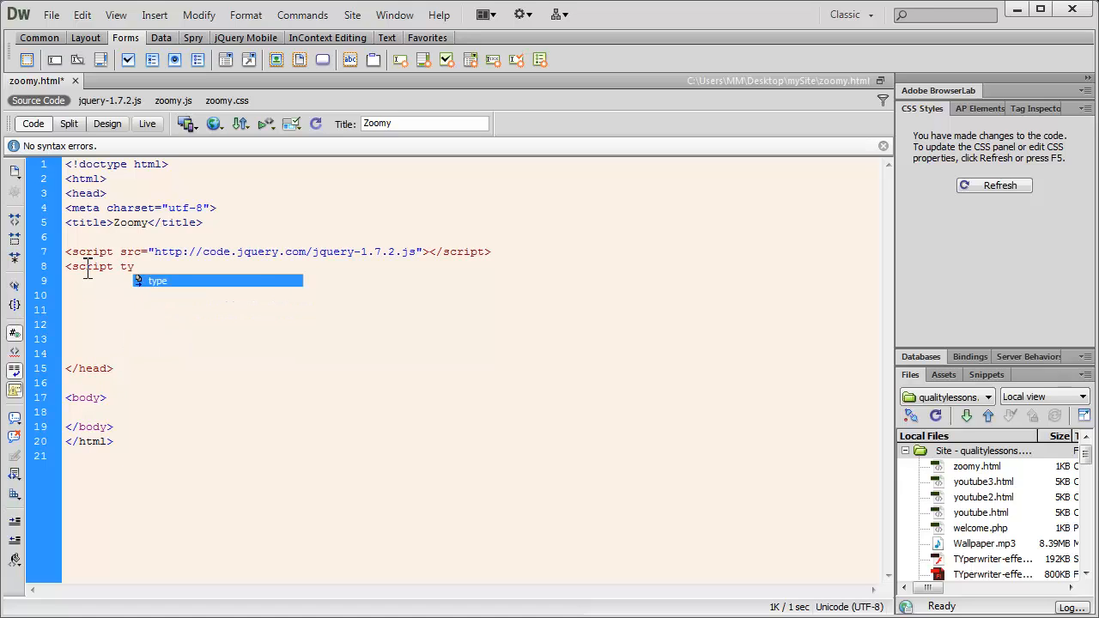
type("type=\"\"")
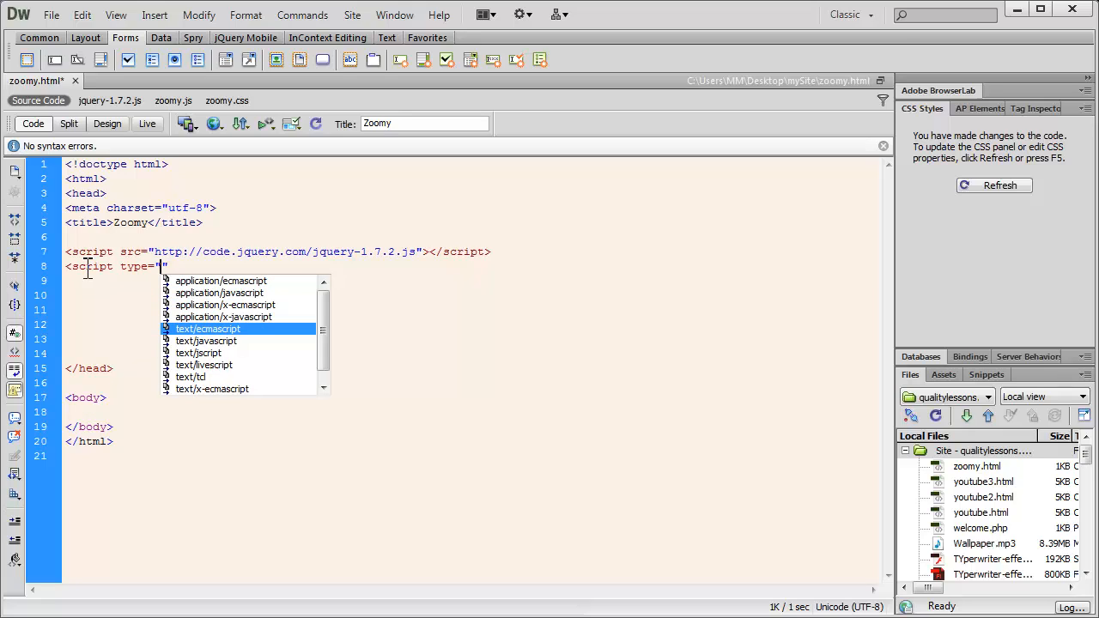
double_click(206, 340)
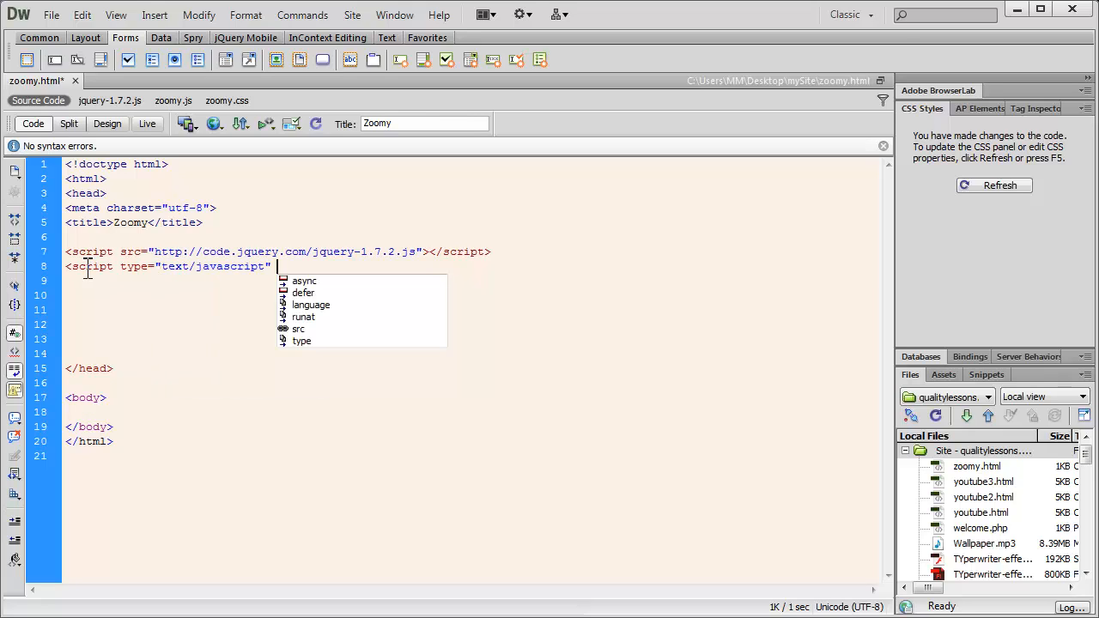
type("src=\"")
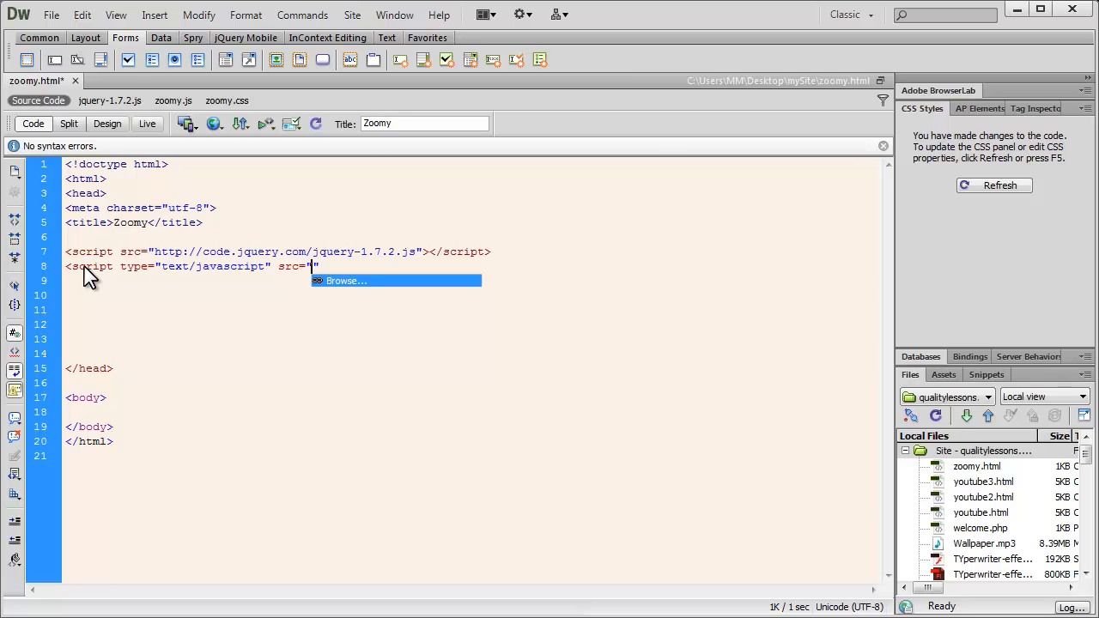
left_click(343, 281)
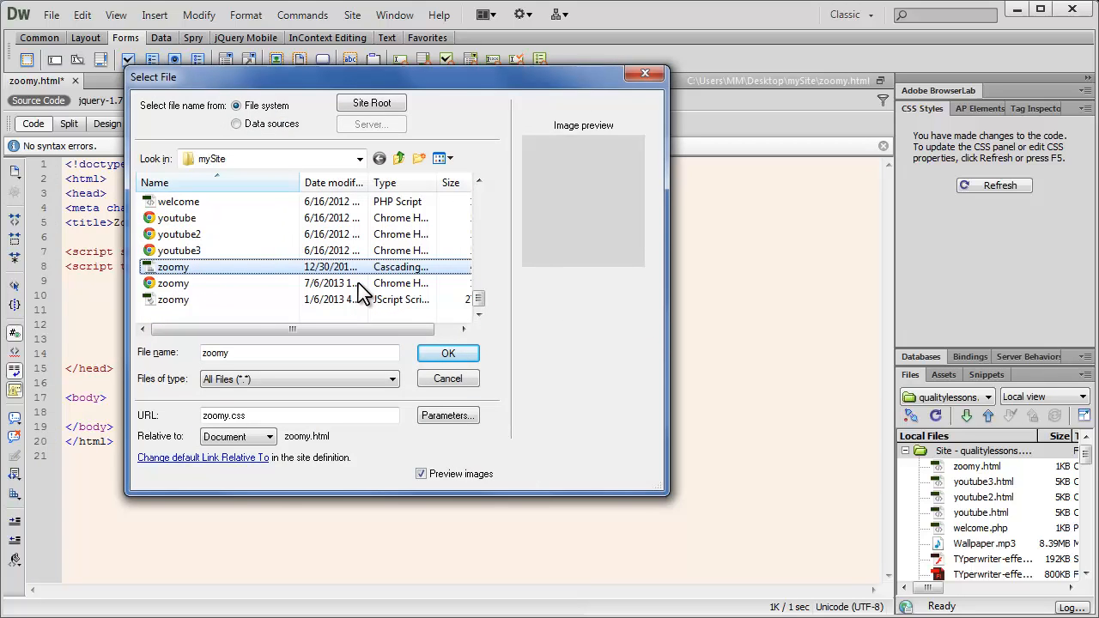
left_click(446, 354)
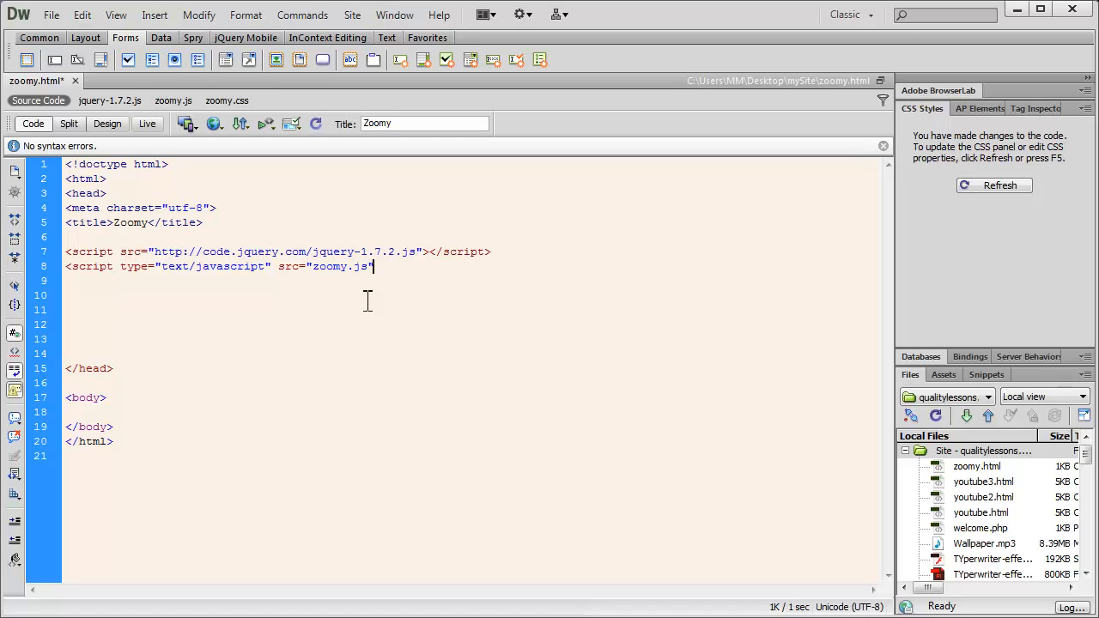
type("</script>")
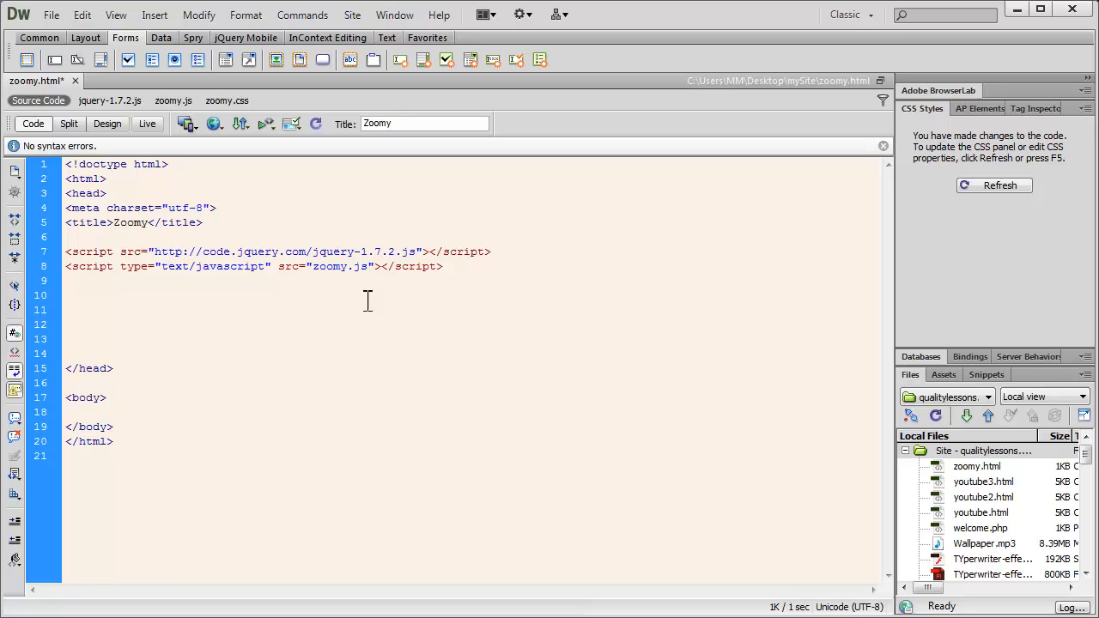
- Start a new <li tag on the line beneath the scripts
left_click(441, 266)
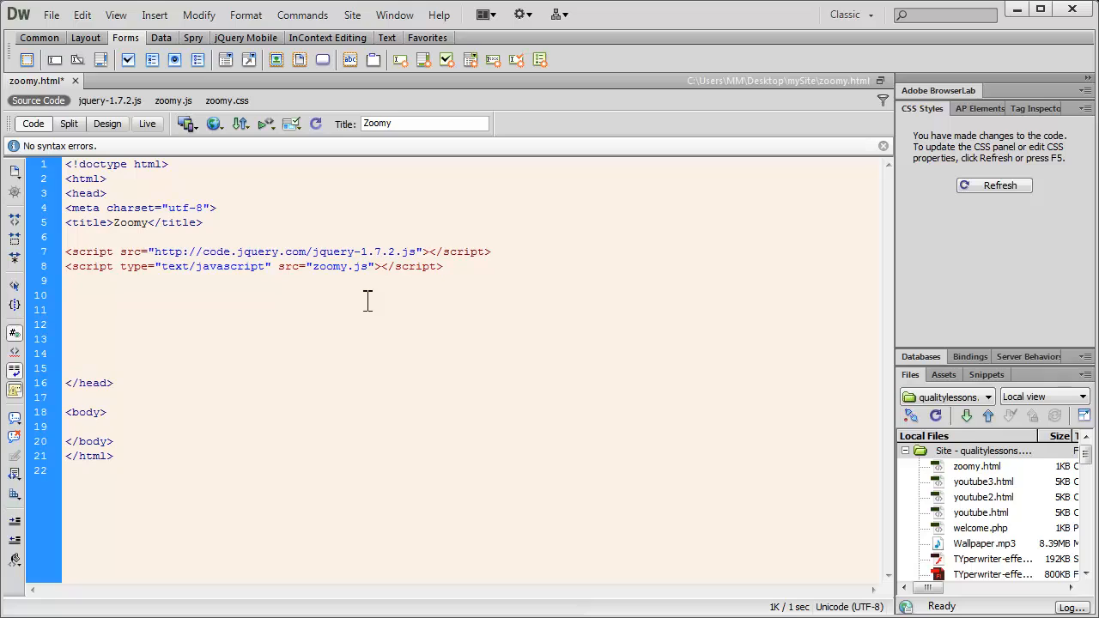
type("<li")
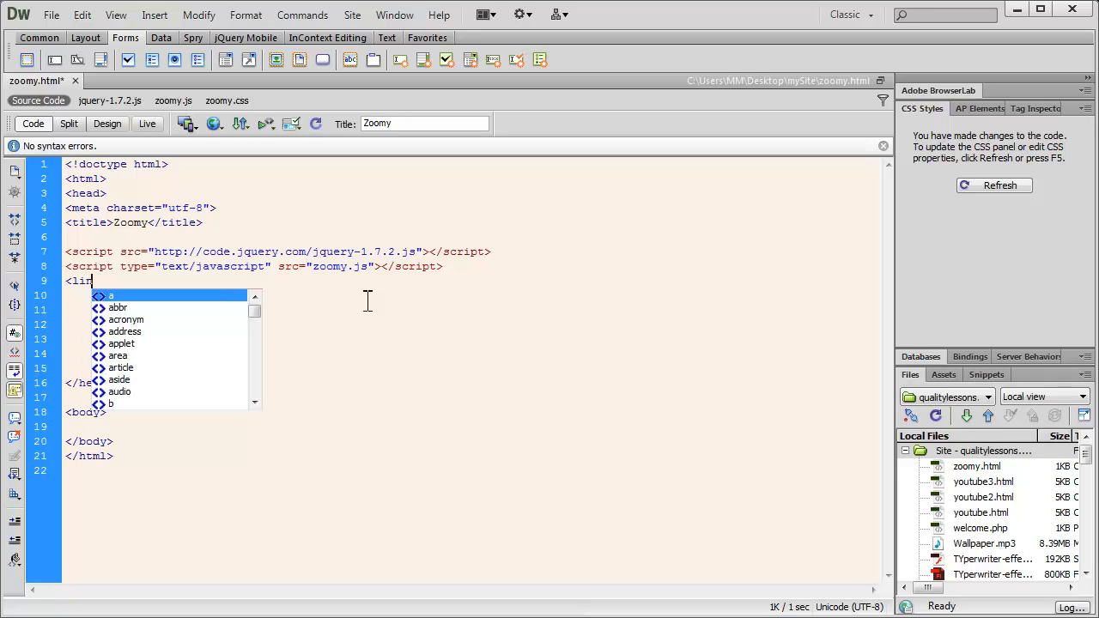
- Complete the link tag: rel stylesheet, type text/css, href zoomy.css chosen via Browse
type("nk")
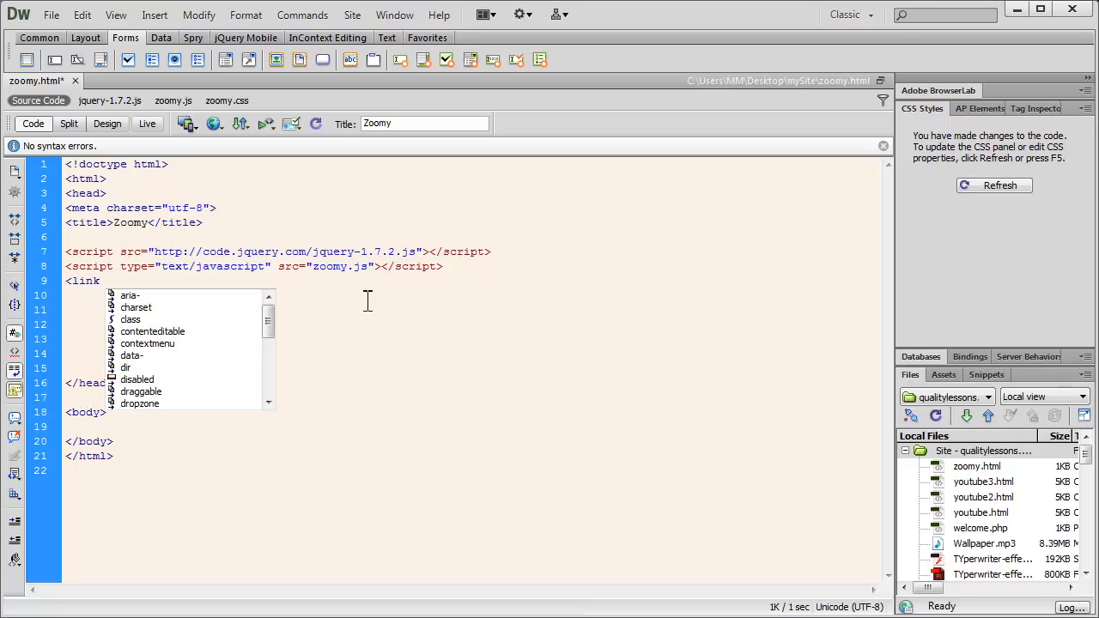
type("rel=\"")
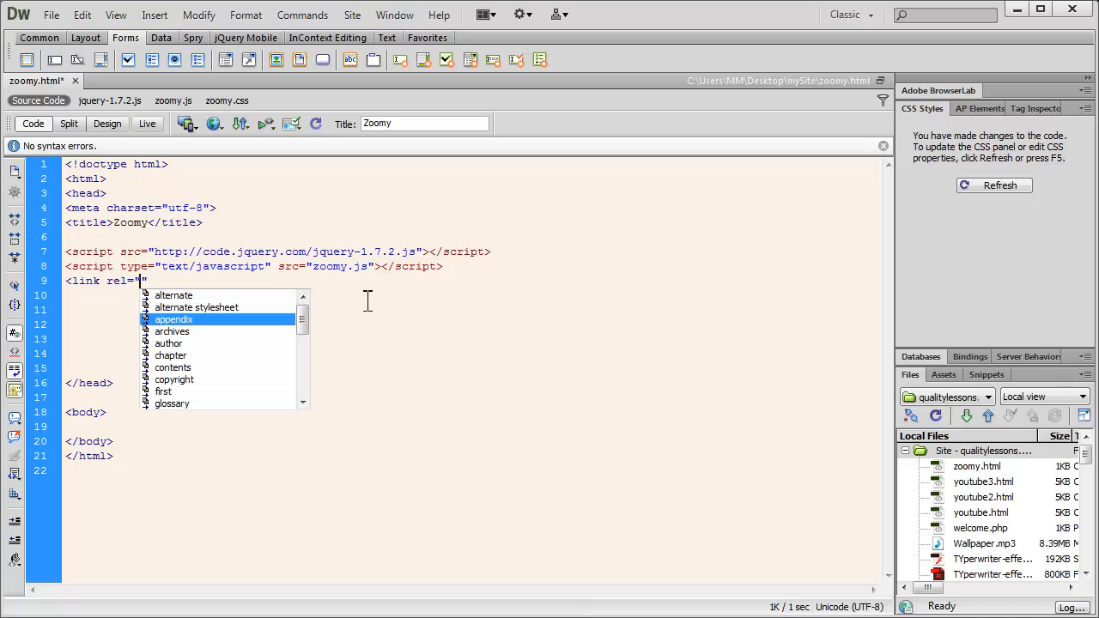
type("styleshee")
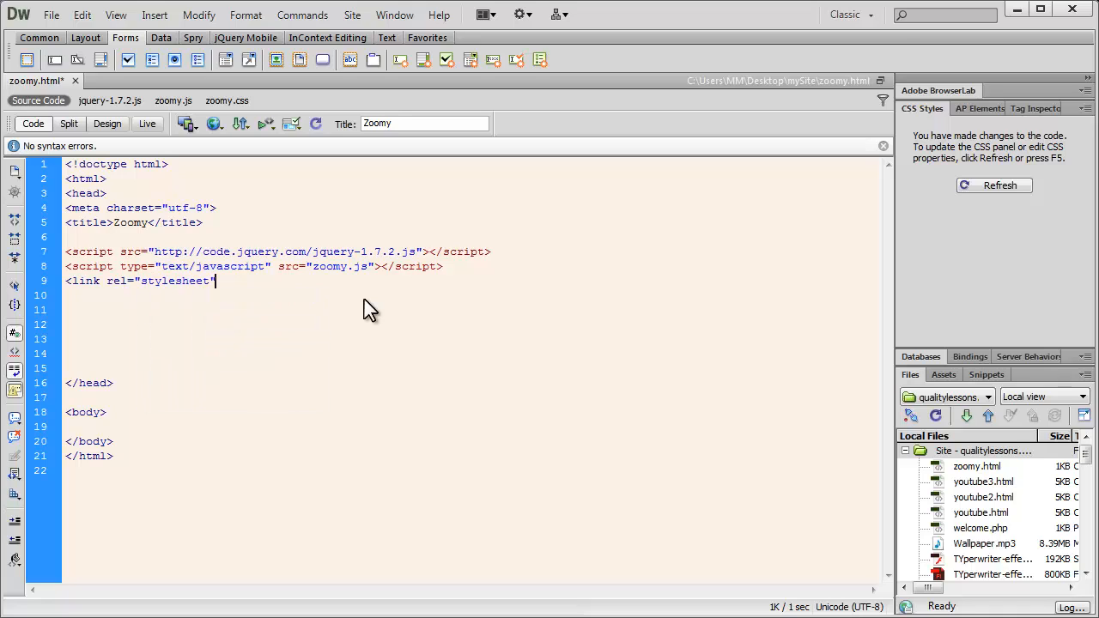
type("type=\"text/css\" href=\"\"")
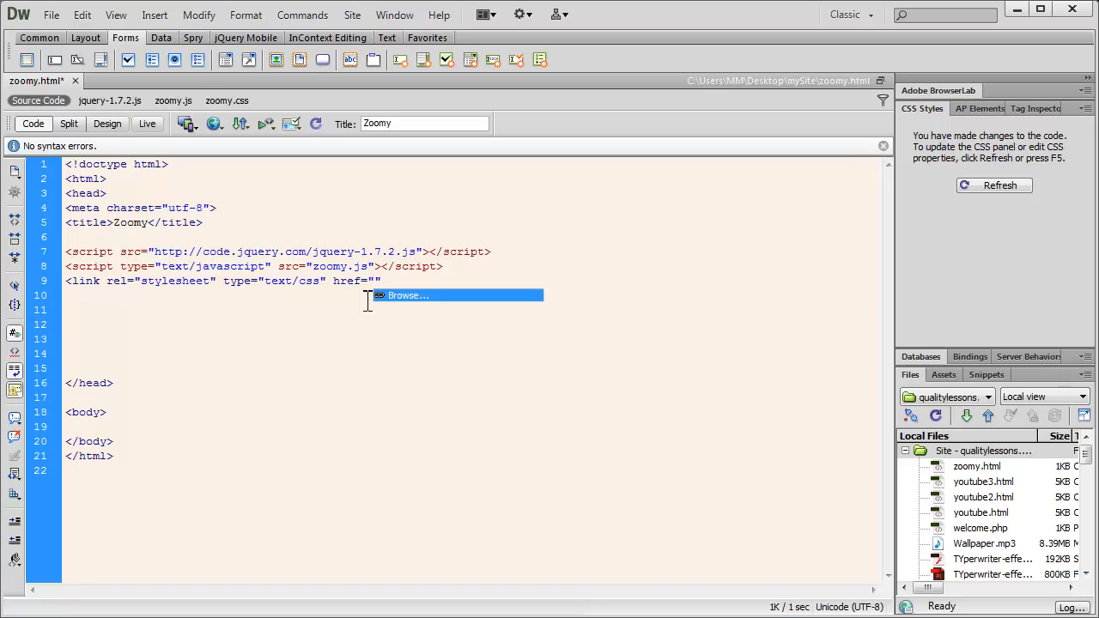
left_click(407, 295)
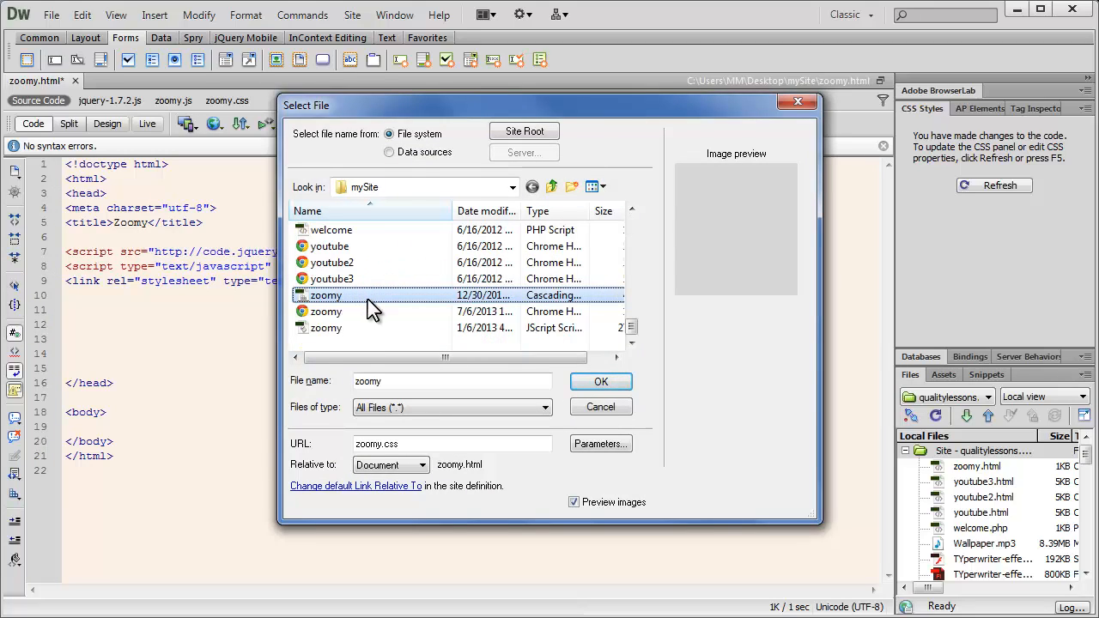
left_click(600, 381)
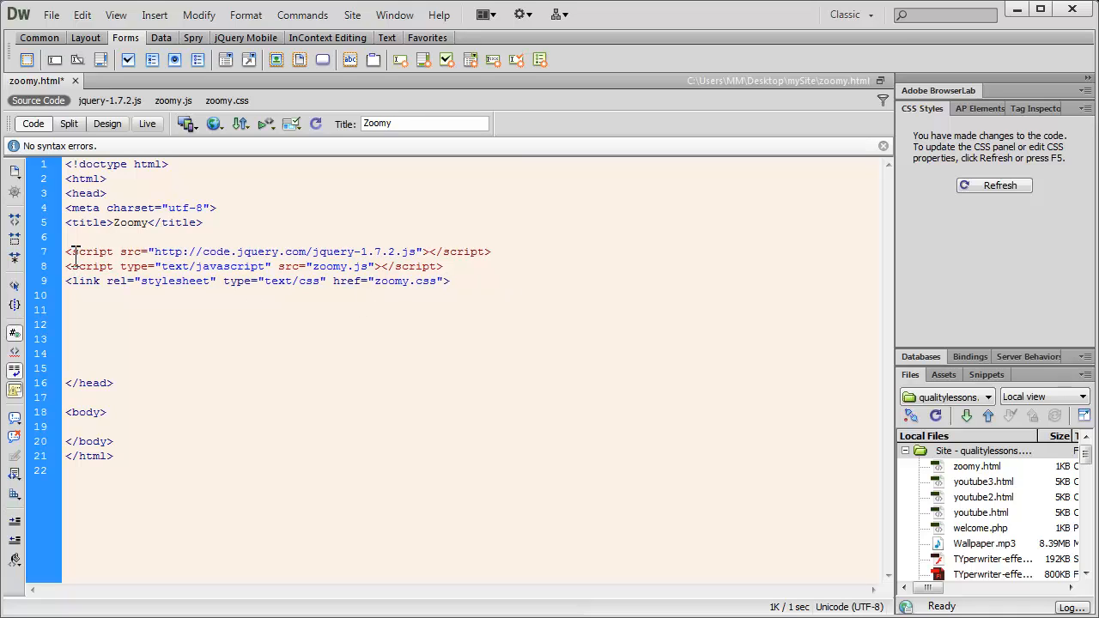
- Insert adobe_dreamweaver.png into the body via Insert > Image with alternate text 'dw'
triple_click(258, 251)
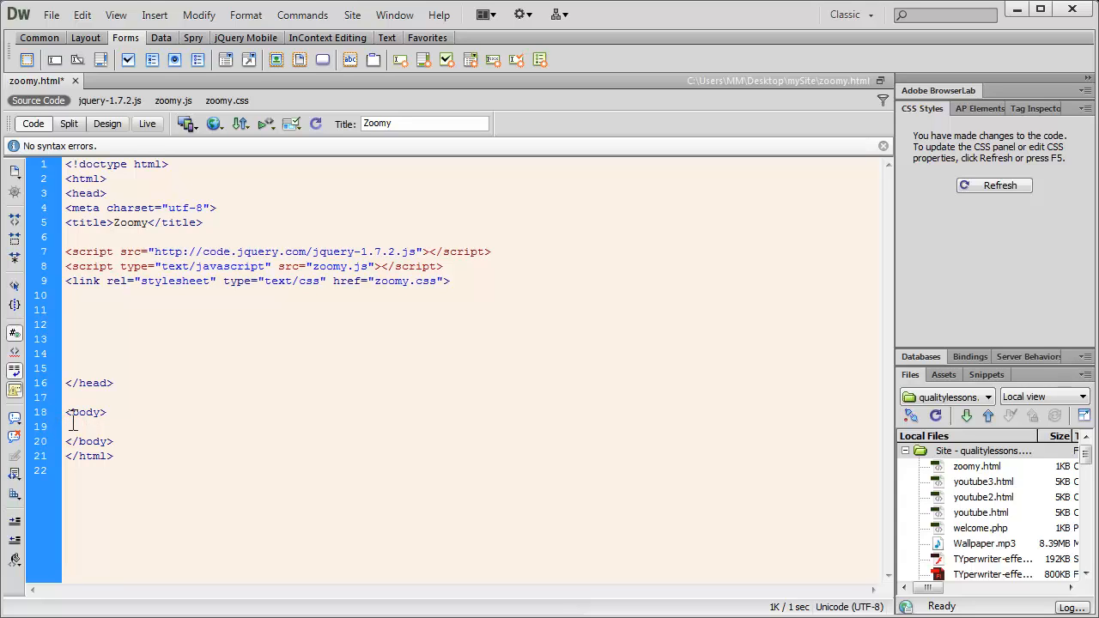
left_click(155, 14)
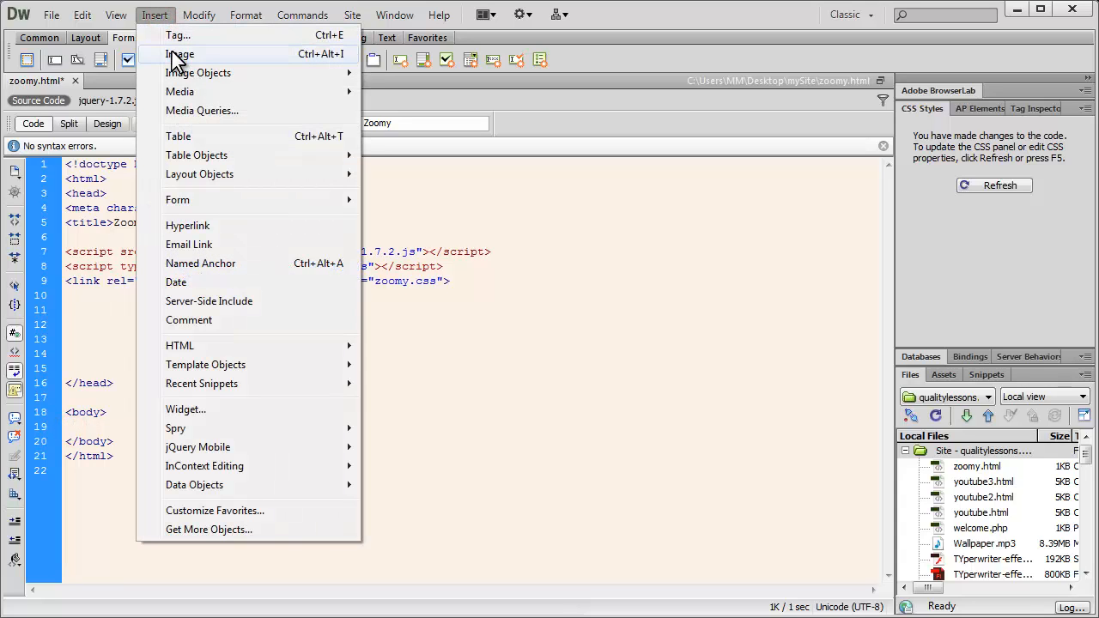
left_click(181, 53)
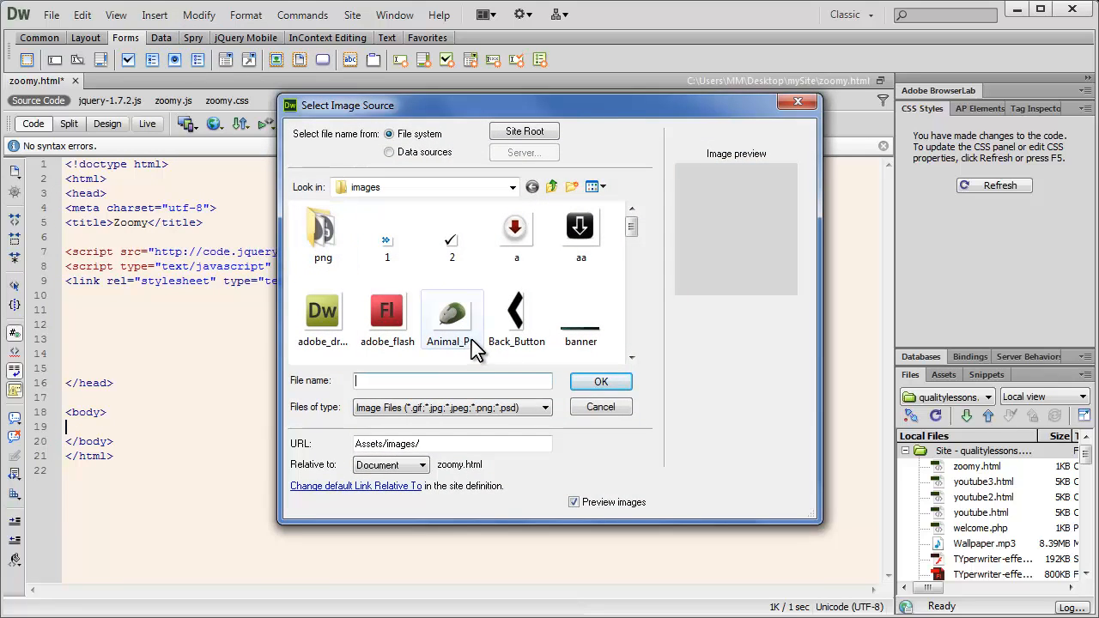
left_click(323, 313)
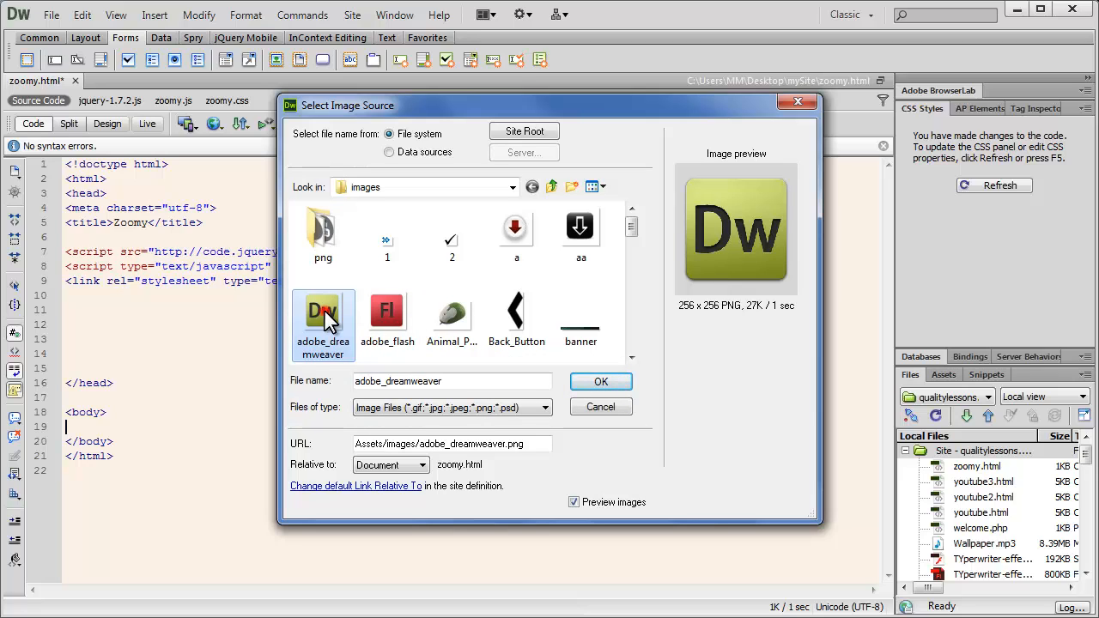
left_click(601, 381)
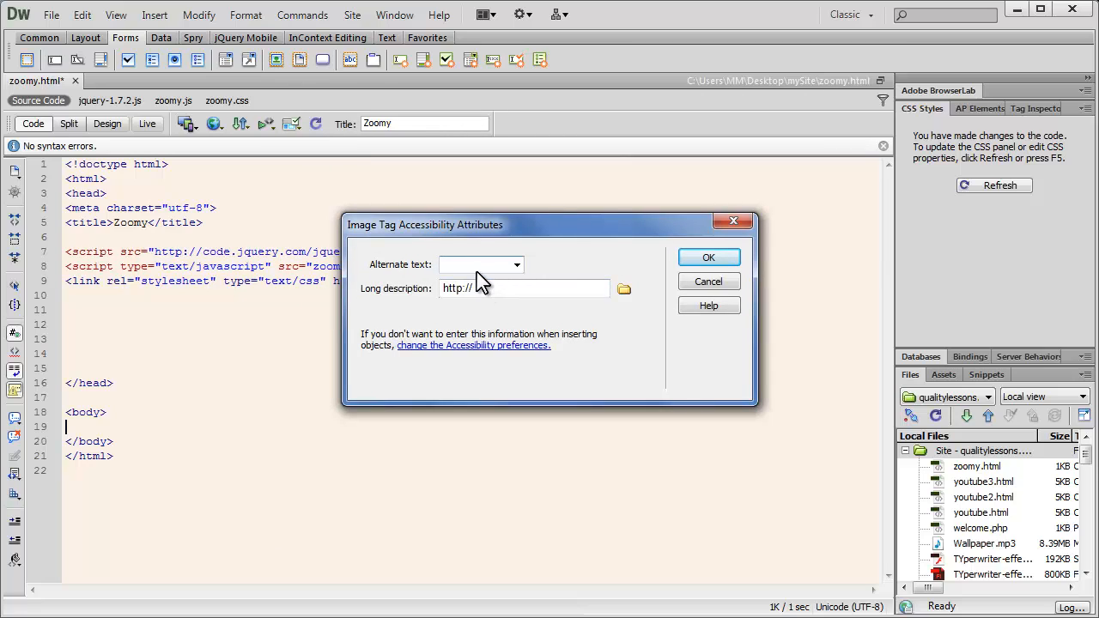
type("dw")
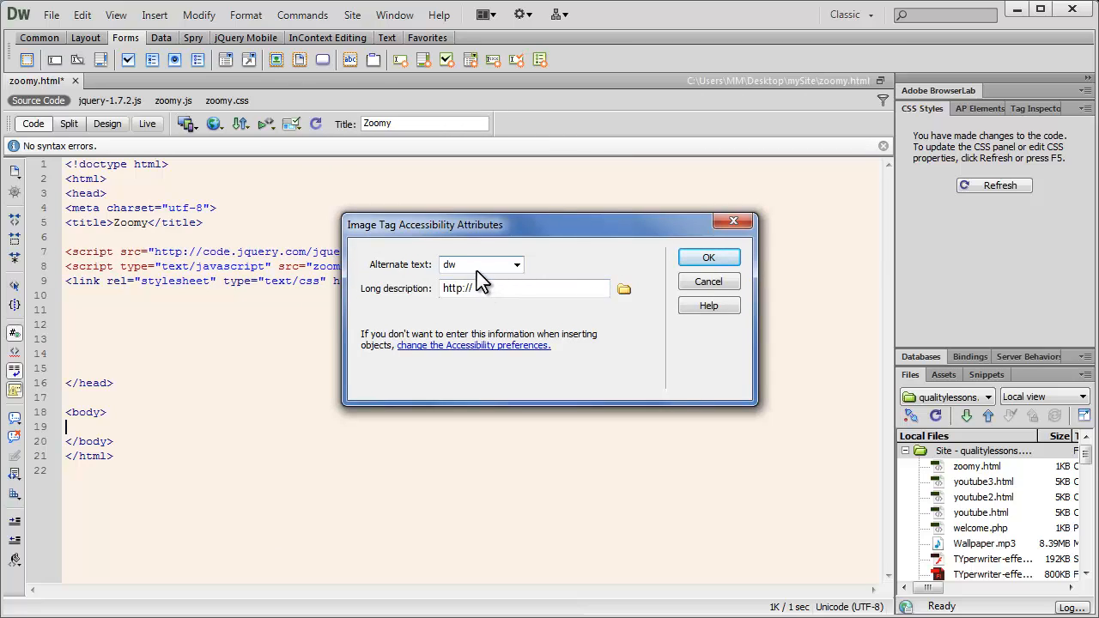
left_click(708, 257)
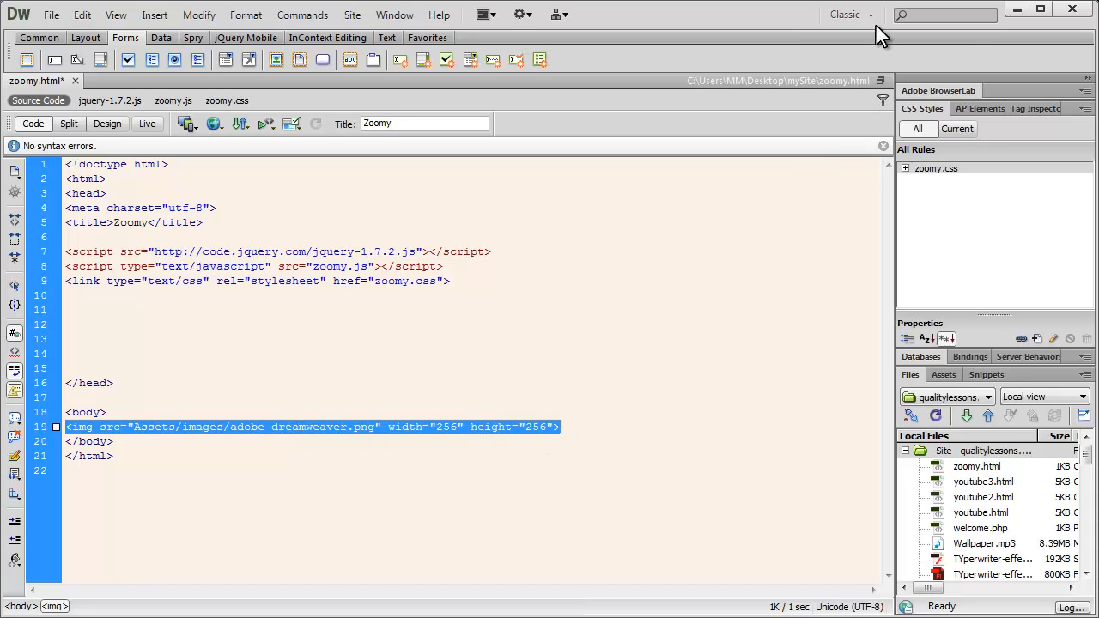
- Reset the workspace, then wrap the img in a link to Assets/images/adobe_dreamweaver.png
left_click(868, 14)
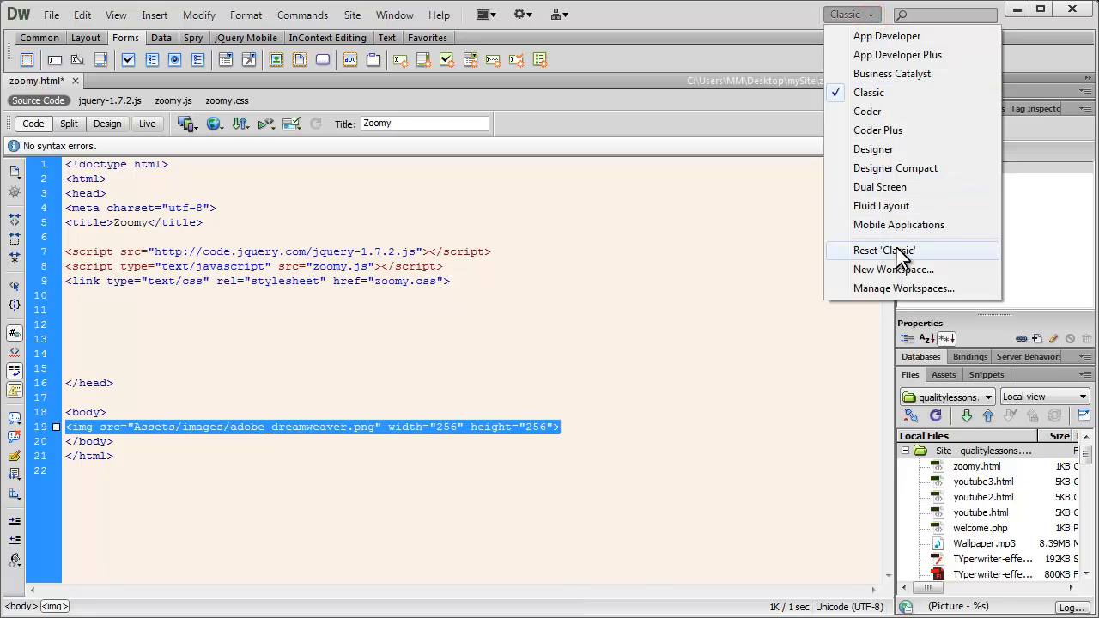
left_click(884, 251)
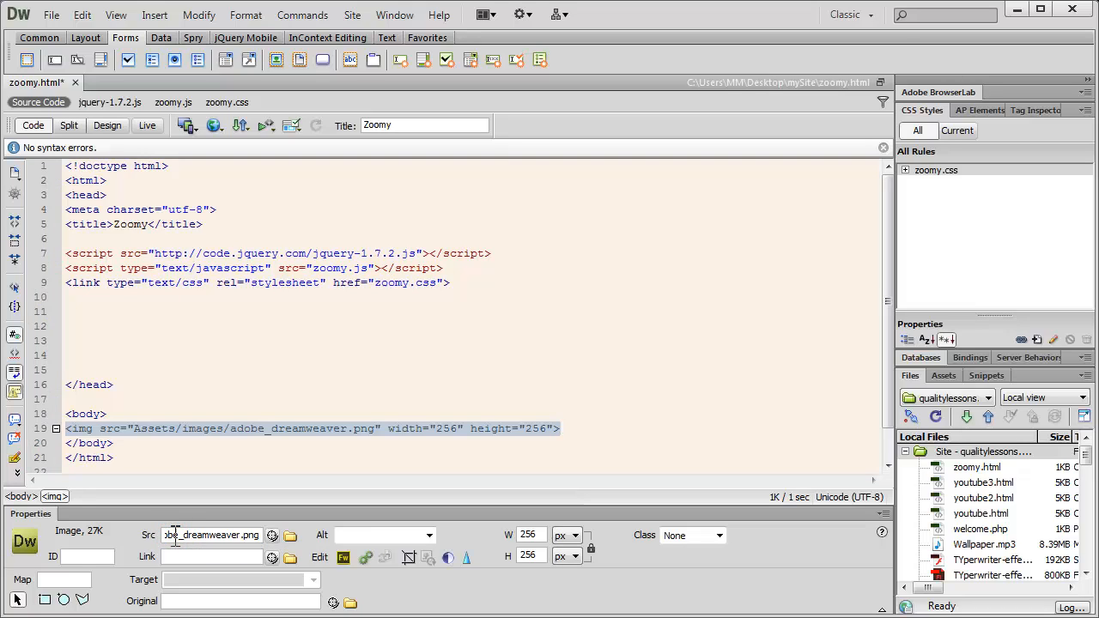
double_click(213, 536)
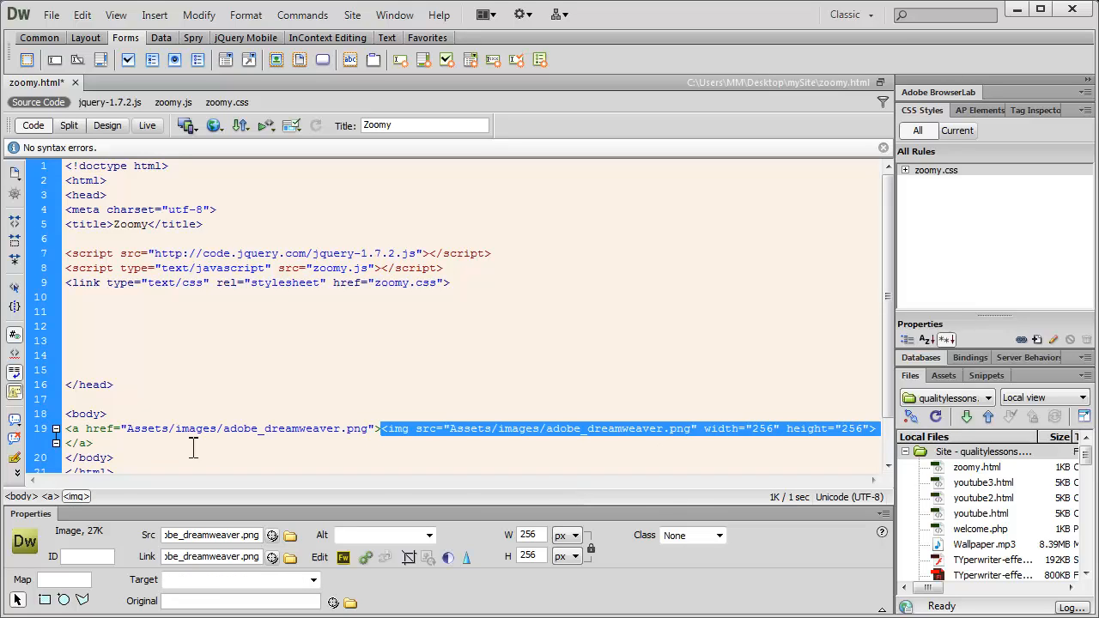
left_click(76, 429)
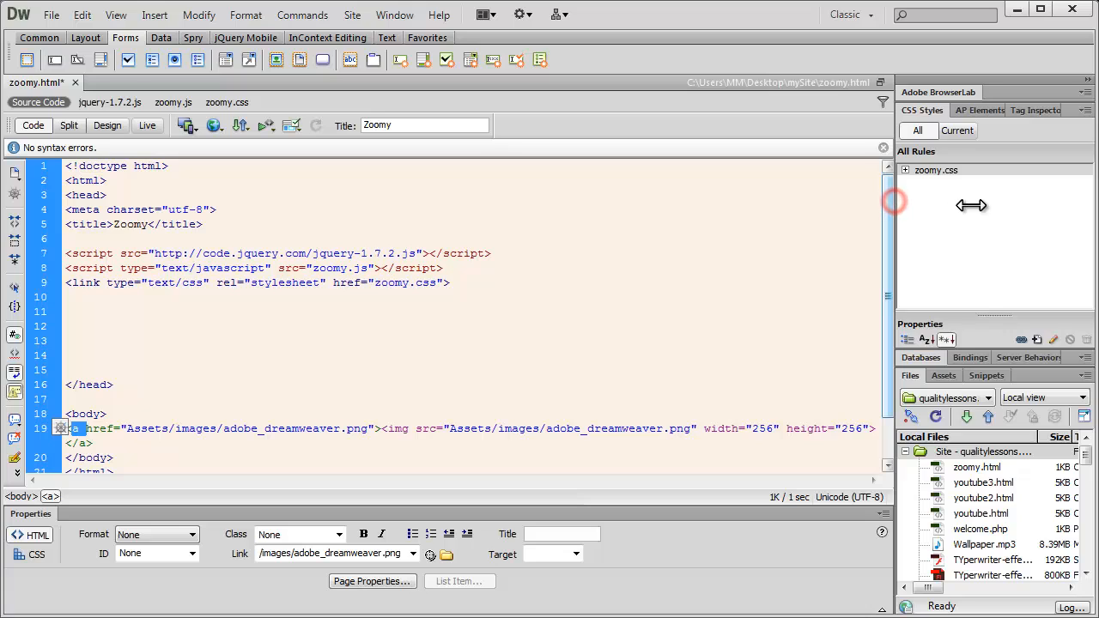
scroll("down", 3)
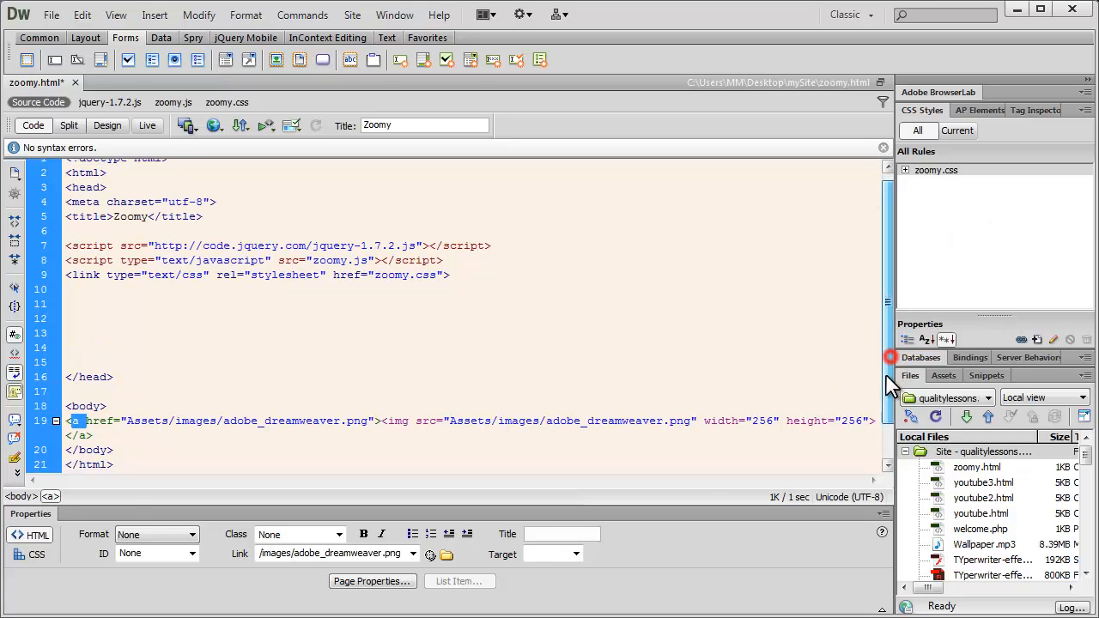
scroll("down", 3)
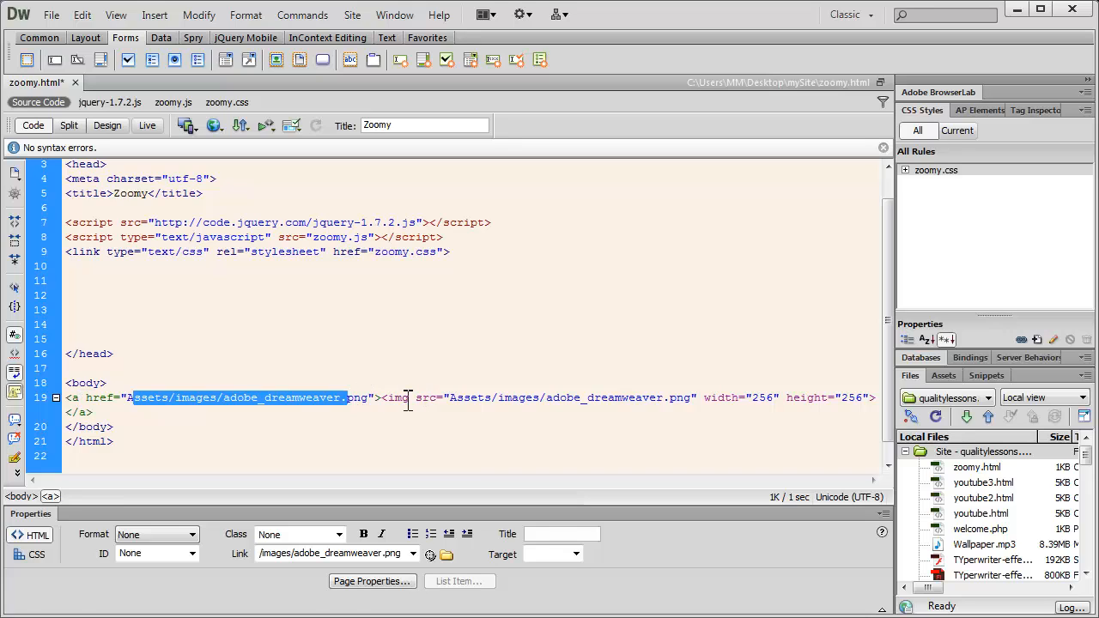
- Resize the linked logo image to W 150 and H 151 in the Properties panel
left_click(396, 398)
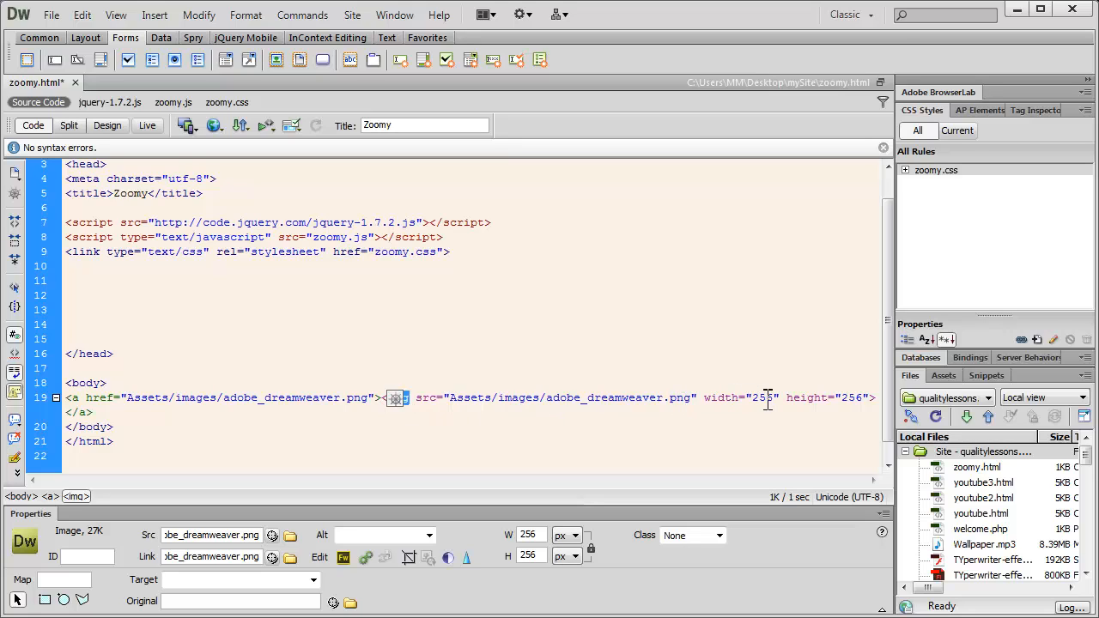
double_click(849, 398)
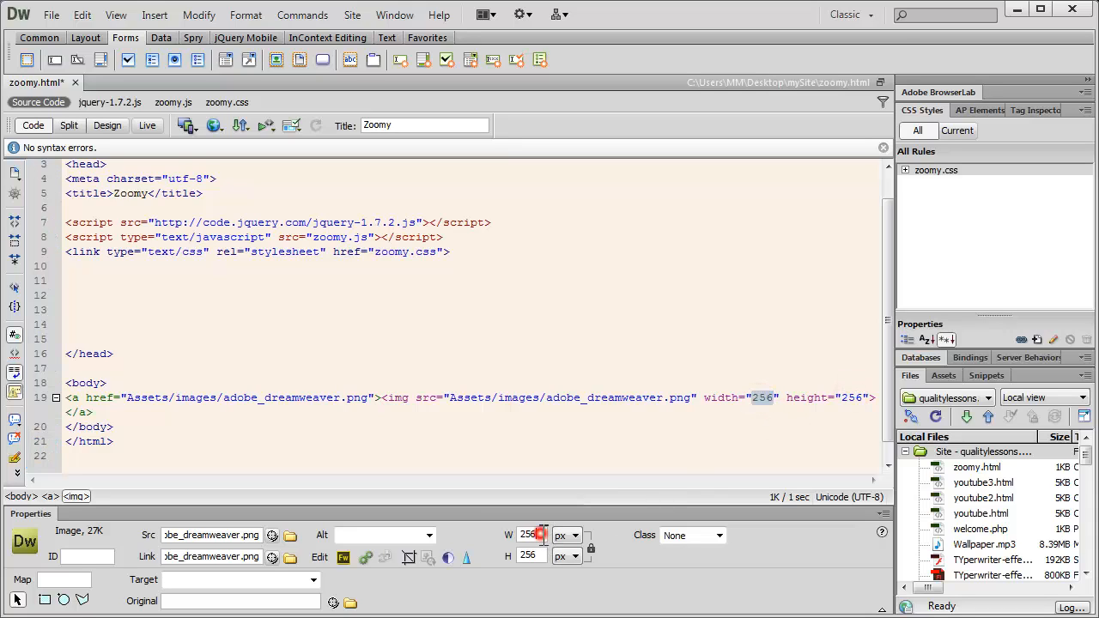
left_click(529, 534)
type("150")
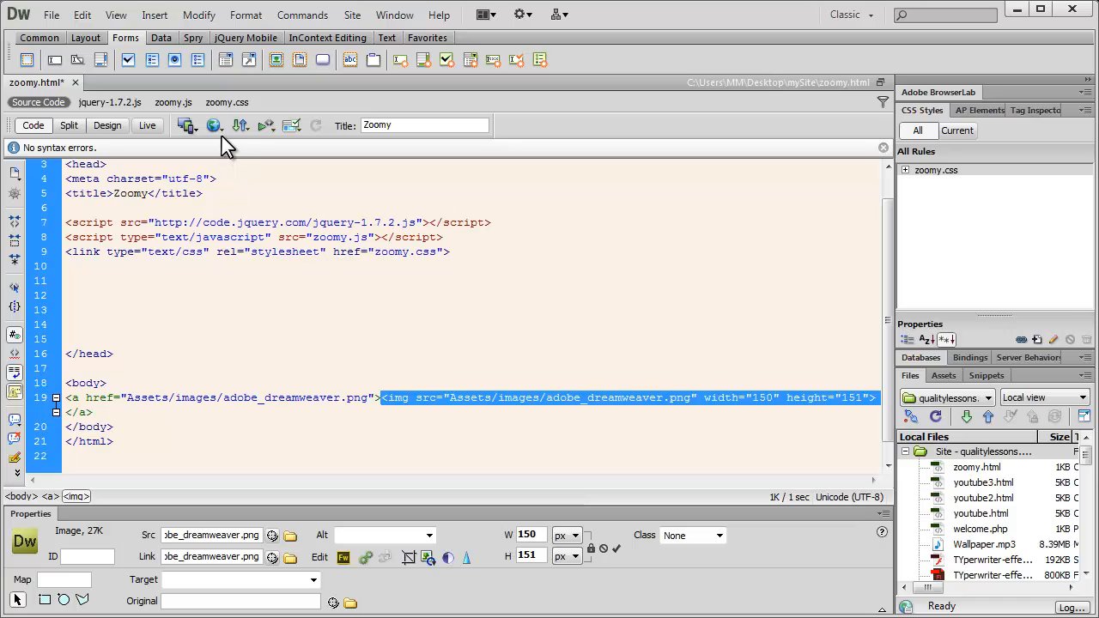
- Save and preview in Chrome, follow the logo link to the full-size image, then close Chrome
left_click(213, 125)
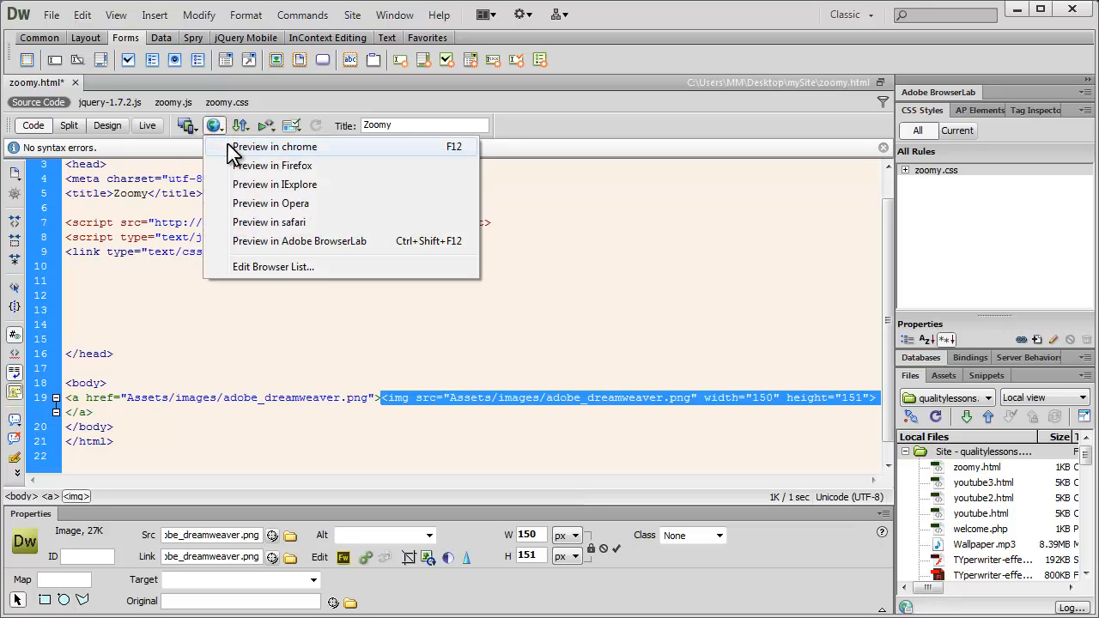
left_click(275, 146)
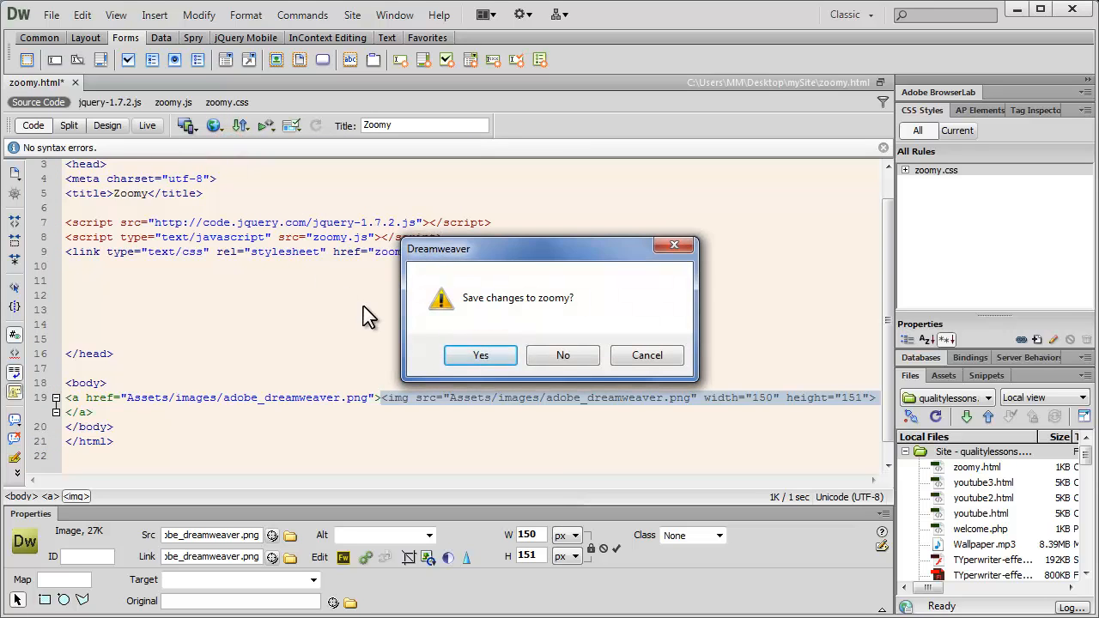
left_click(481, 353)
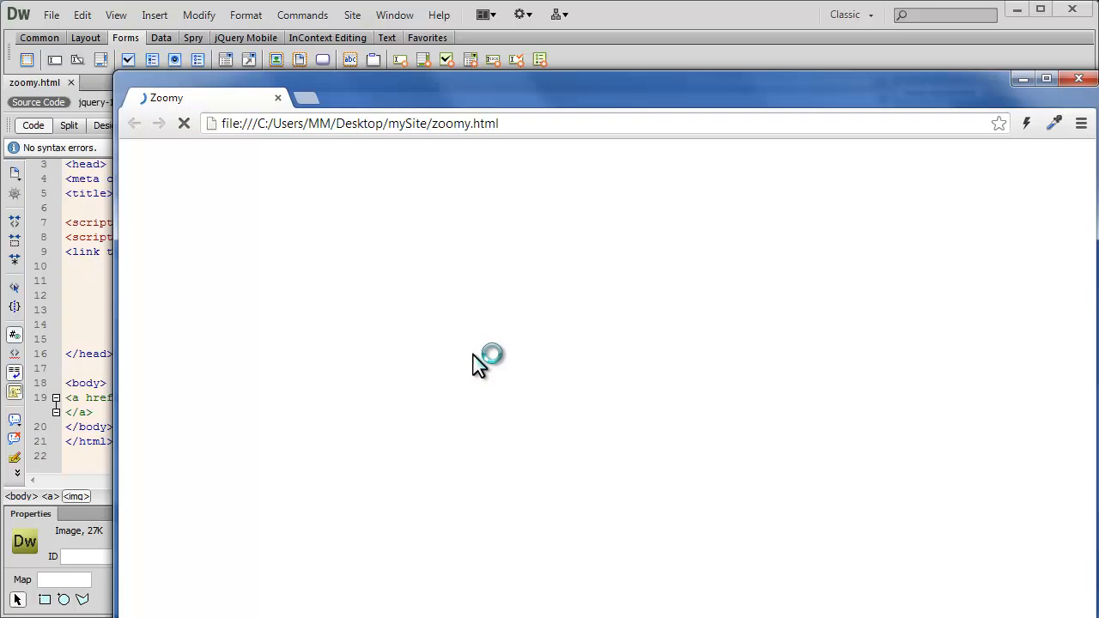
left_click(182, 124)
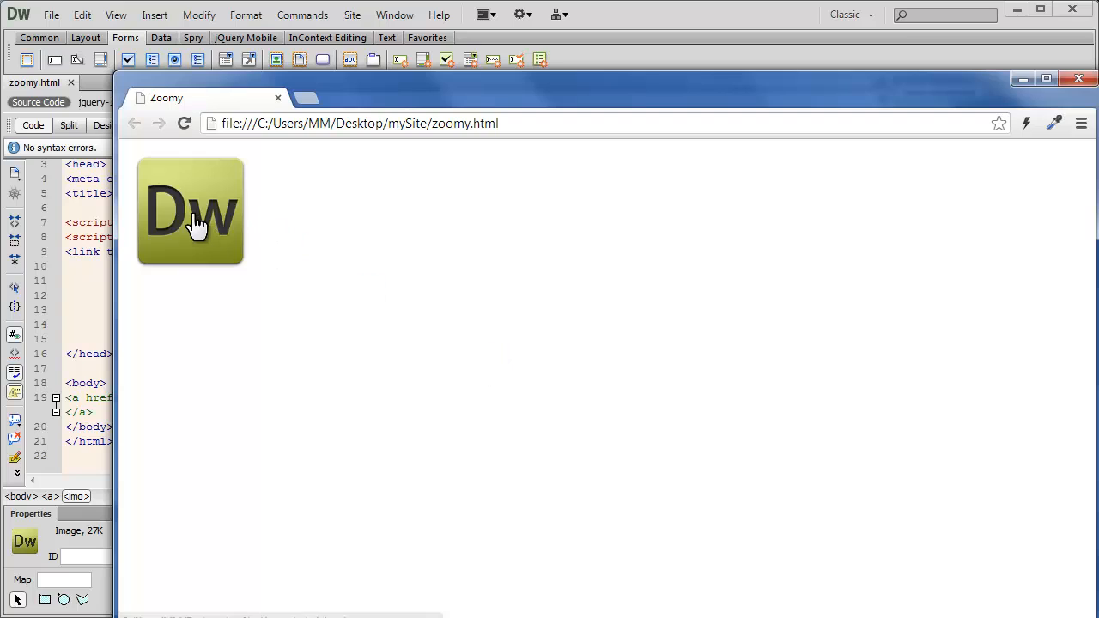
mouse_move(234, 210)
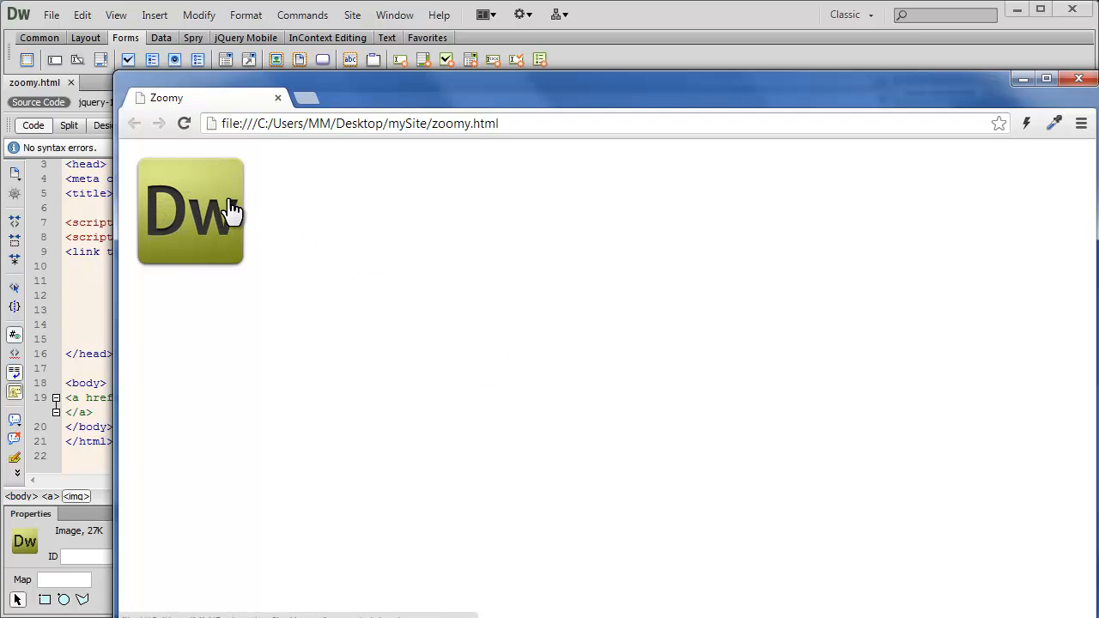
left_click(189, 209)
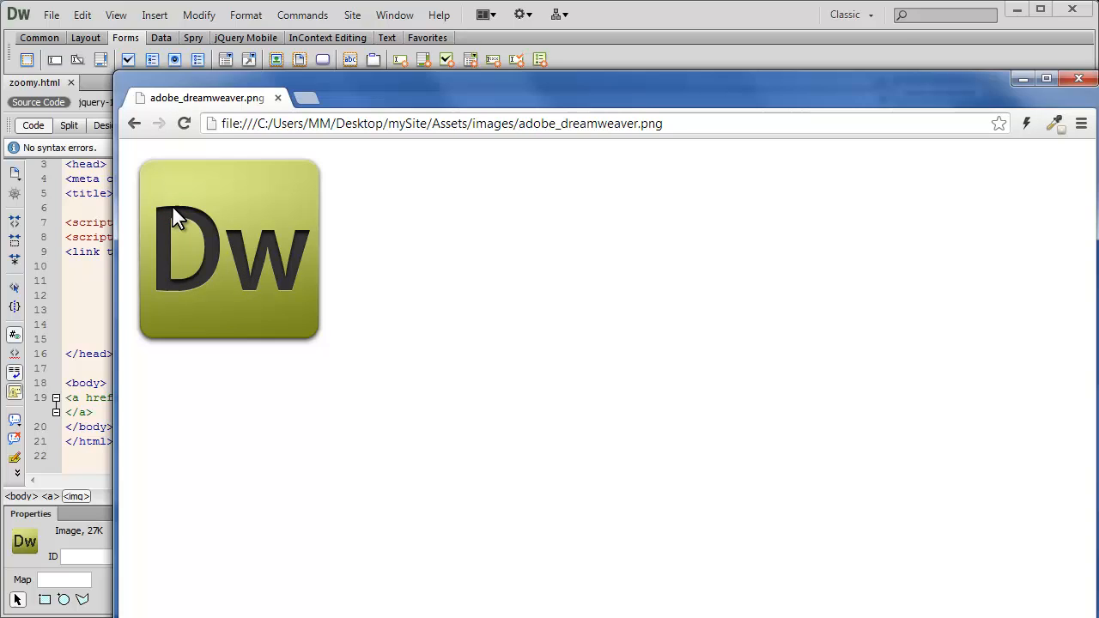
mouse_move(1004, 165)
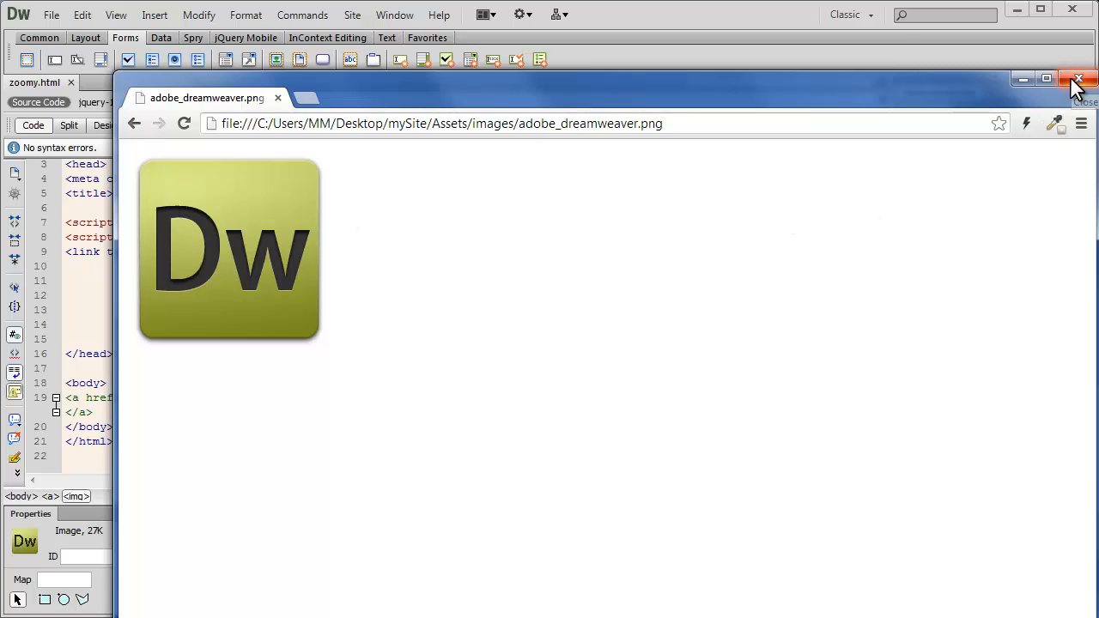
mouse_move(1081, 82)
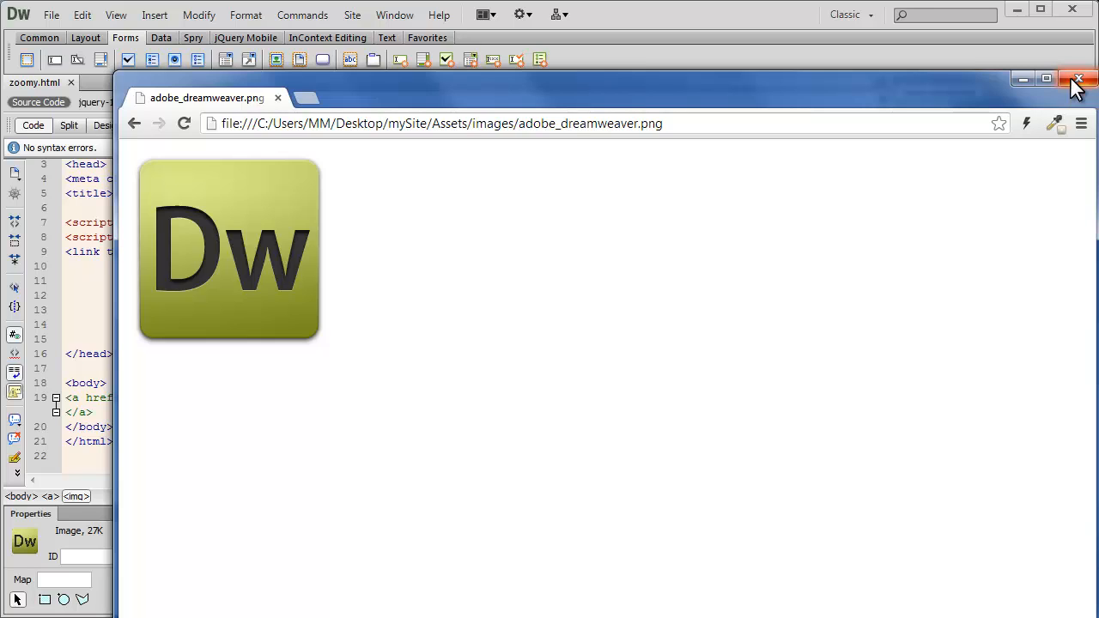
left_click(1078, 80)
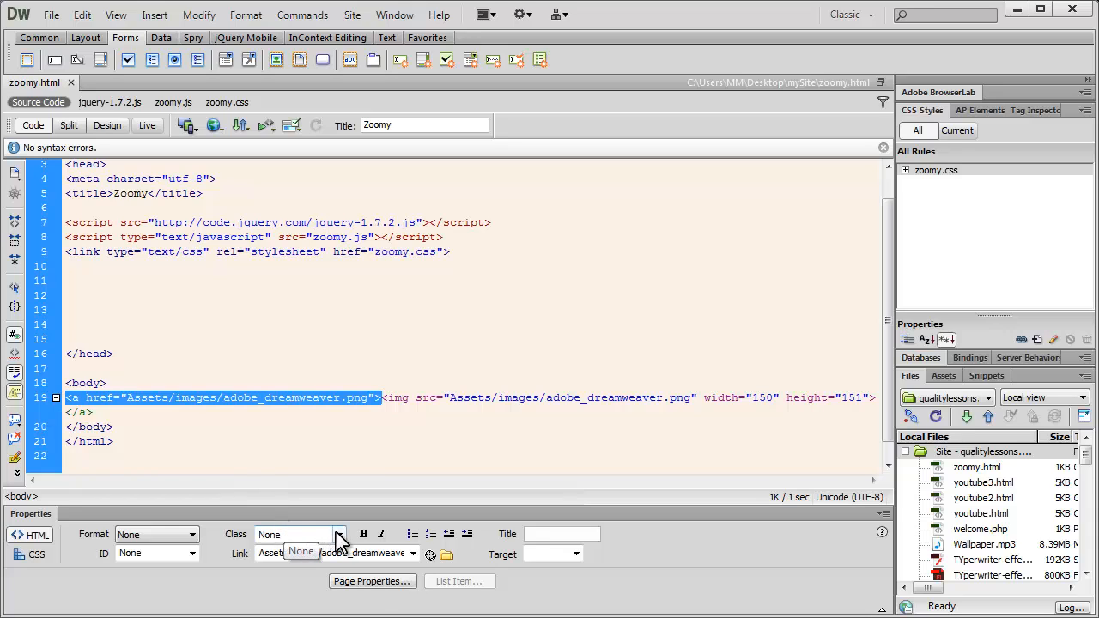
- Give the logo's <a> tag class="zoom"
left_click(340, 534)
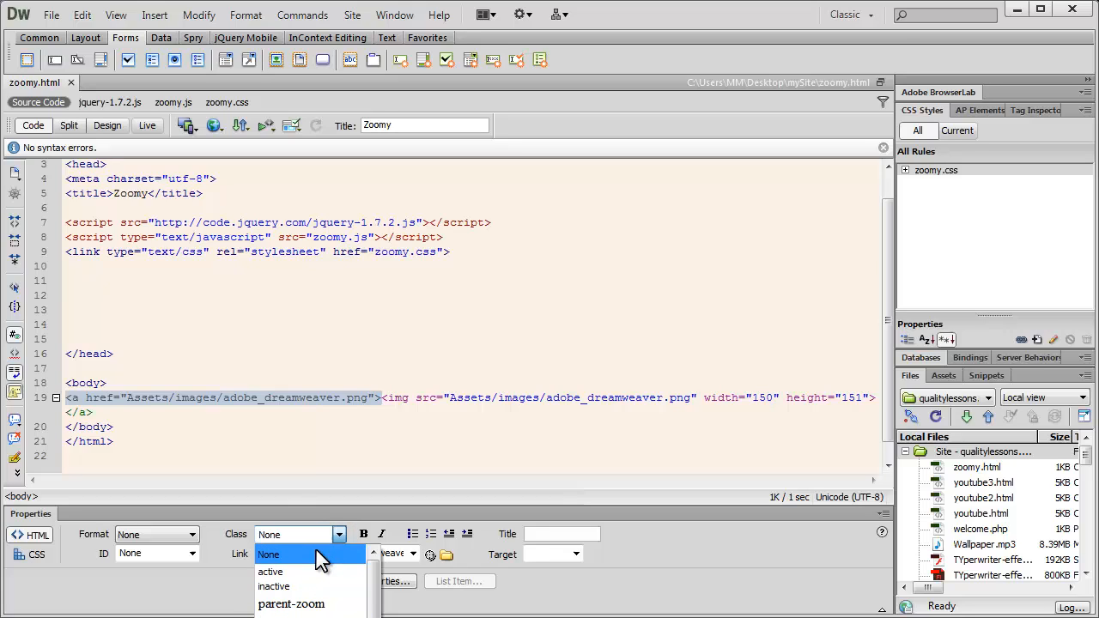
mouse_move(309, 552)
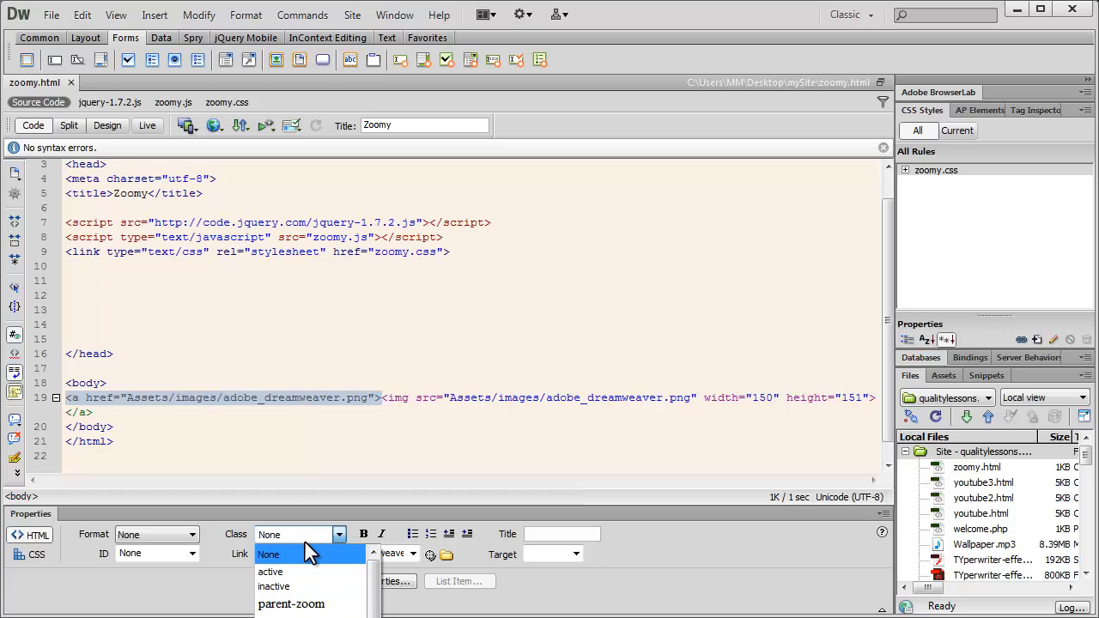
mouse_move(319, 515)
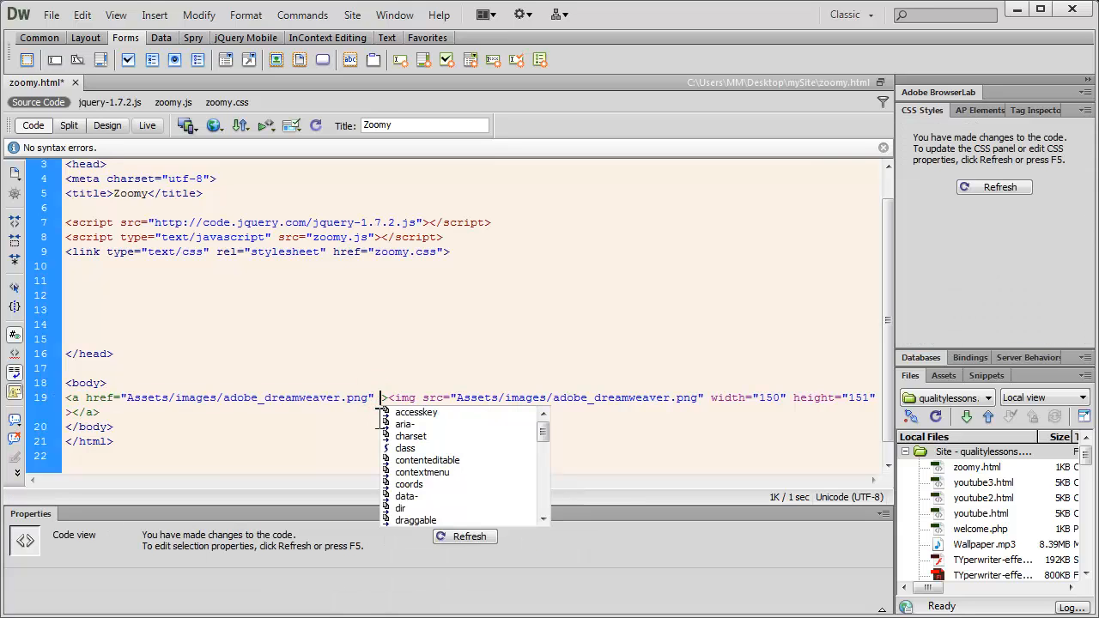
type("class=\"zoom")
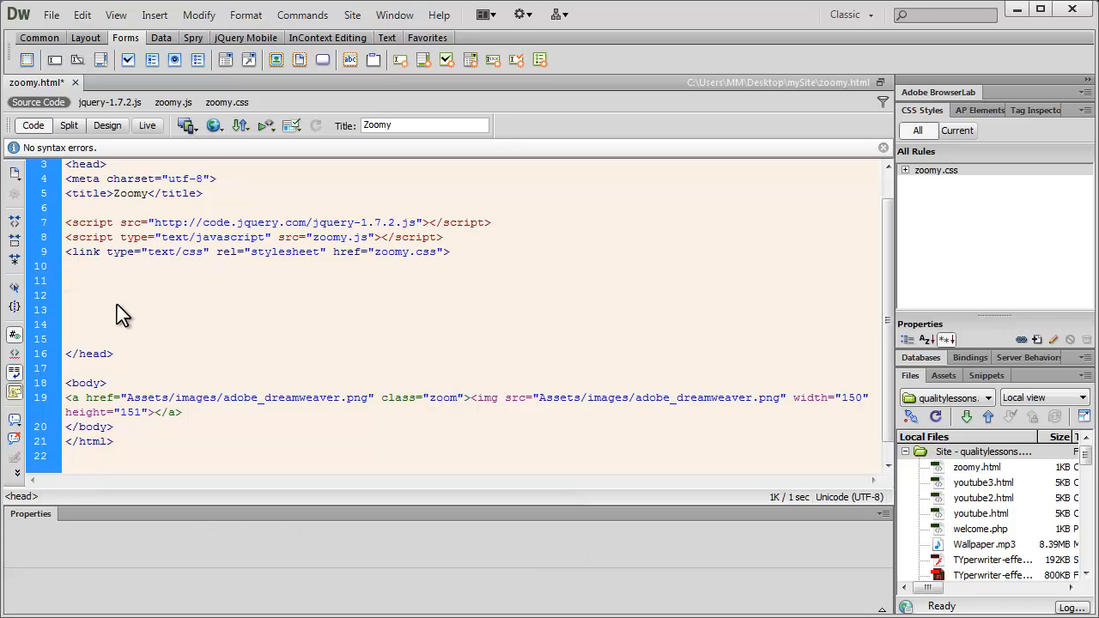
- Add a <script type="text/javascript"> </script> block in the head, starting $(document)
type("<scrip")
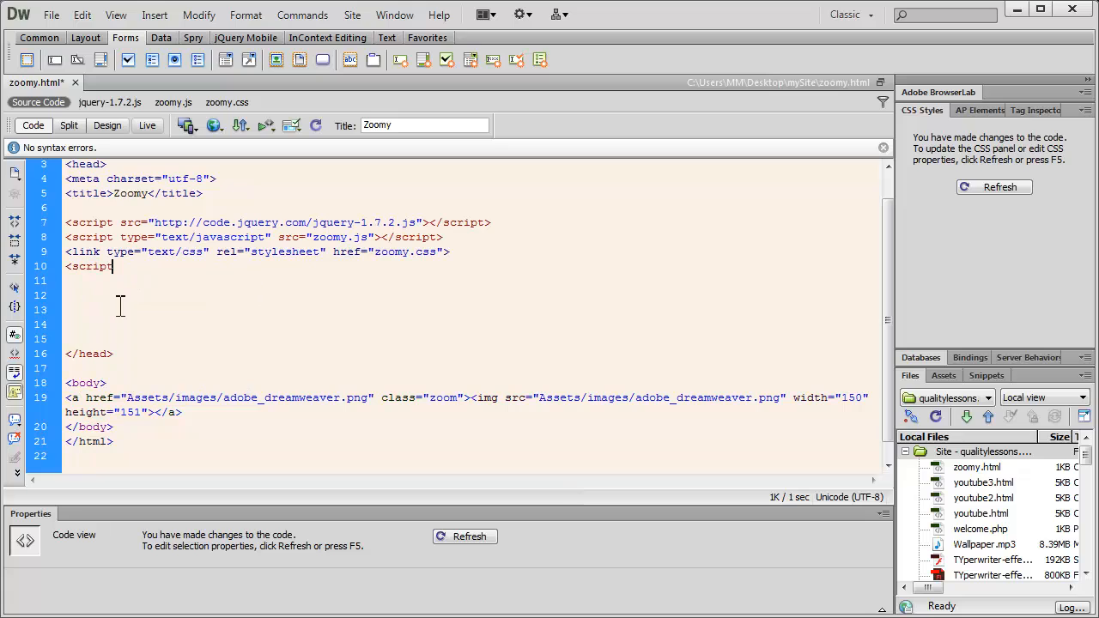
type("ty")
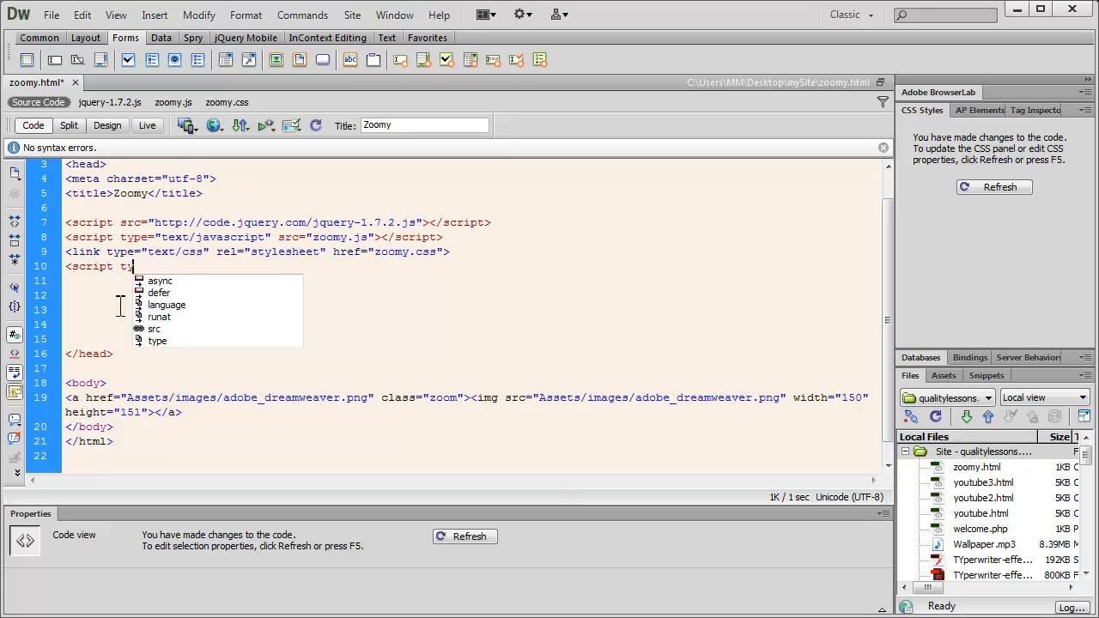
type("type=\"text/javascript\">")
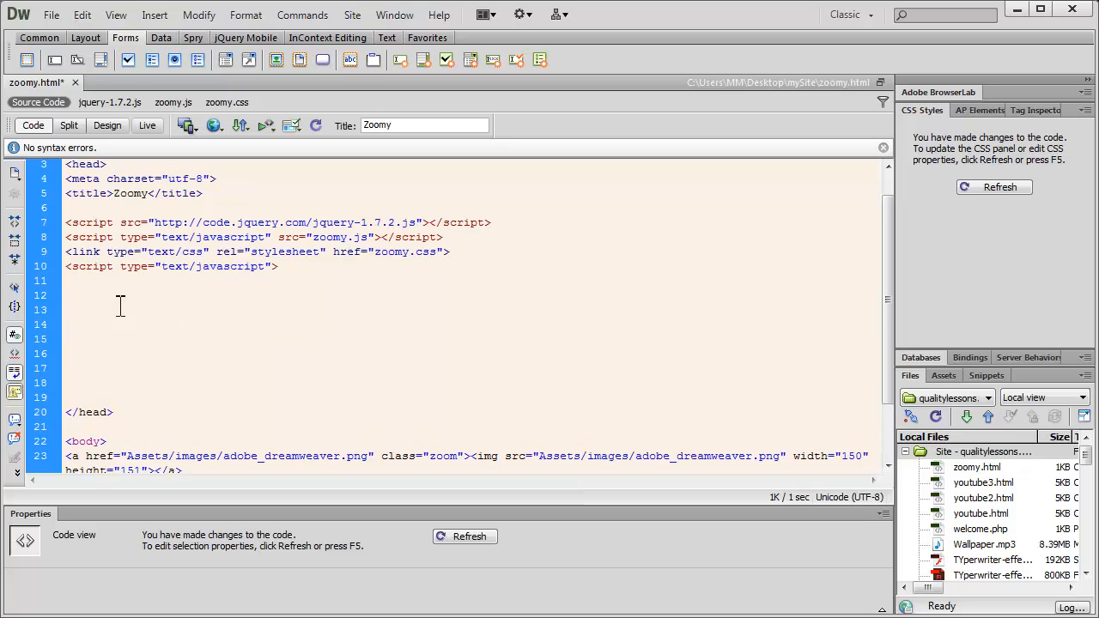
type("</script>")
type("$(document")
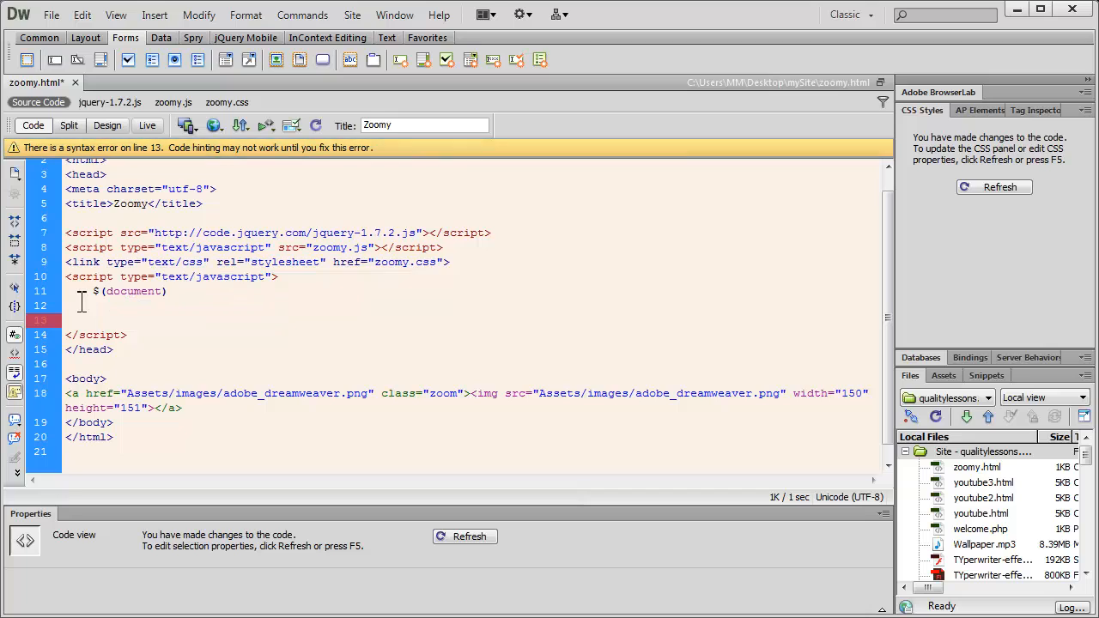
- Write $(".zoom").zoomy(); inside the document ready handler, picking zoomy from code hints
type(".ready(function() {")
type("});")
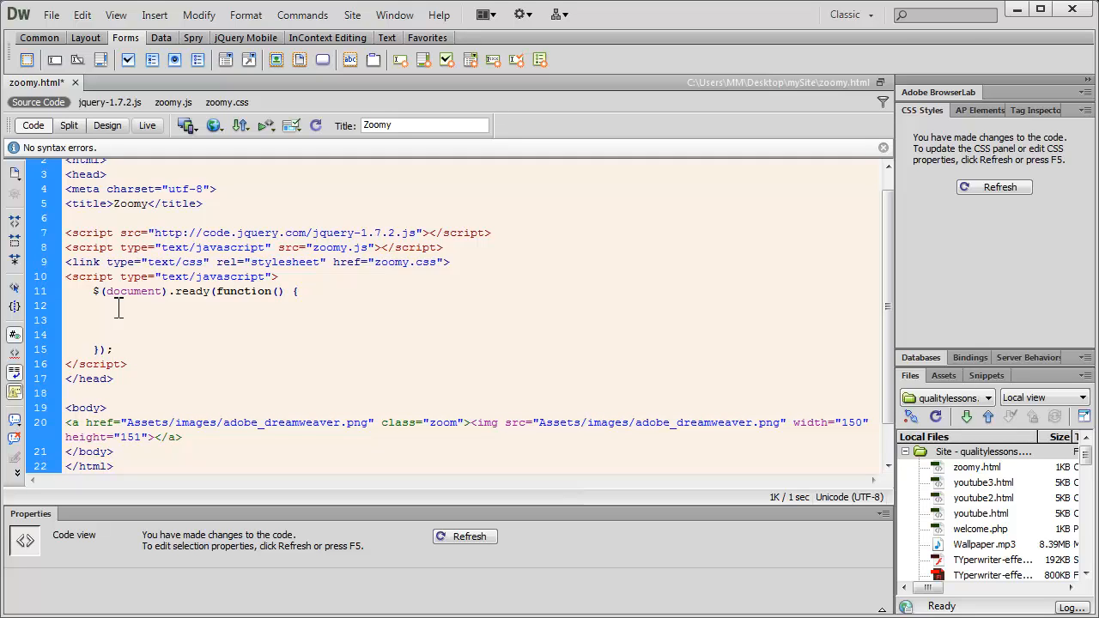
double_click(443, 422)
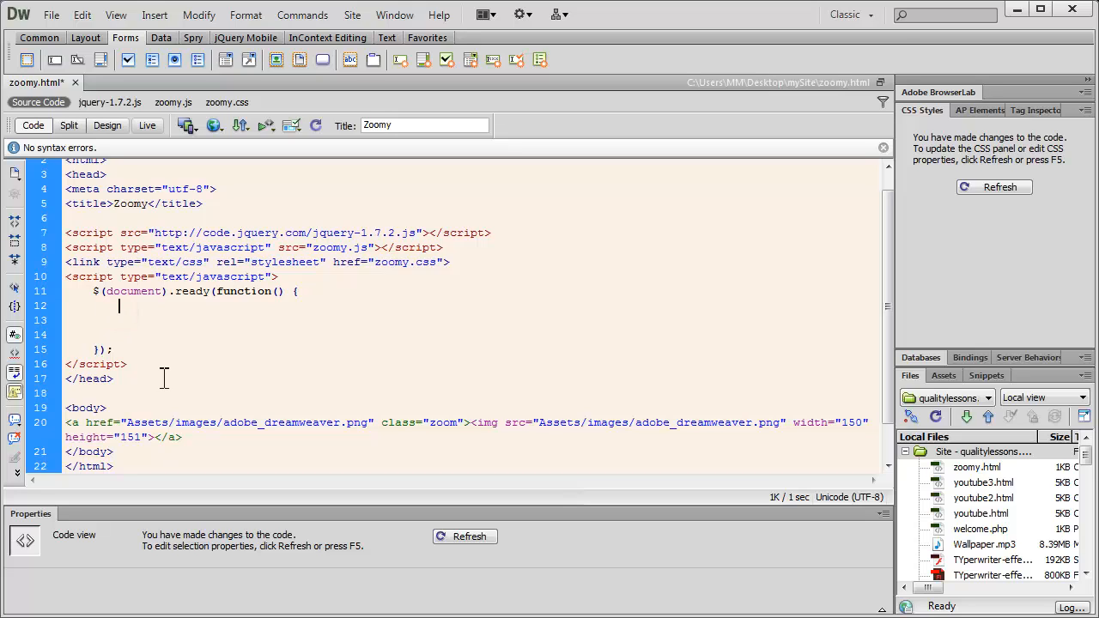
type("$")
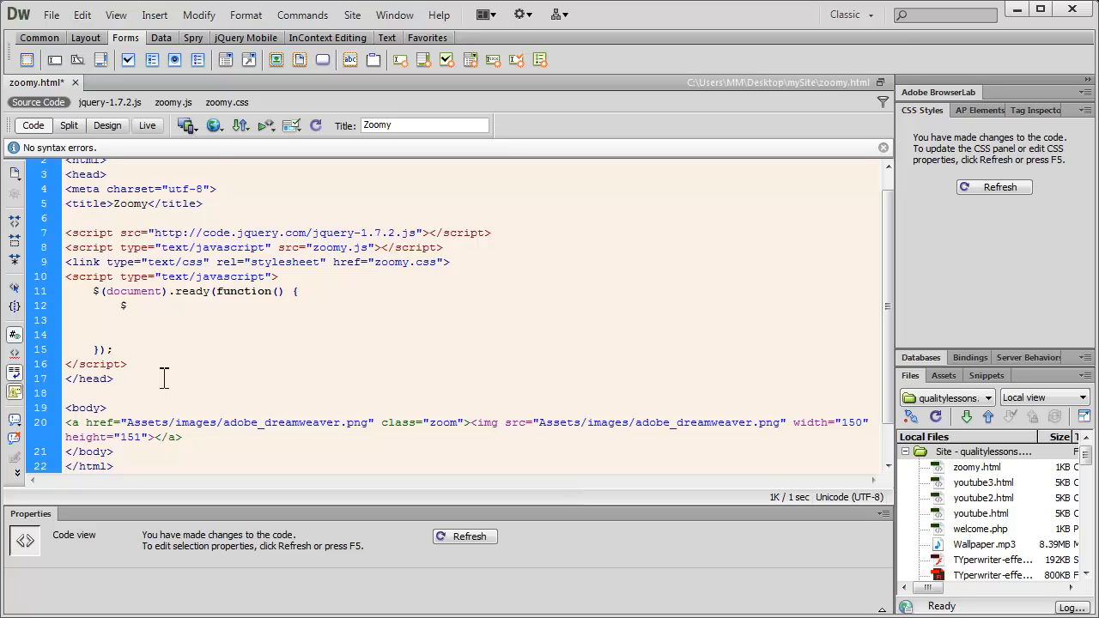
type("(")
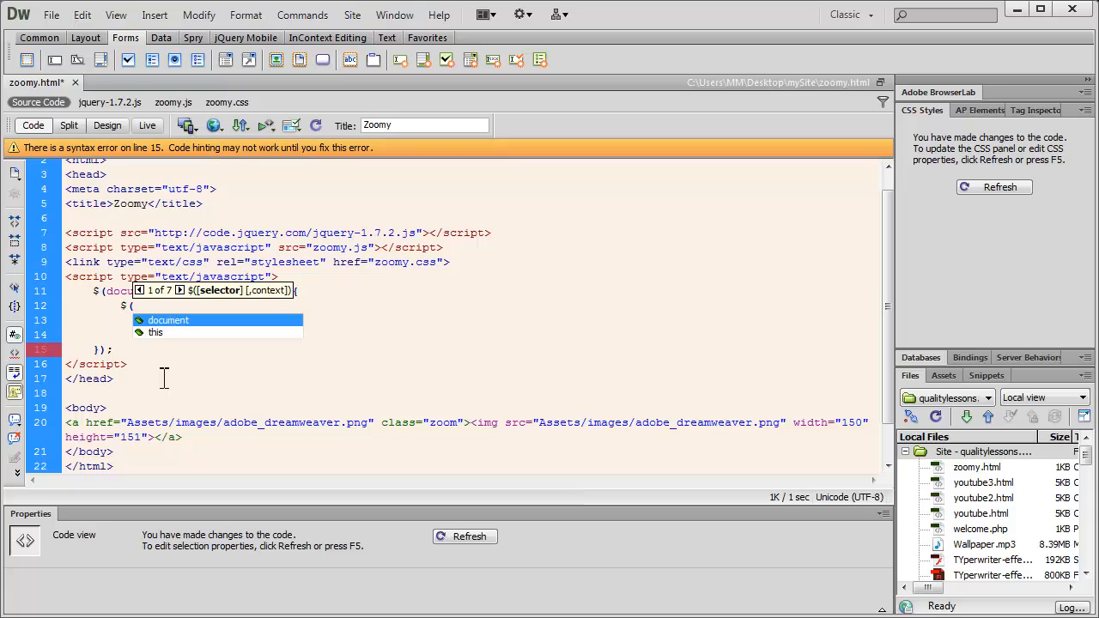
type("\".zoom")
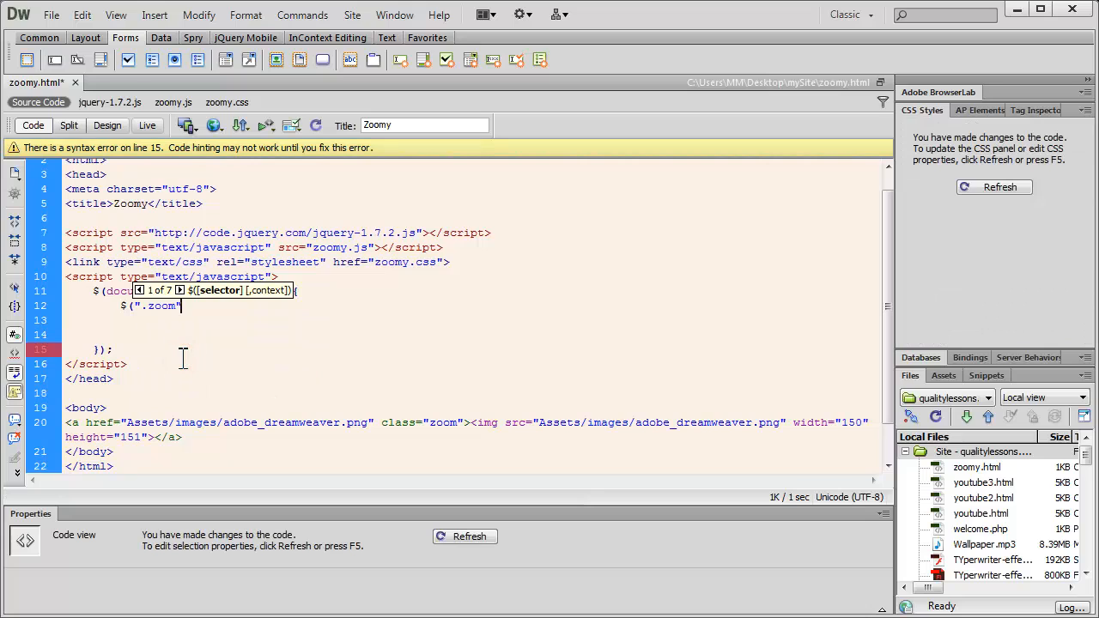
type(".")
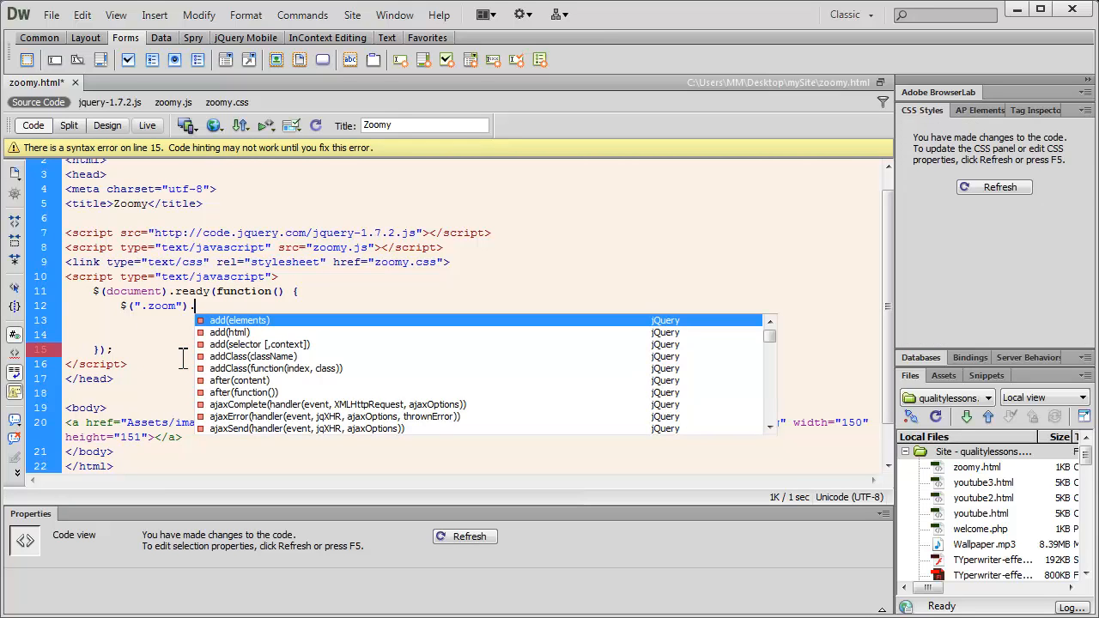
type("zo")
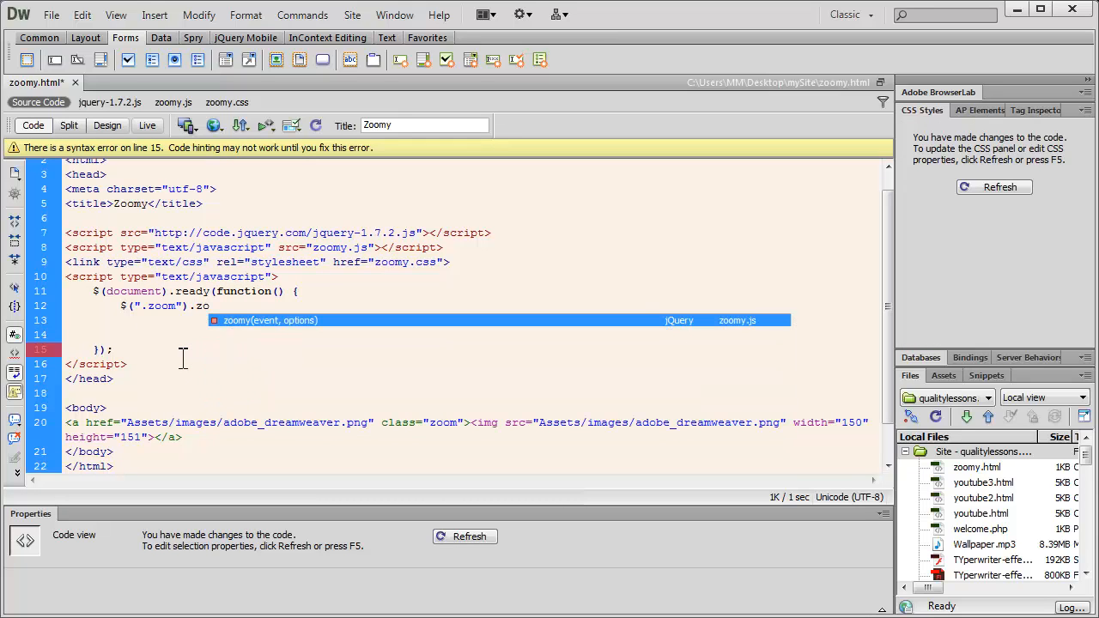
type("omy(")
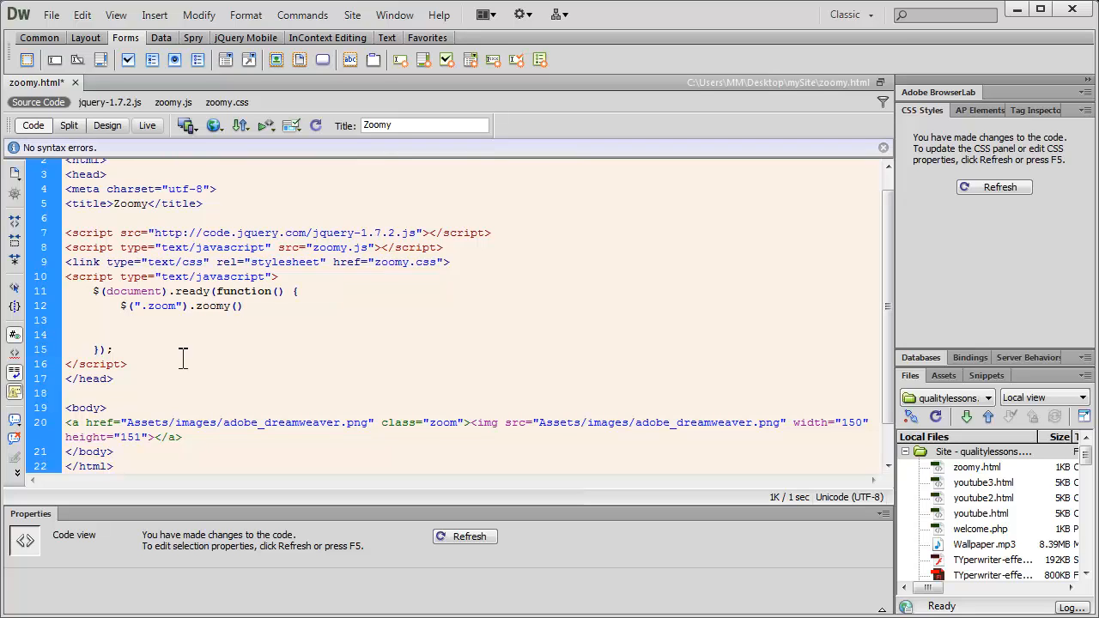
type(";")
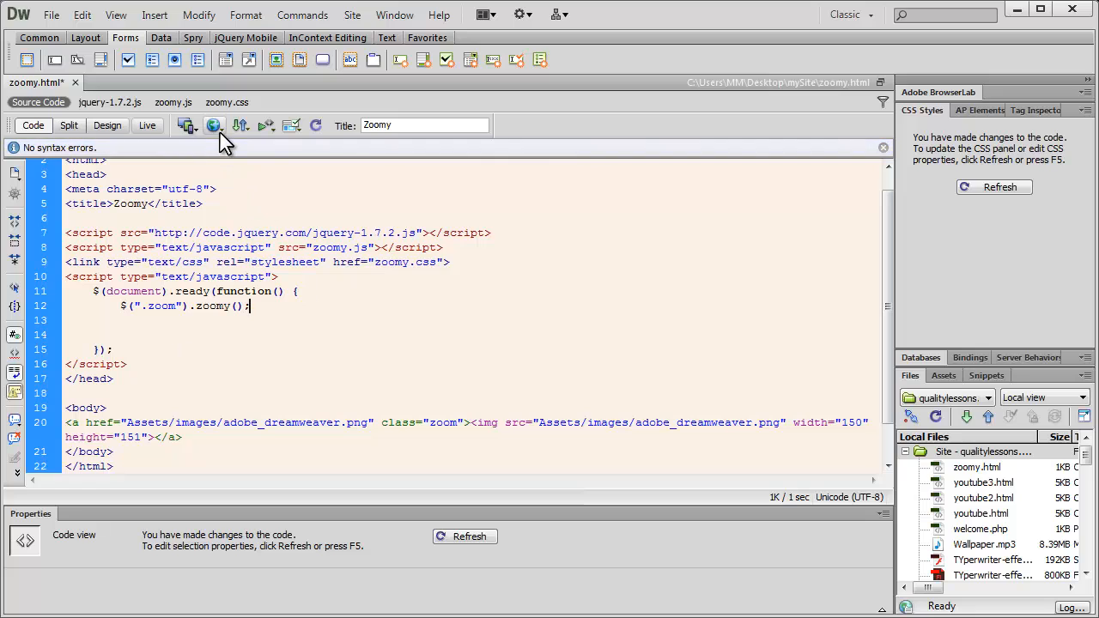
- Save zoomy.html, preview the logo page in Chrome, and return to the code
left_click(213, 125)
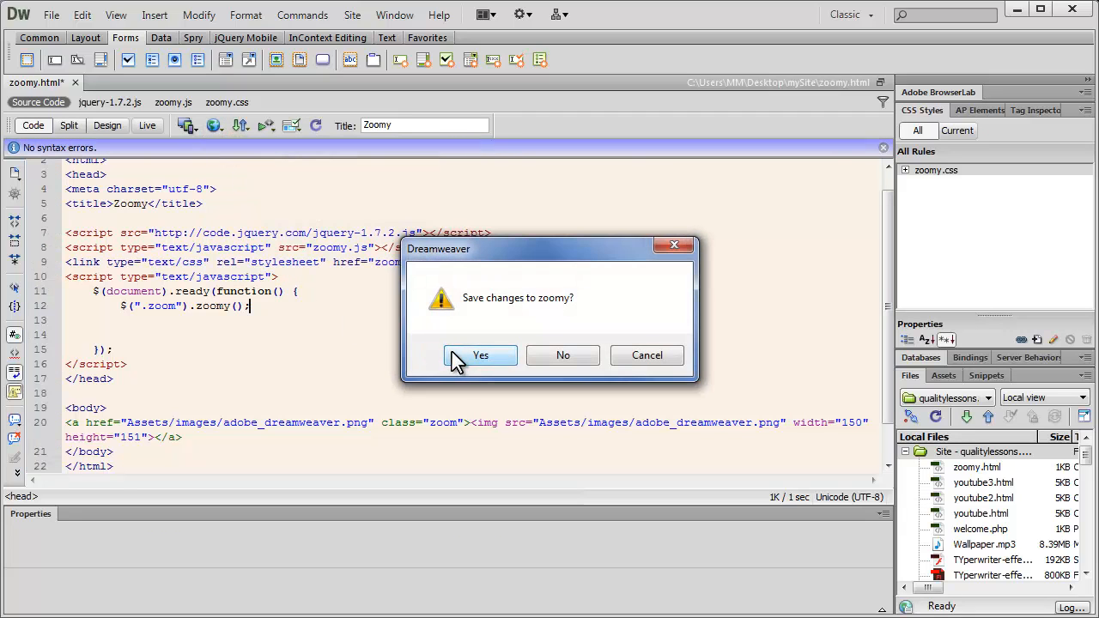
left_click(480, 354)
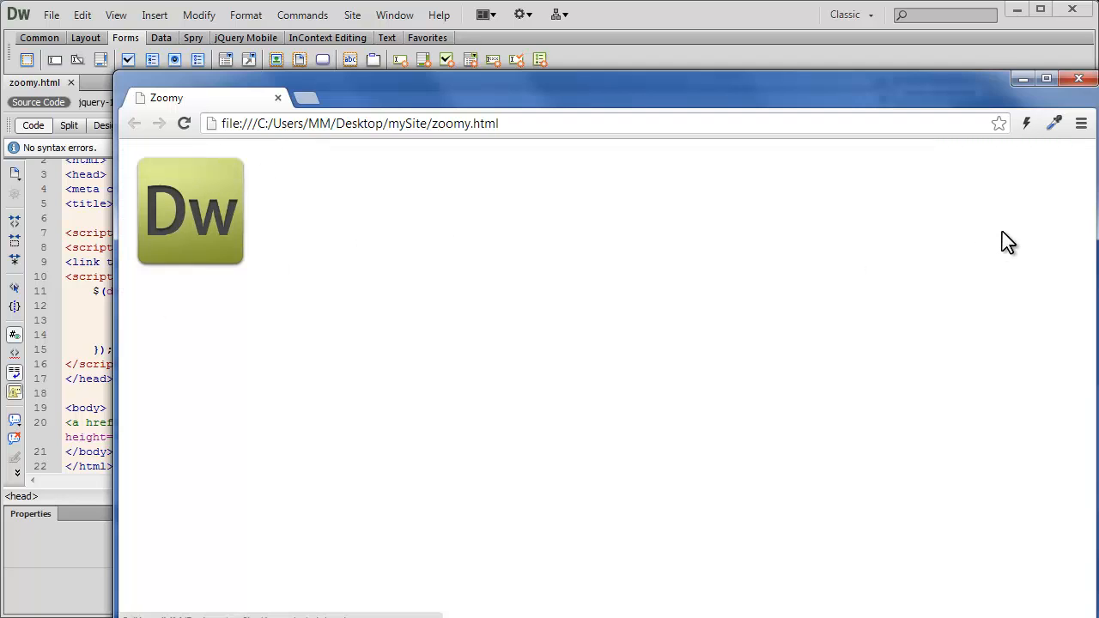
left_click(1078, 79)
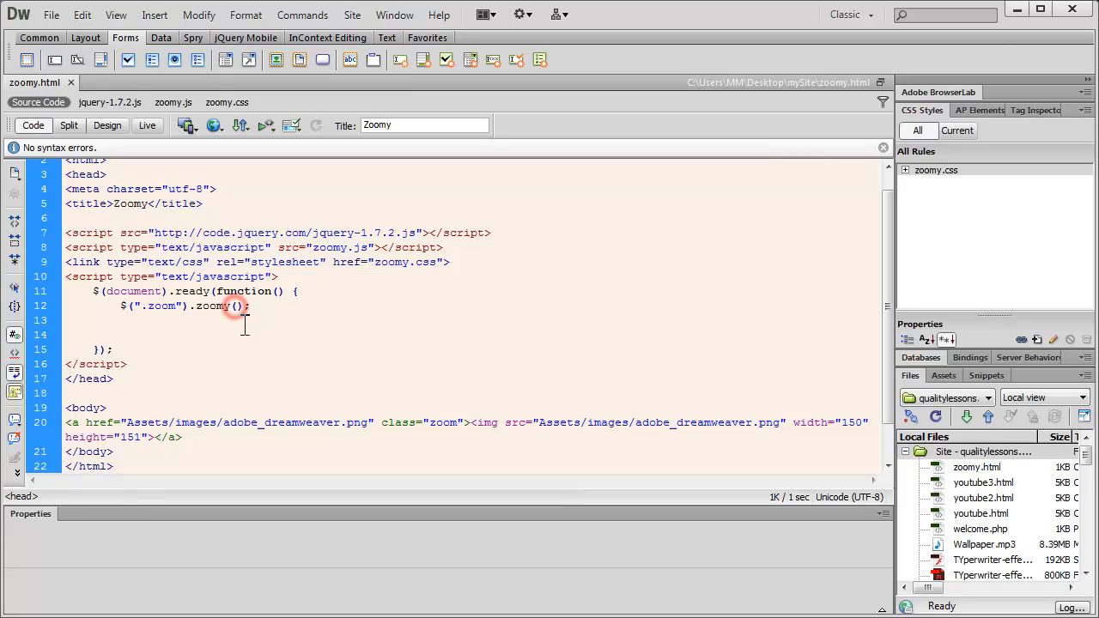
- Pass the options object {zoomSize:150} into the zoomy() call
type("{}")
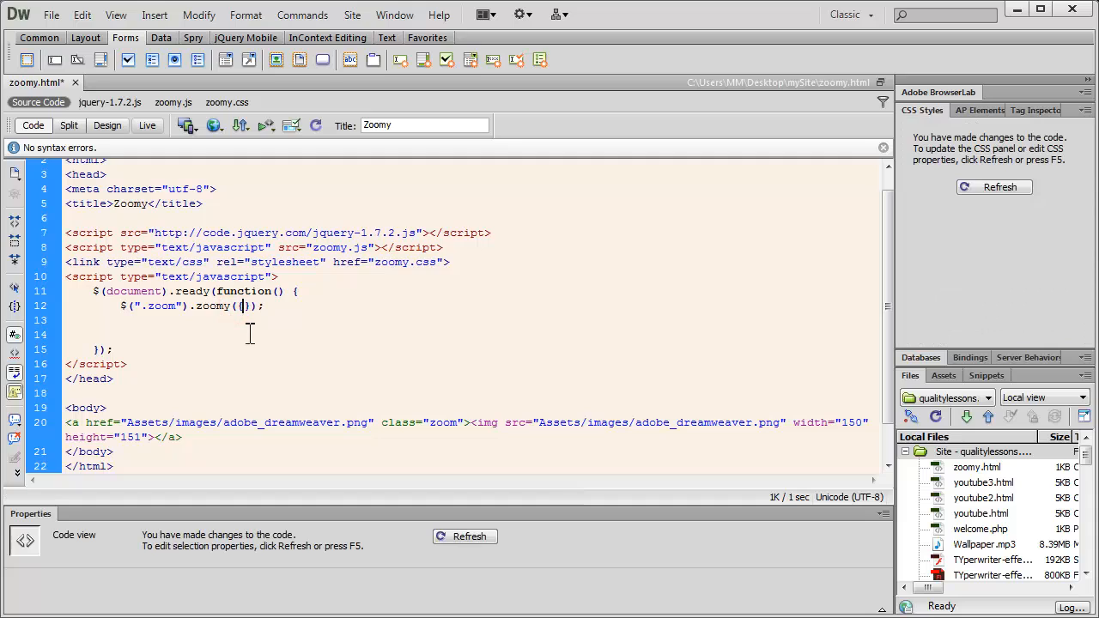
type("{zoomSize")
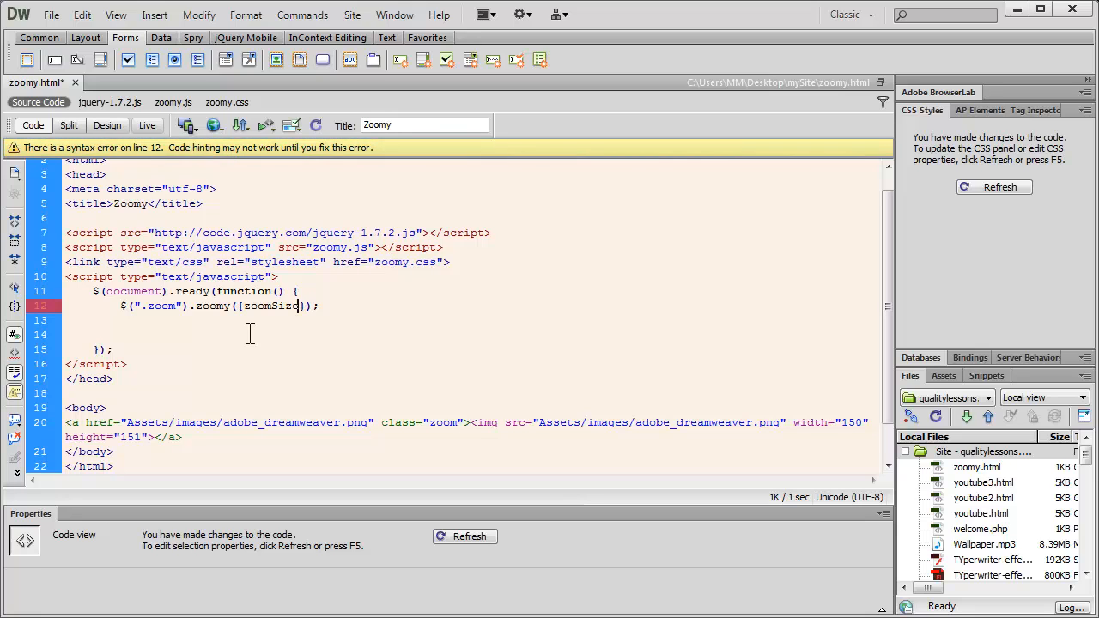
type(":1")
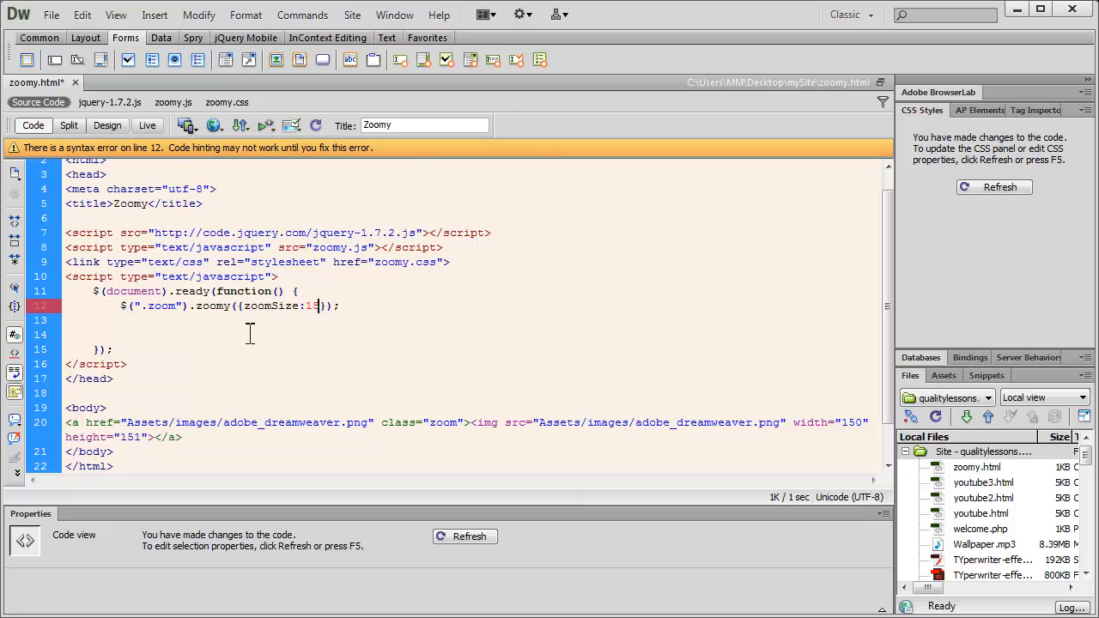
type("50")
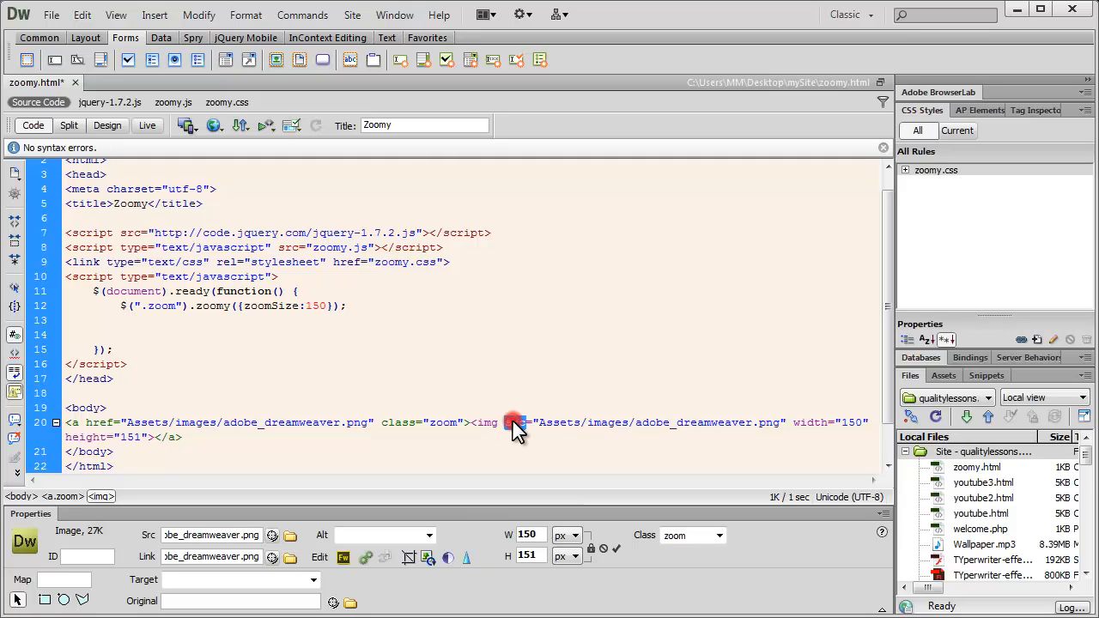
- Add an inline style attribute with a margin (mistyped 105px) to the img tag
double_click(515, 422)
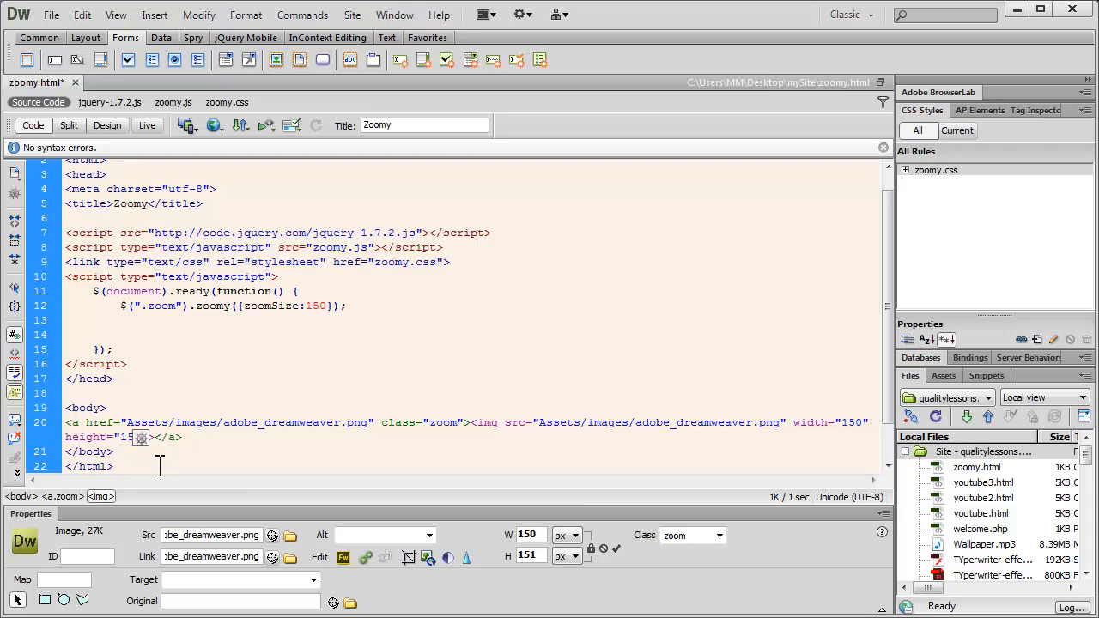
type("me")
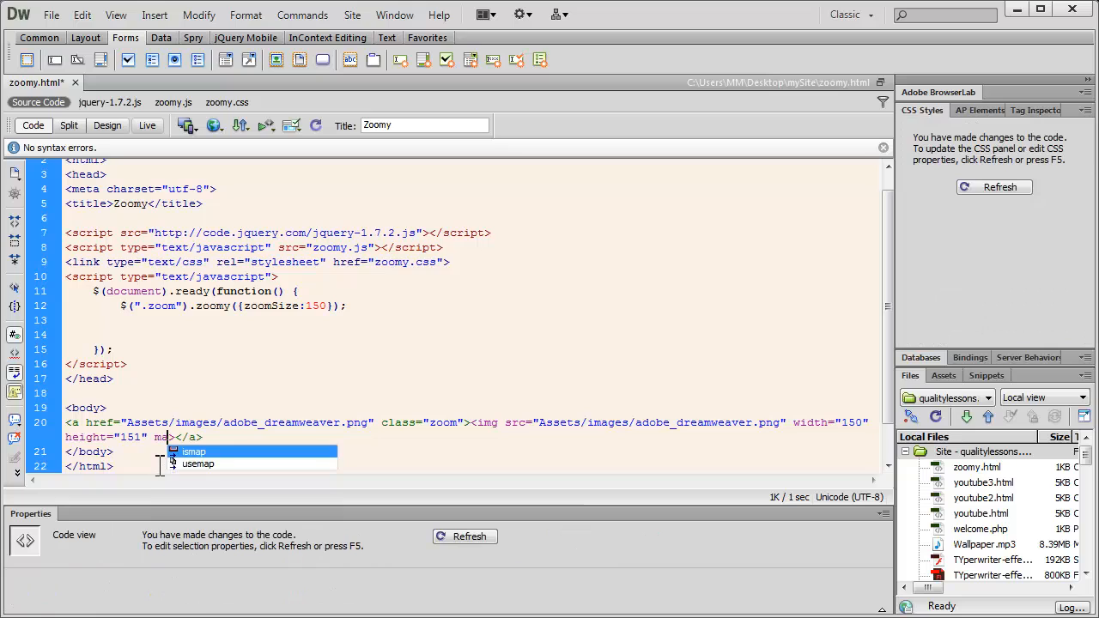
type("style=\"")
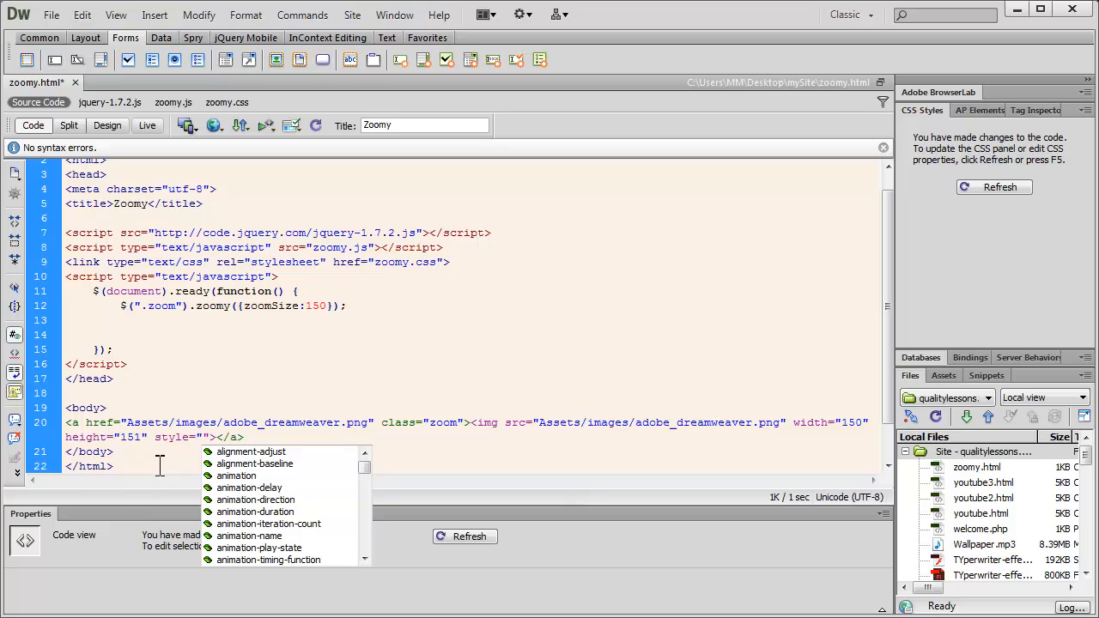
type("margin:")
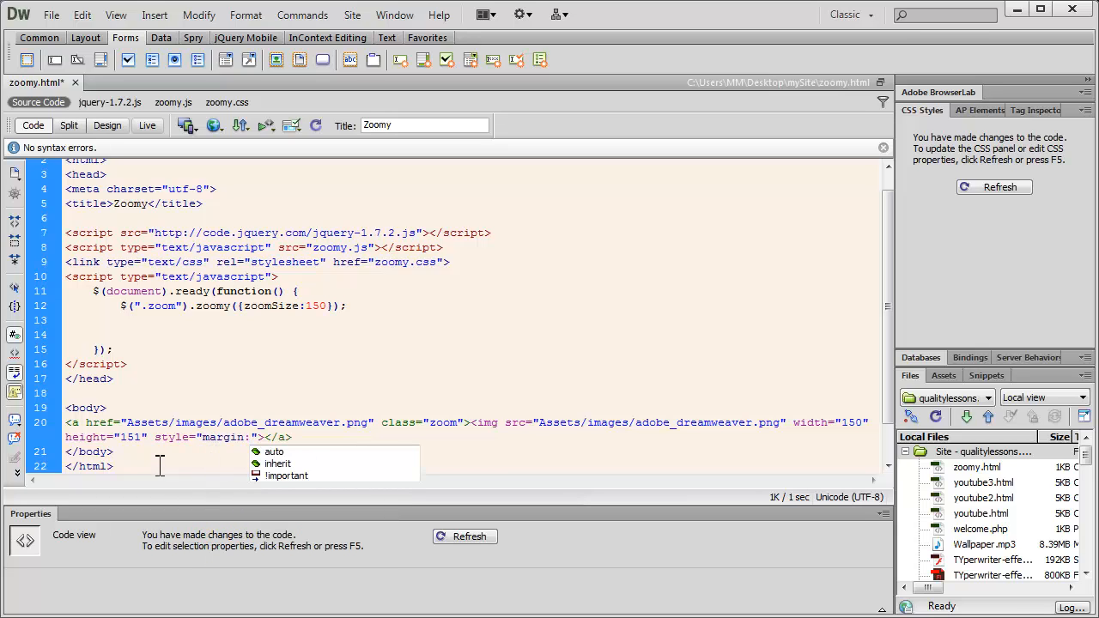
type("105px")
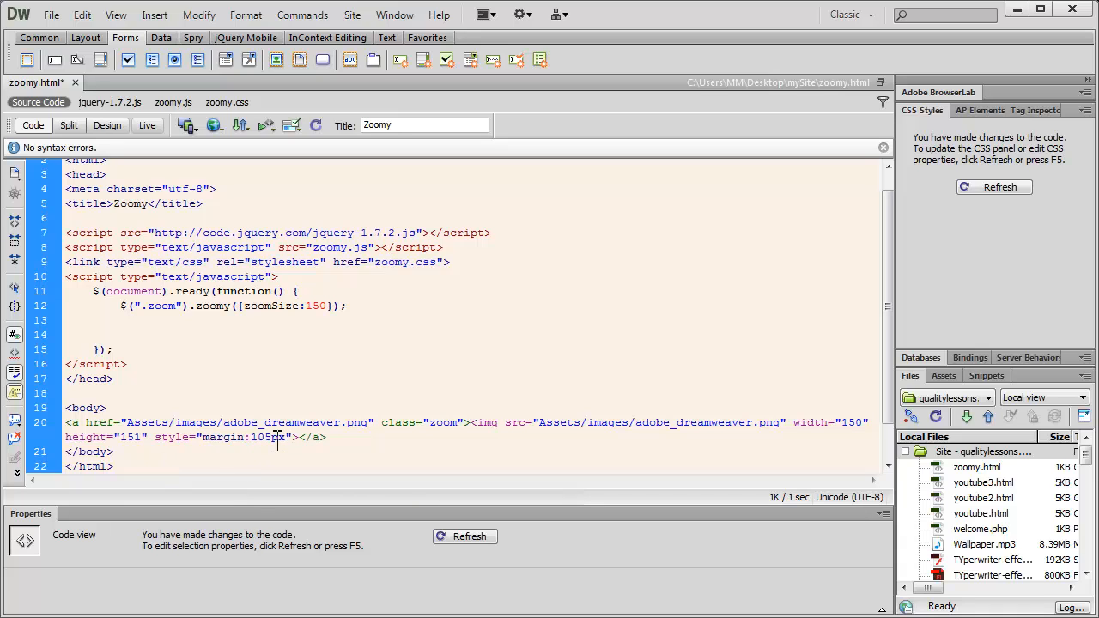
- Correct the margin value to 150px and start a browser preview
double_click(265, 437)
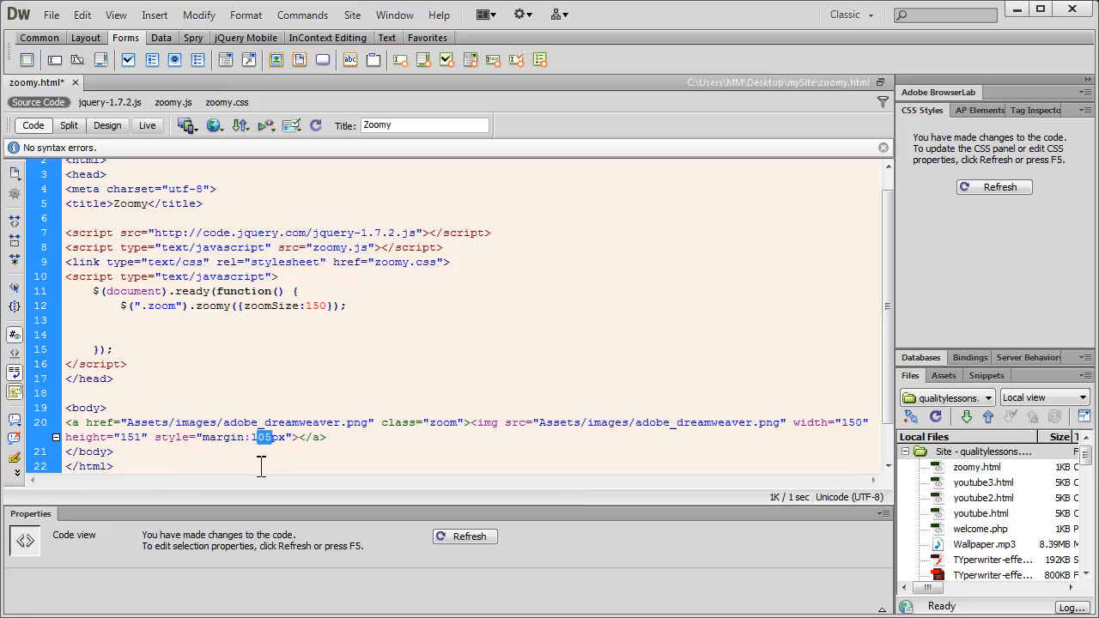
type("150")
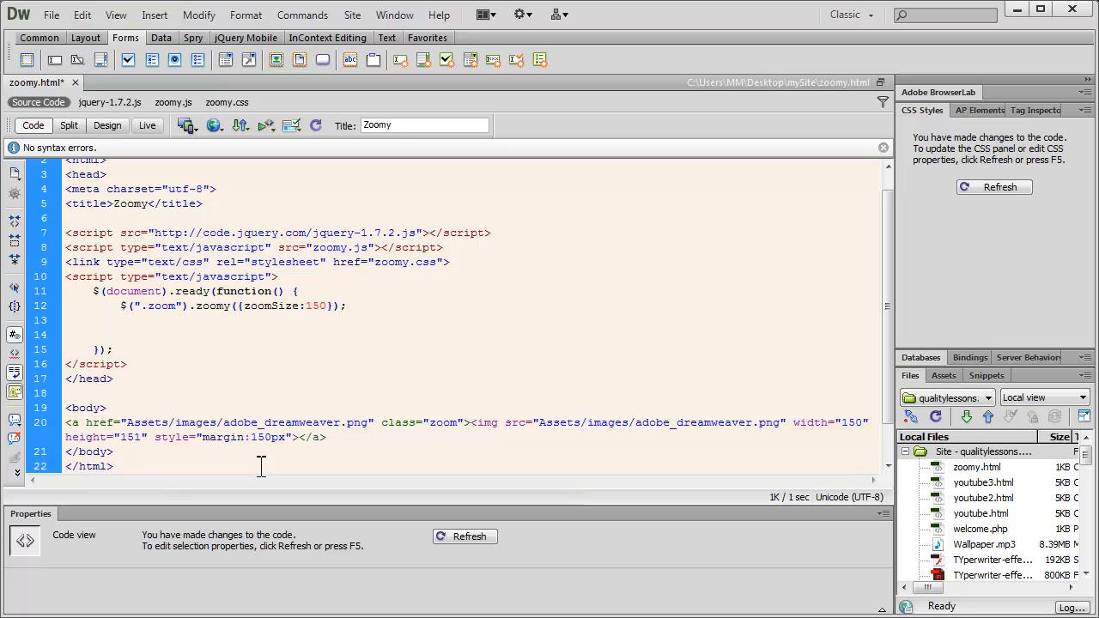
double_click(260, 305)
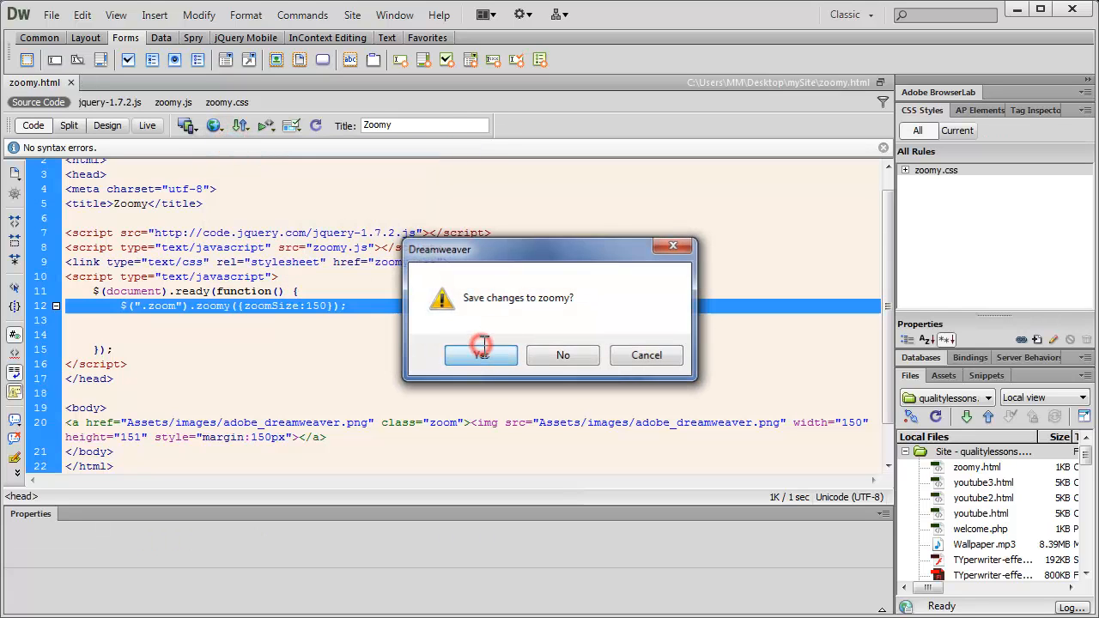
- Save zoomy and hover the offset icon in Chrome to check the zoom lens
left_click(481, 354)
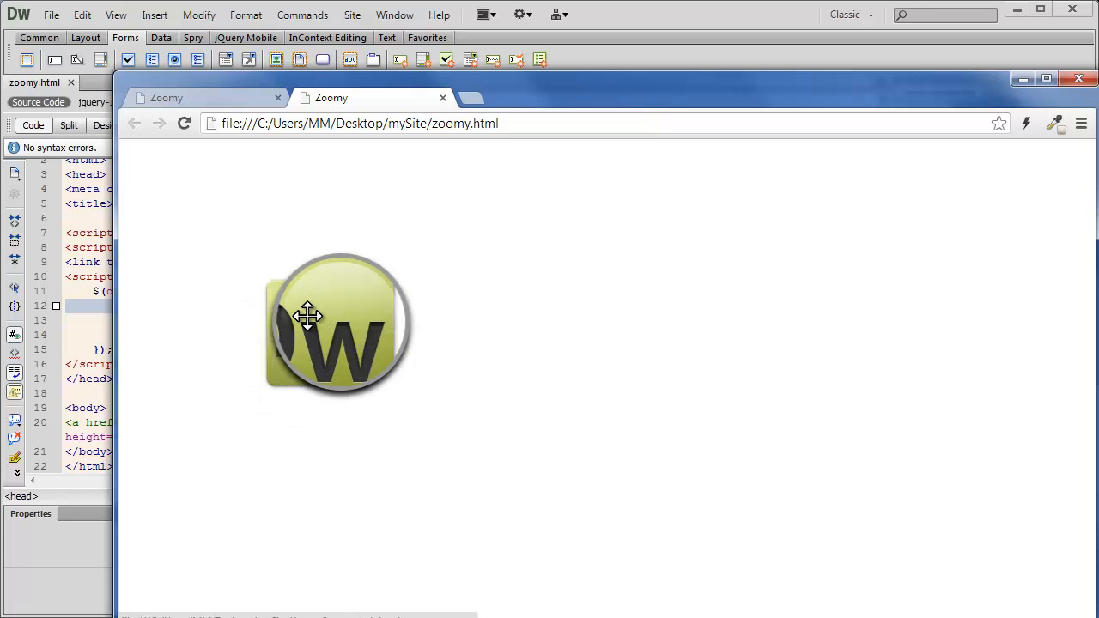
left_click_drag(307, 315, 347, 376)
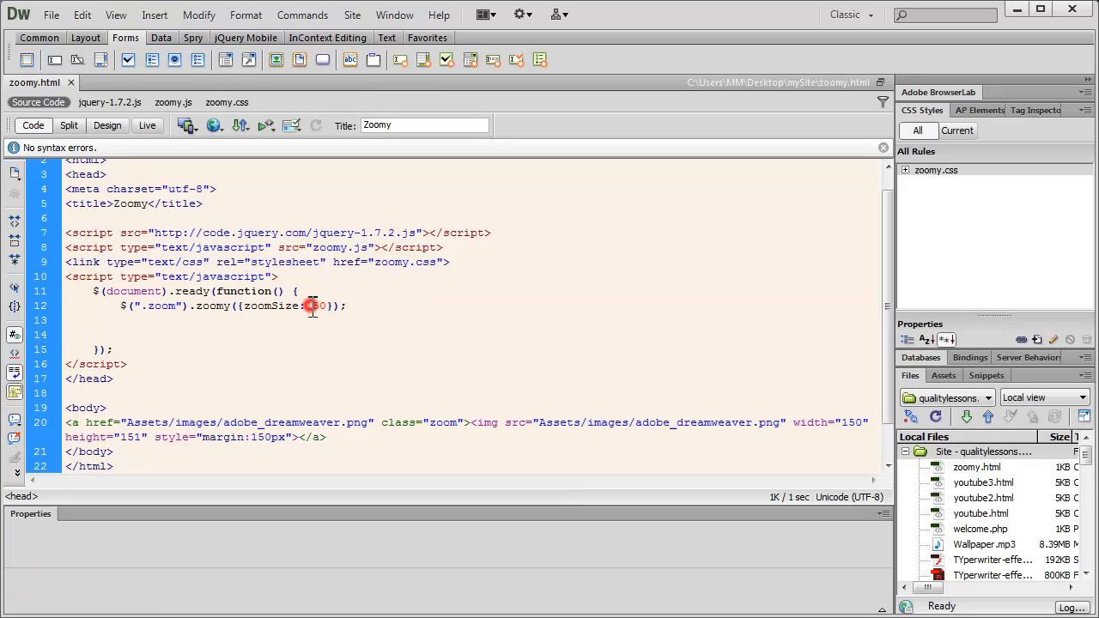
- Try zoomSize 250, cancel the save prompt, and keep editing the value
type("250")
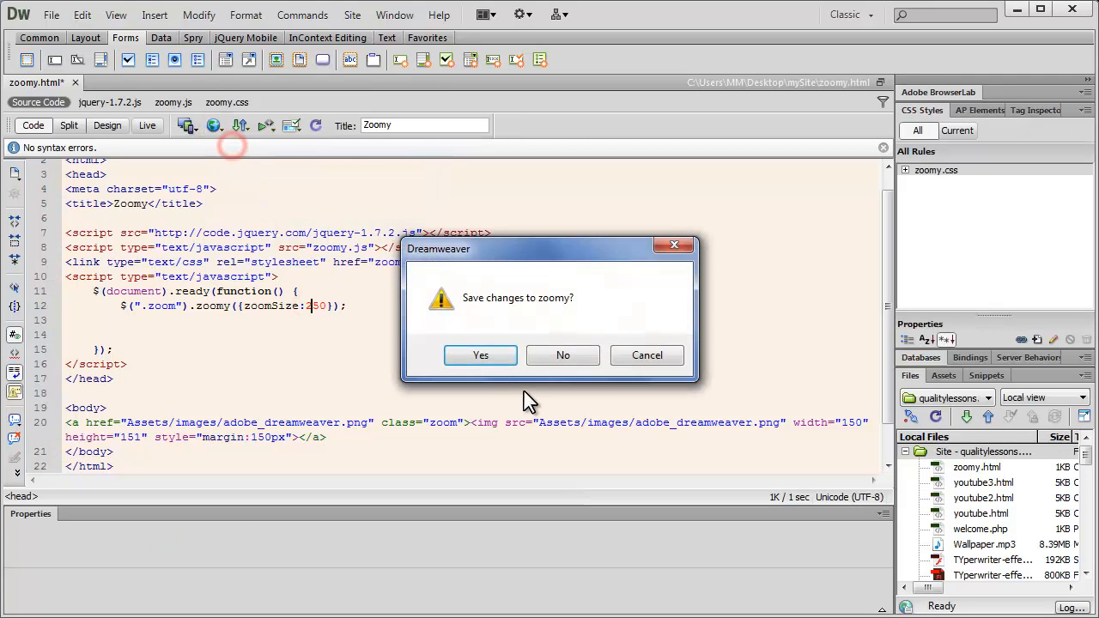
left_click(481, 354)
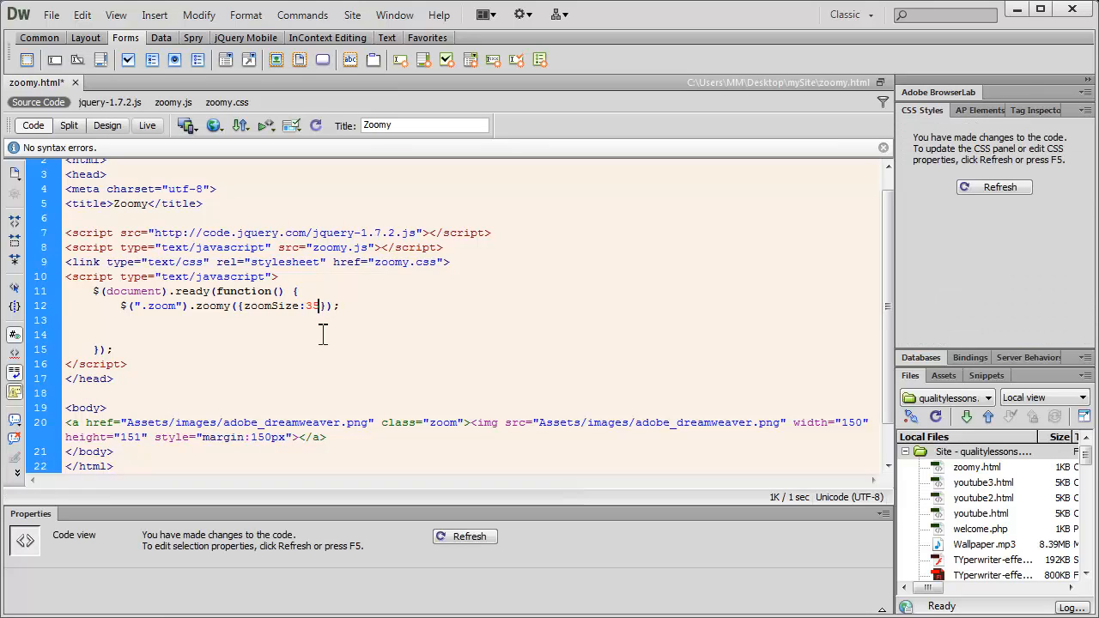
left_click(213, 126)
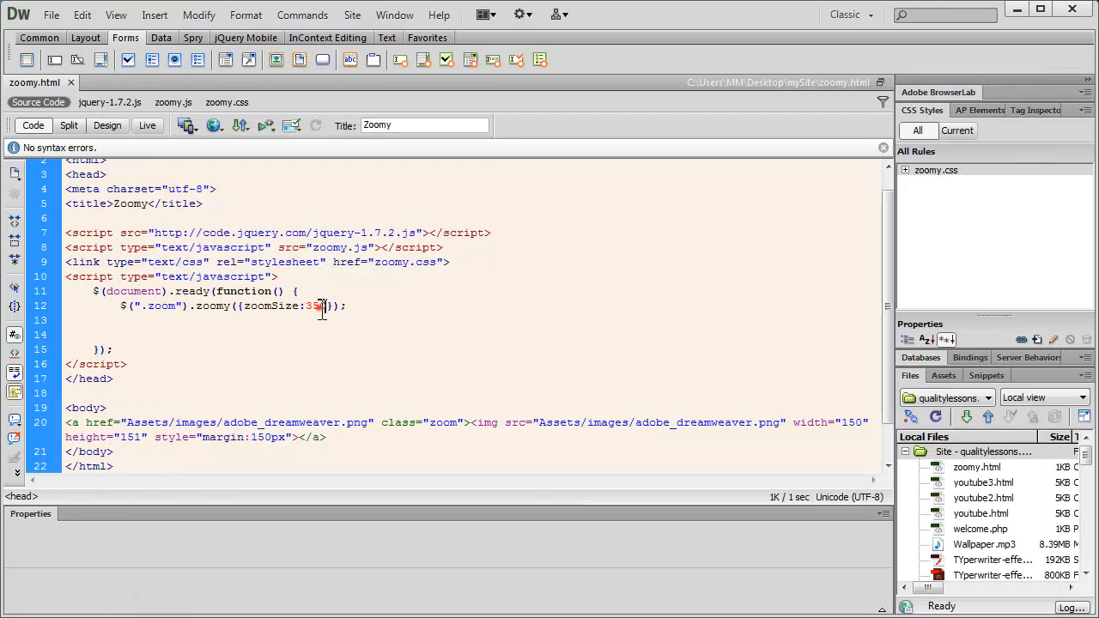
- Set zoomSize to 100, save zoomy.html and preview it in Chrome
double_click(312, 306)
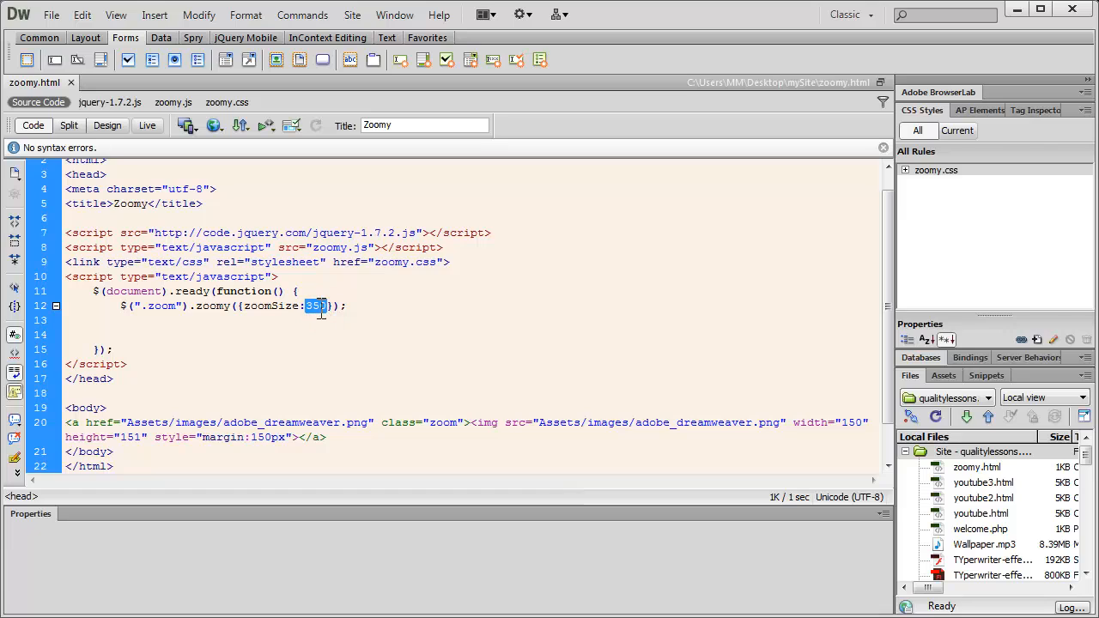
left_click(216, 125)
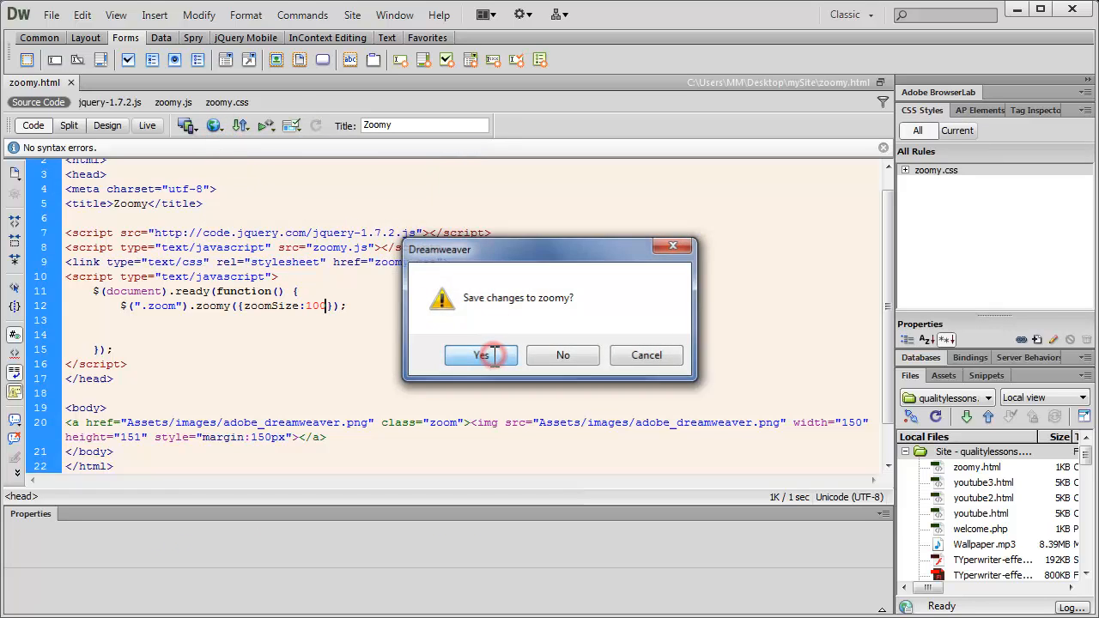
left_click(481, 353)
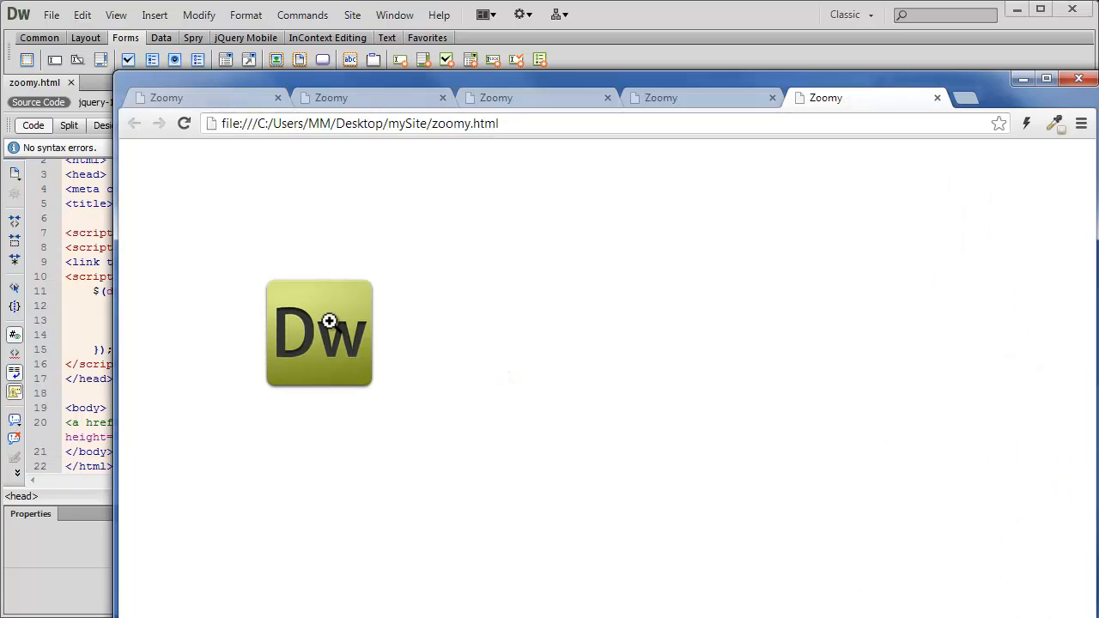